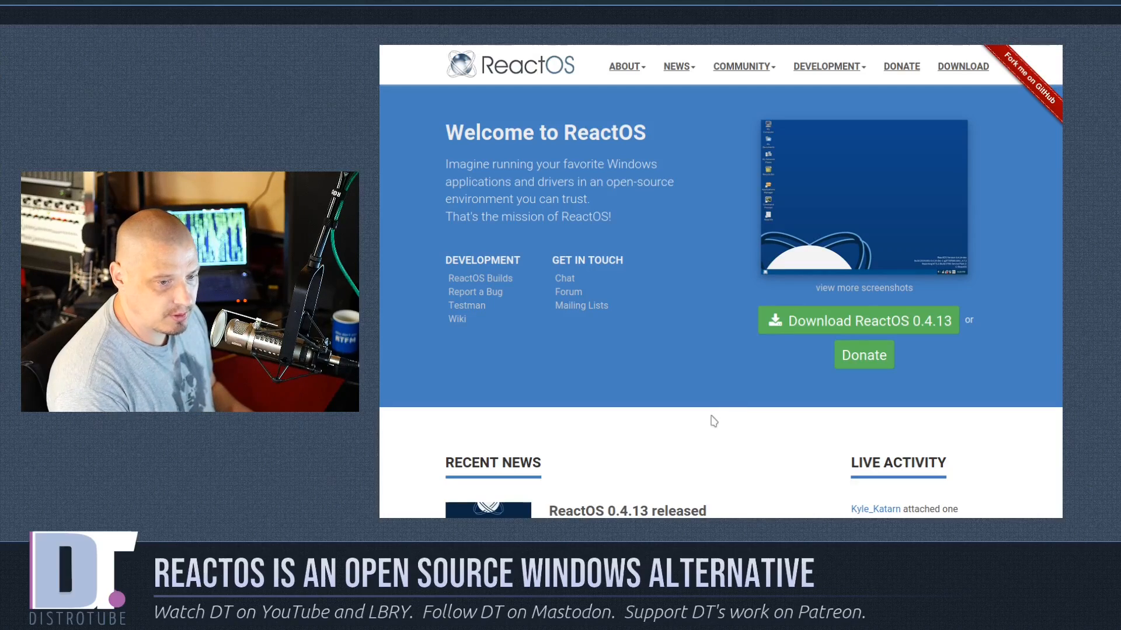
mouse_move(789, 458)
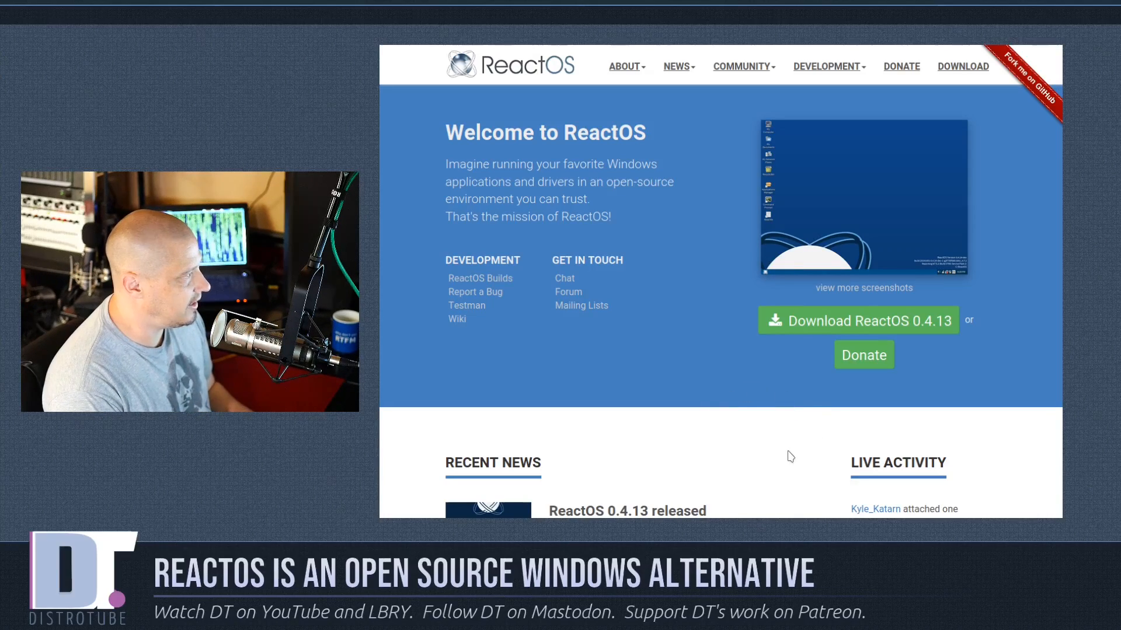
Open the ReactOS 0.4.13 release news item, then its download page.
left_click(963, 66)
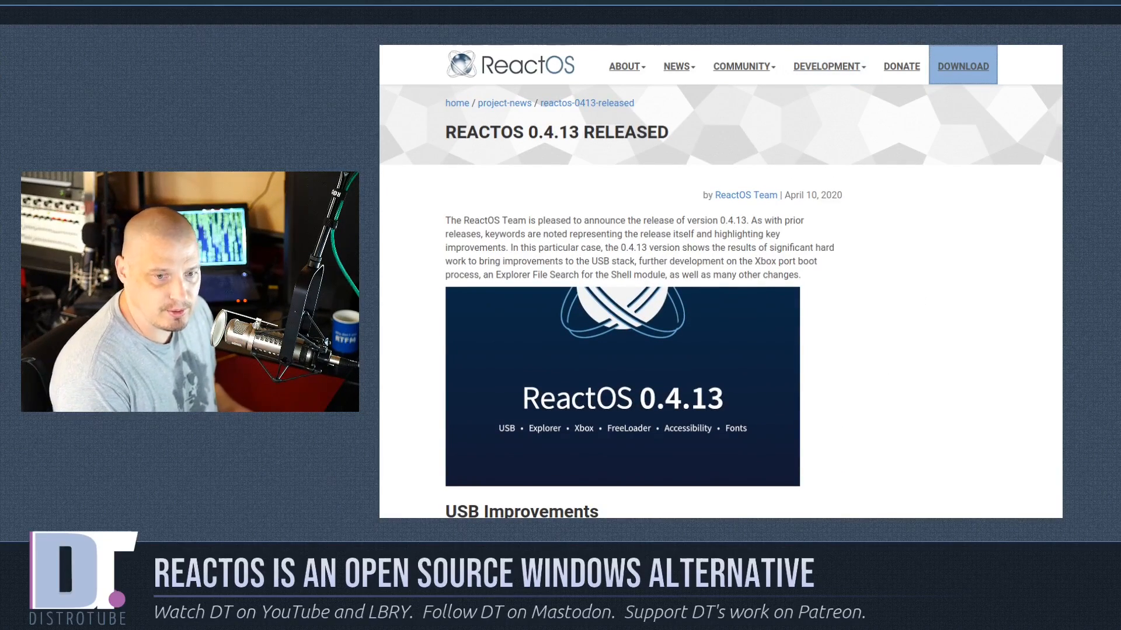
left_click(962, 66)
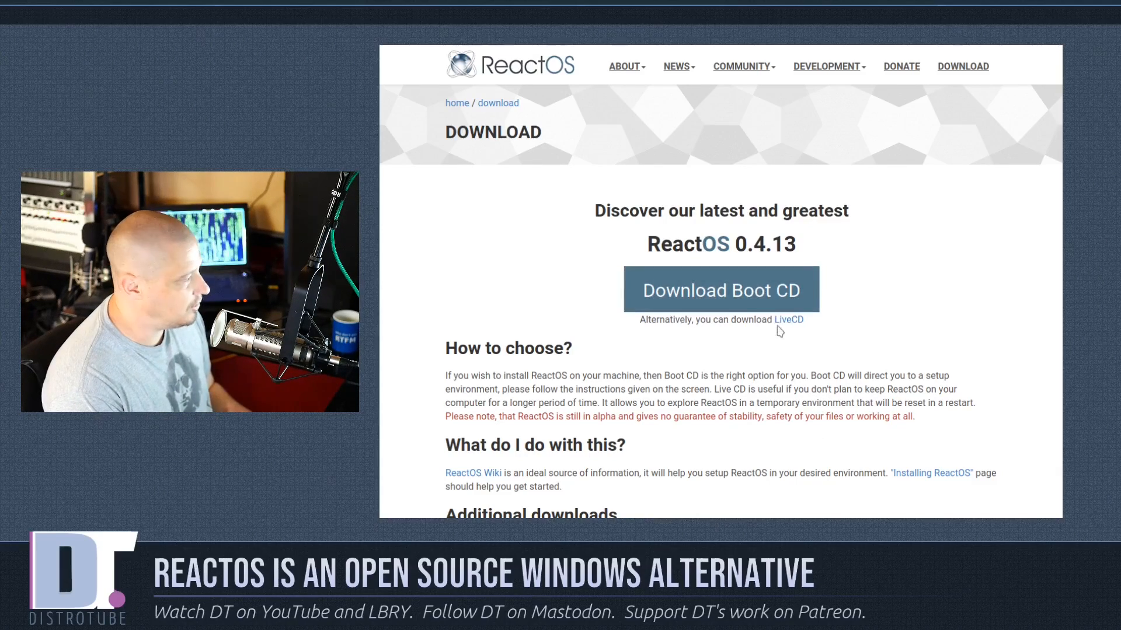
mouse_move(833, 373)
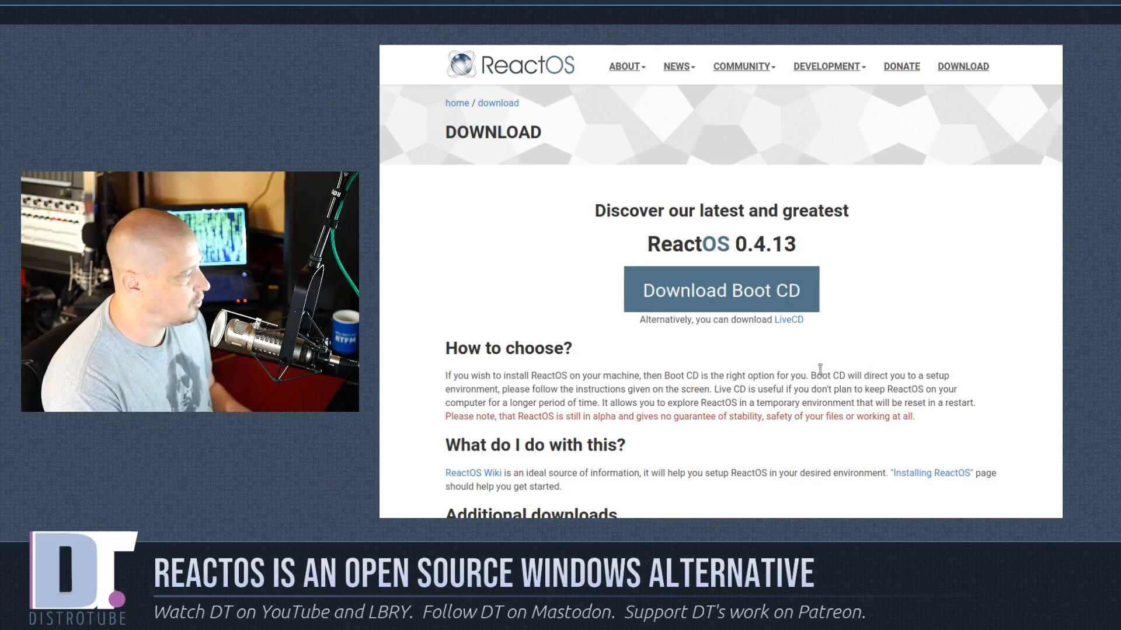
mouse_move(789, 323)
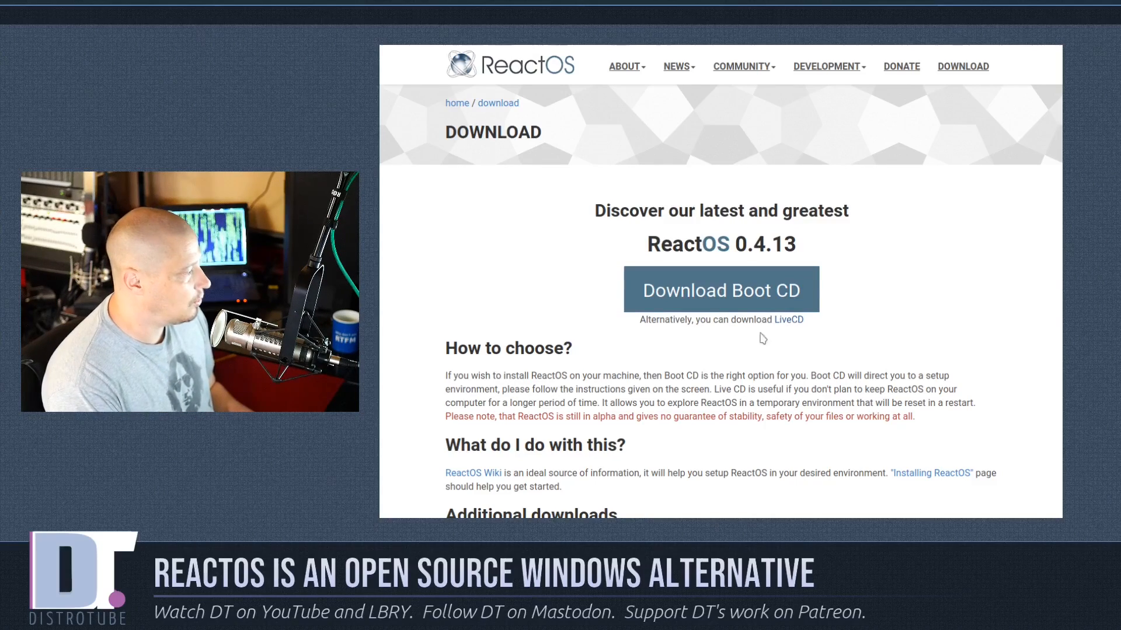
mouse_move(784, 320)
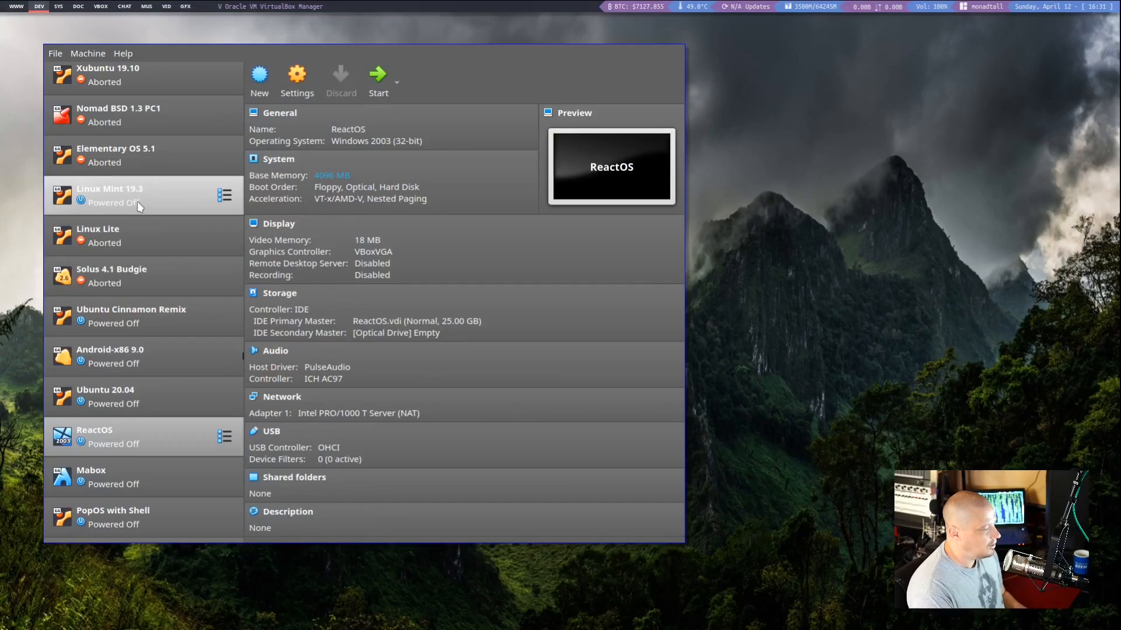
mouse_move(143, 202)
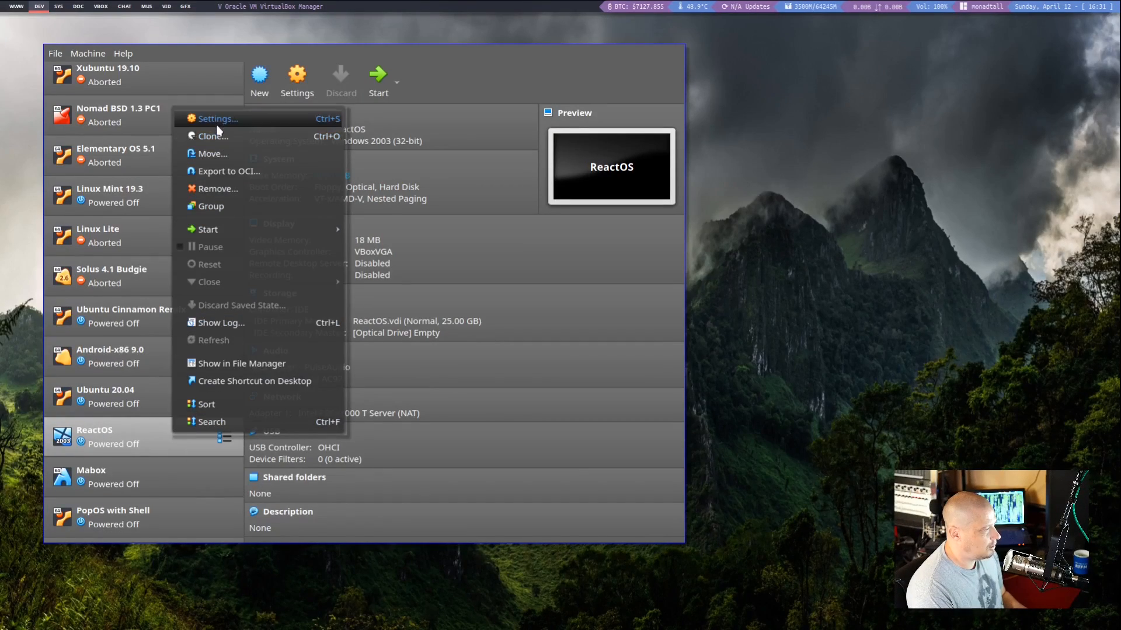
Open the ReactOS VM settings and review the motherboard, processor and acceleration tabs.
left_click(217, 118)
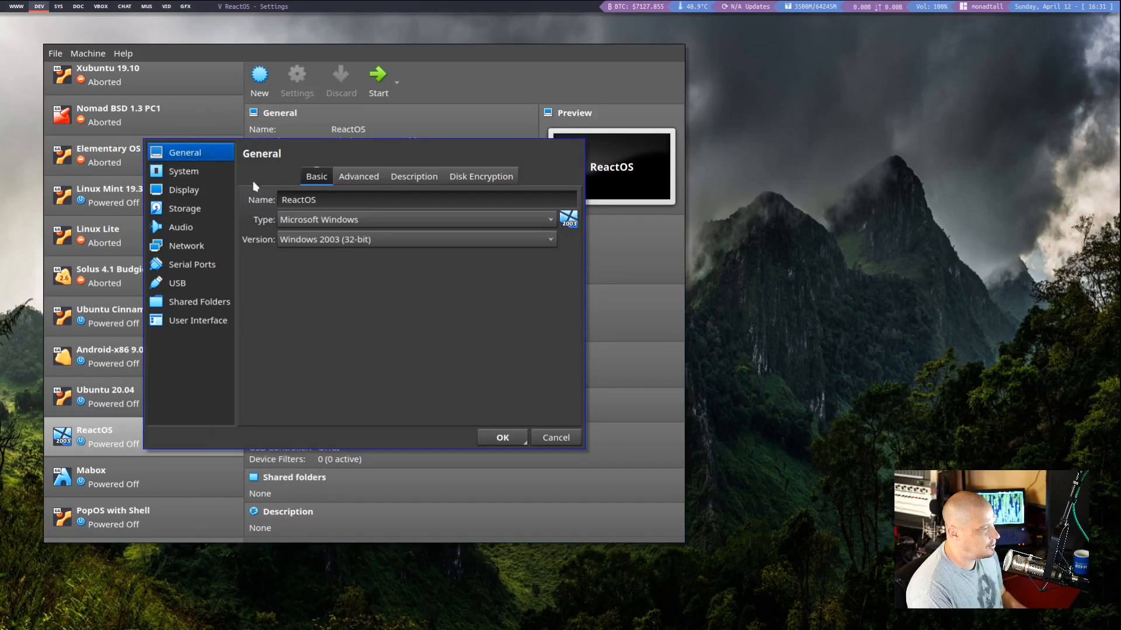
left_click(183, 171)
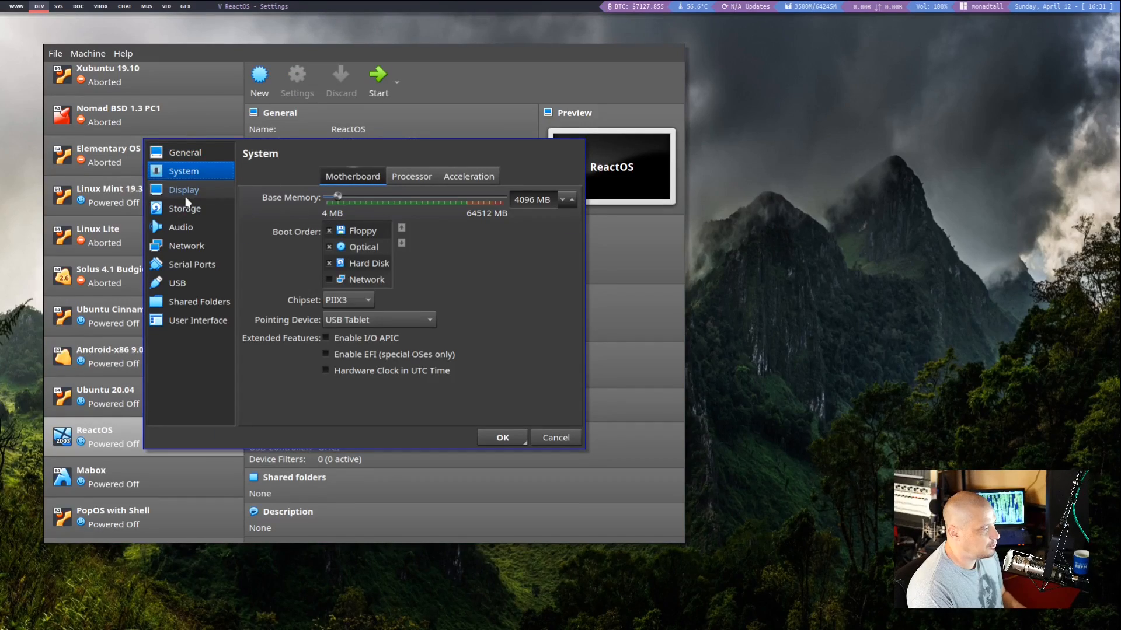
left_click(411, 176)
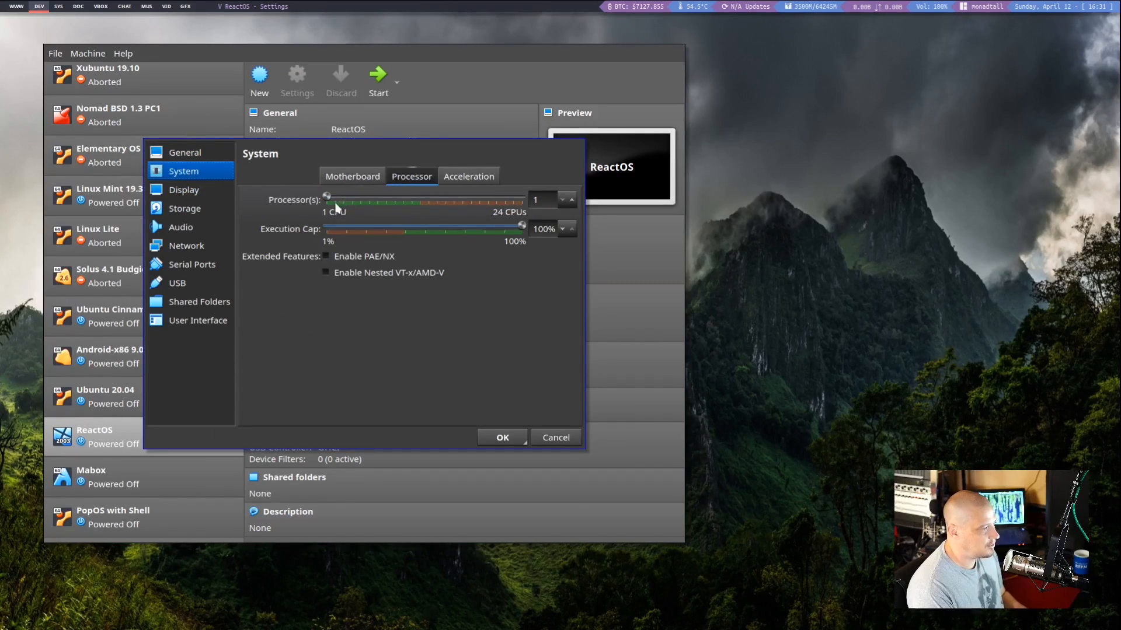
mouse_move(336, 203)
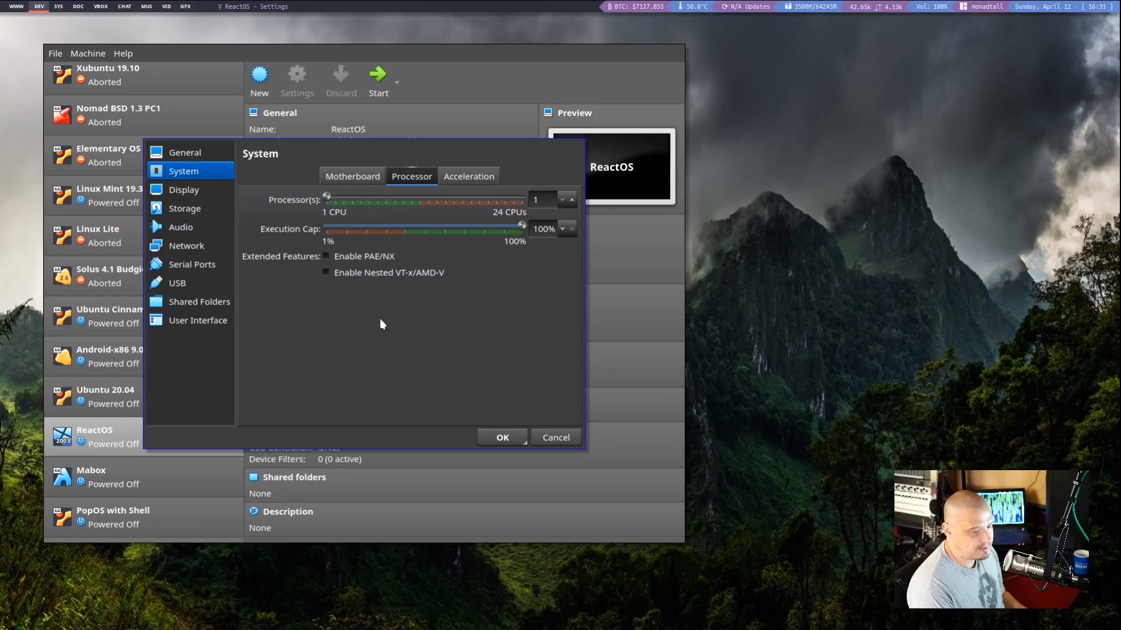
mouse_move(380, 331)
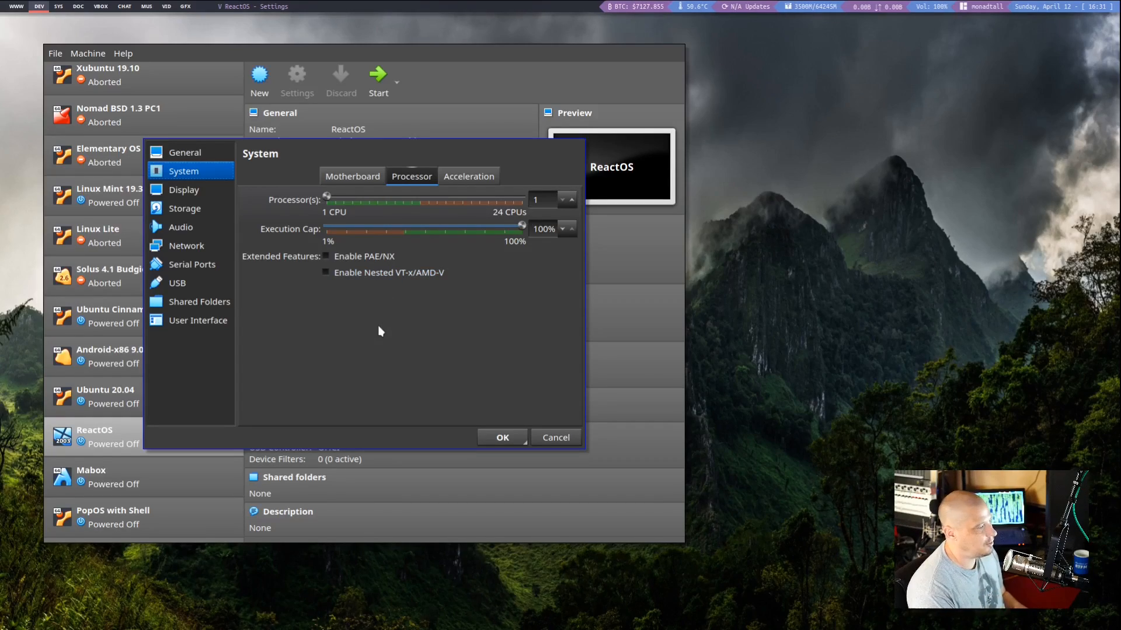
mouse_move(420, 210)
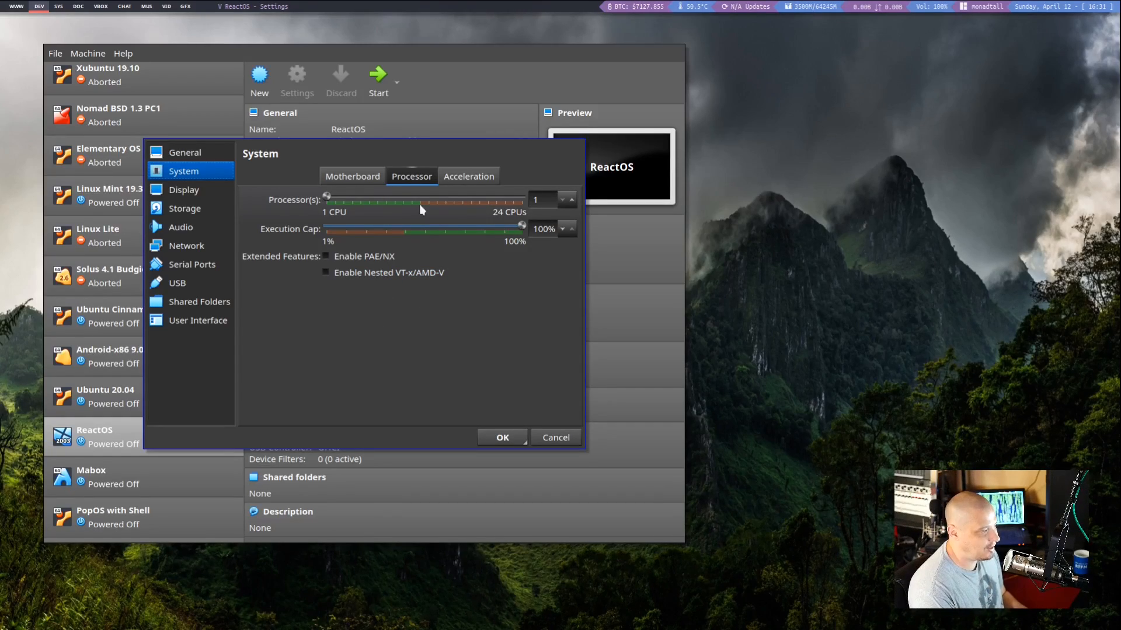
mouse_move(440, 205)
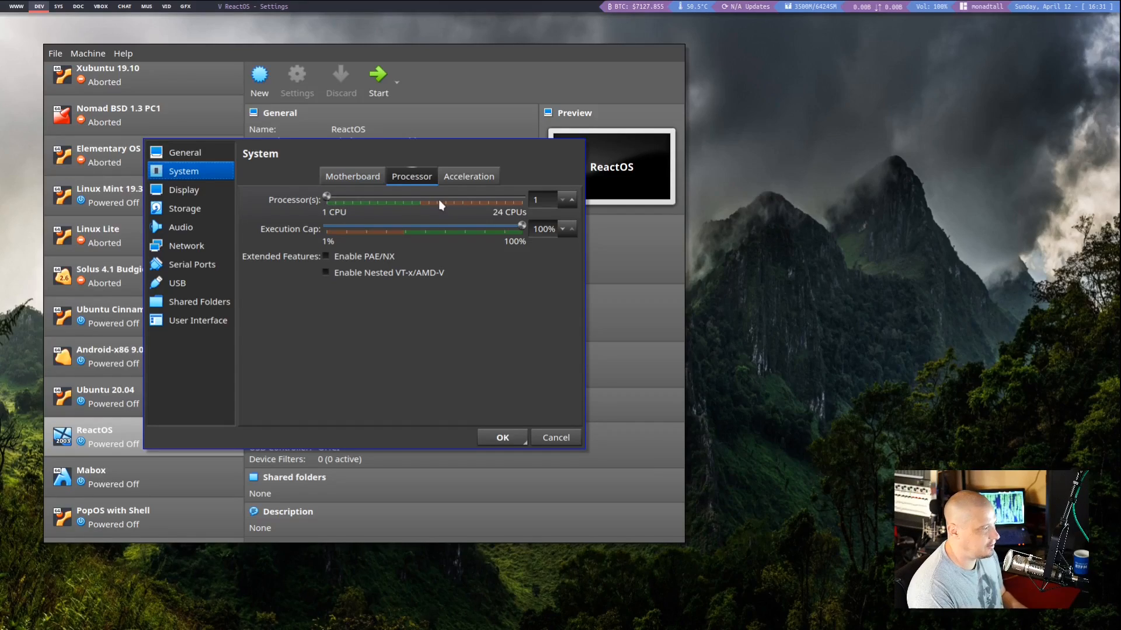
left_click(469, 176)
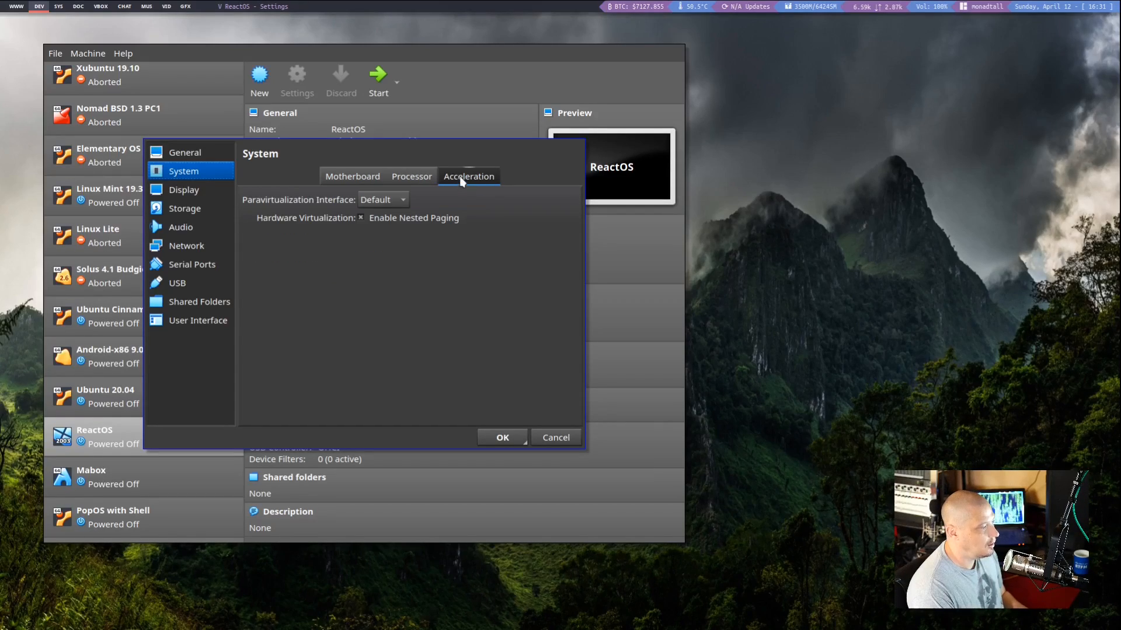
left_click(352, 177)
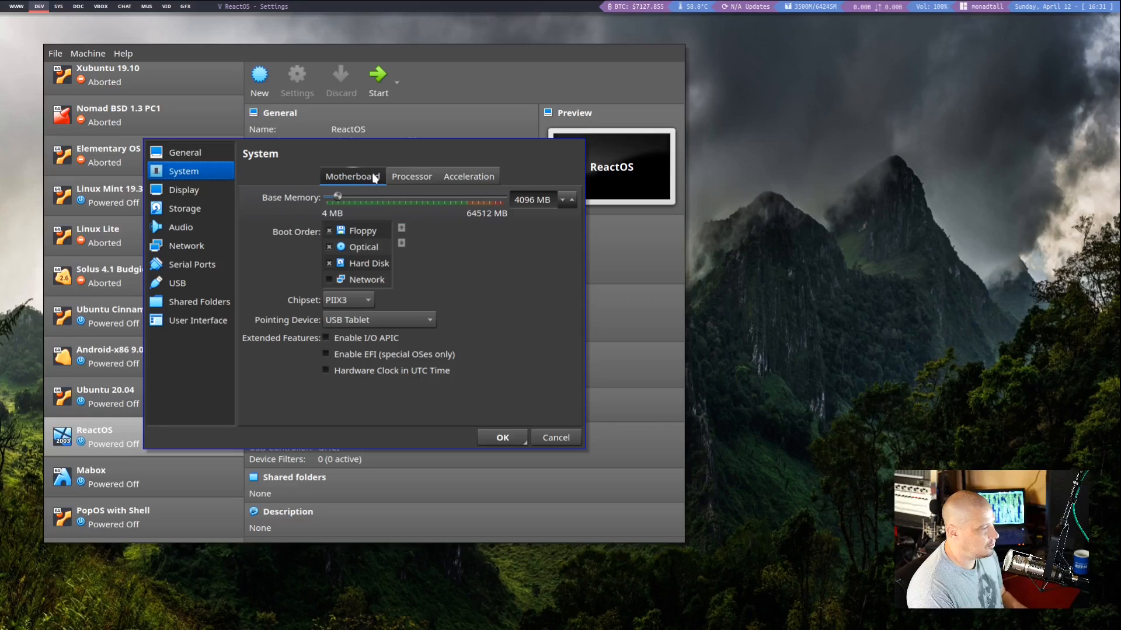
Set video memory to 32 MB and enable 3D and 2D acceleration.
left_click(184, 189)
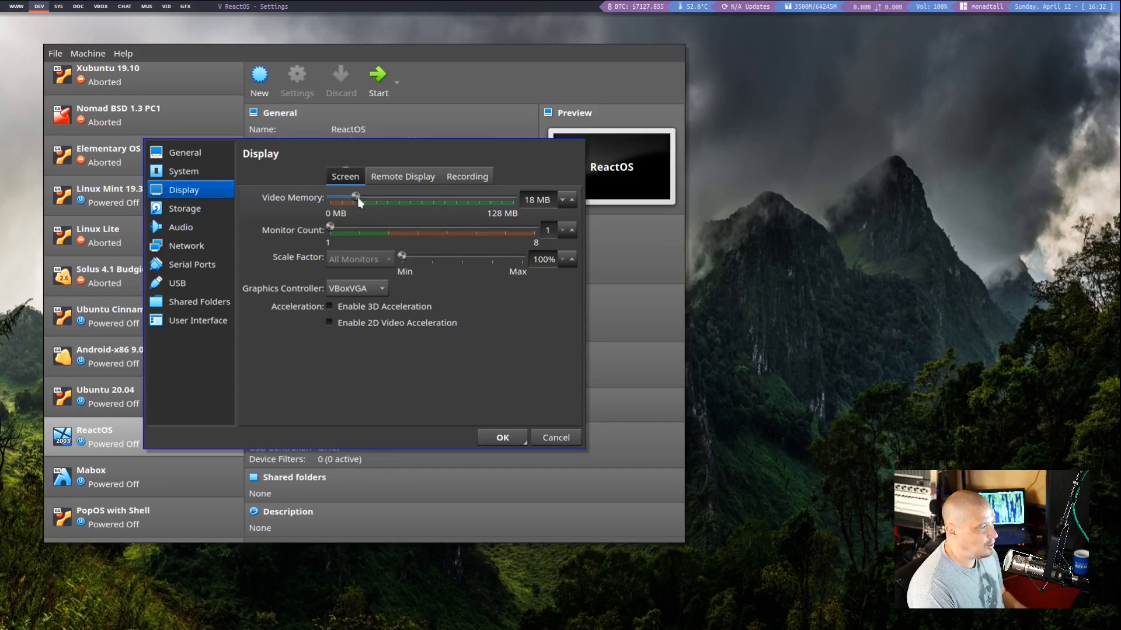
left_click_drag(355, 198, 376, 198)
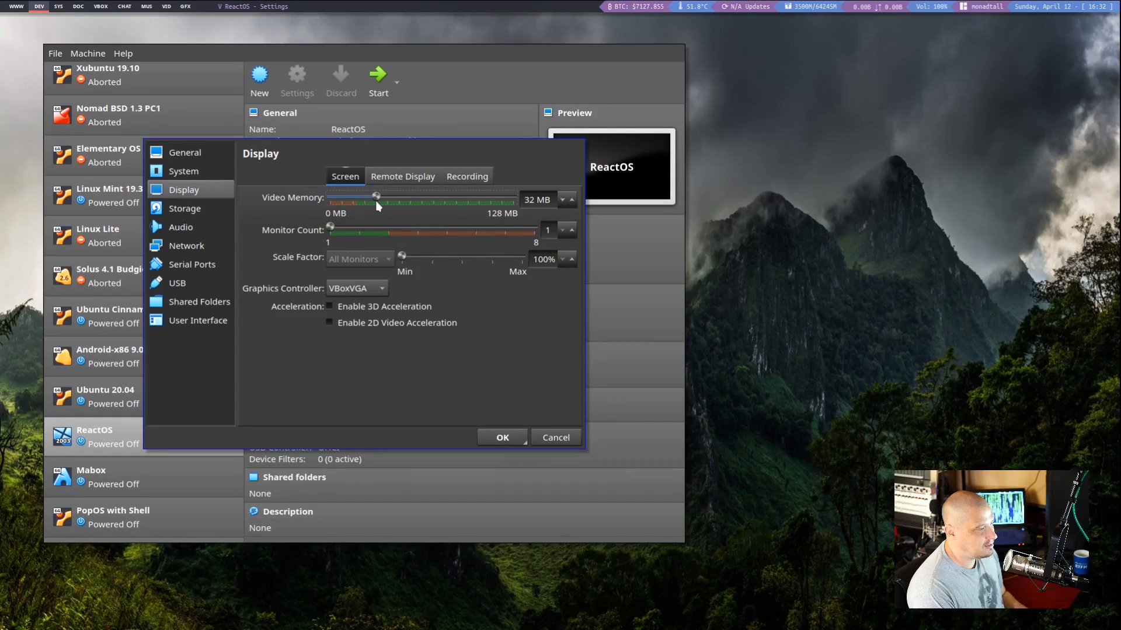
mouse_move(391, 356)
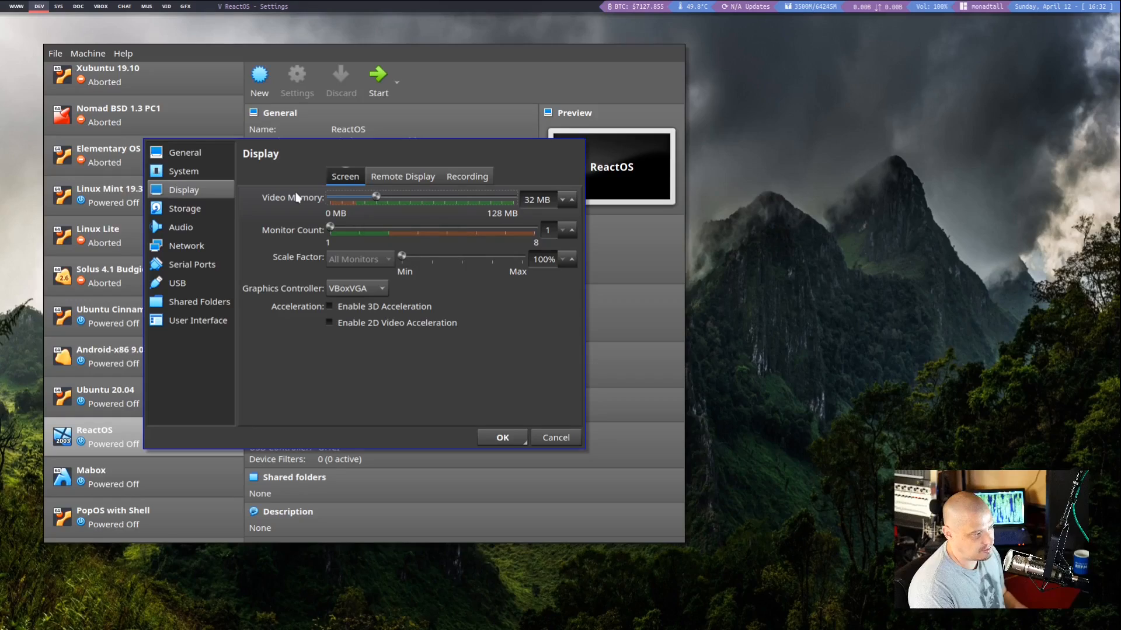
mouse_move(449, 378)
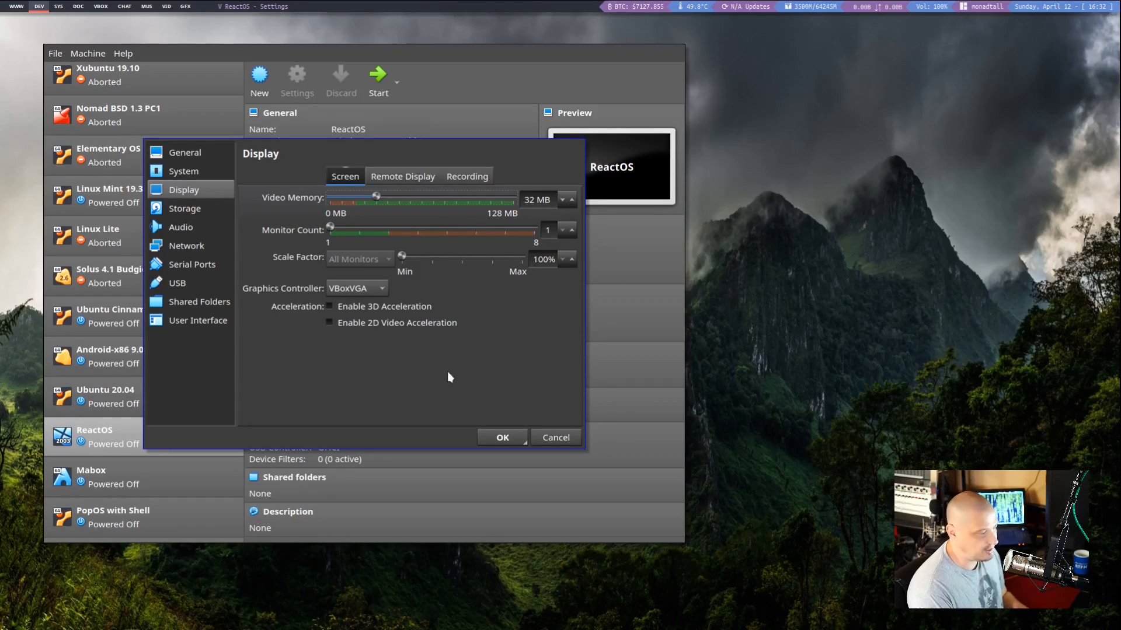
mouse_move(434, 392)
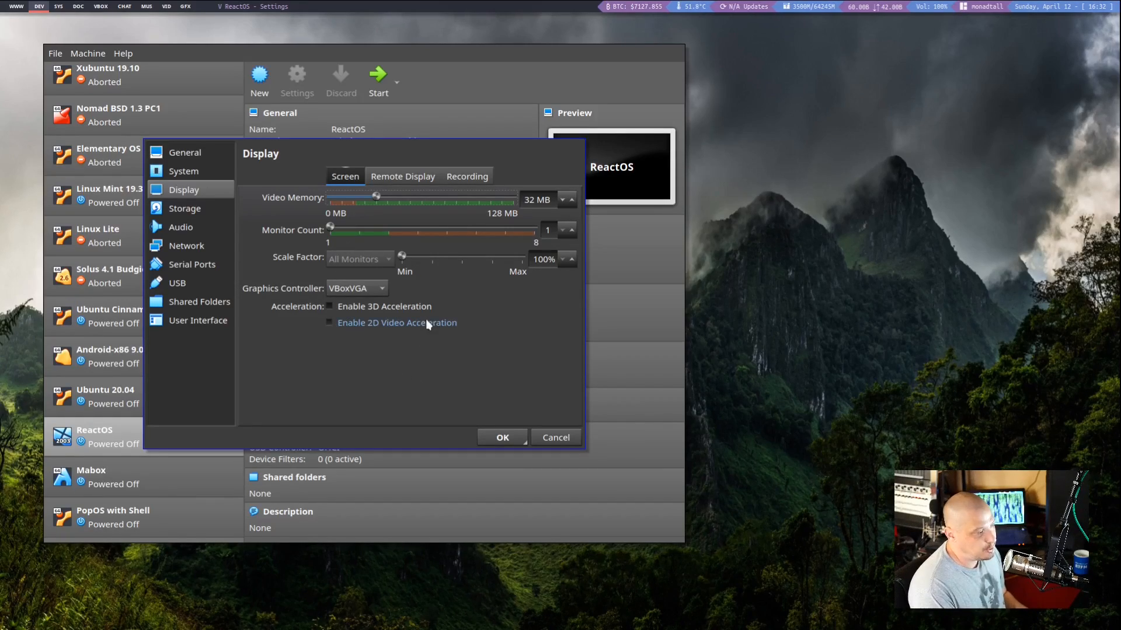
left_click(330, 306)
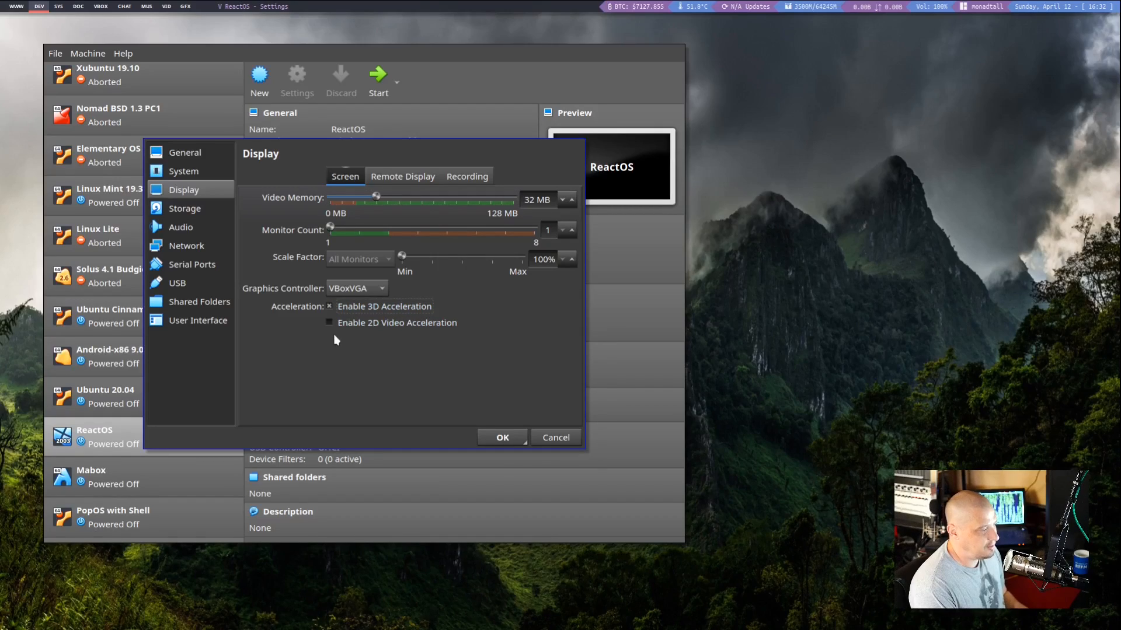
left_click(328, 322)
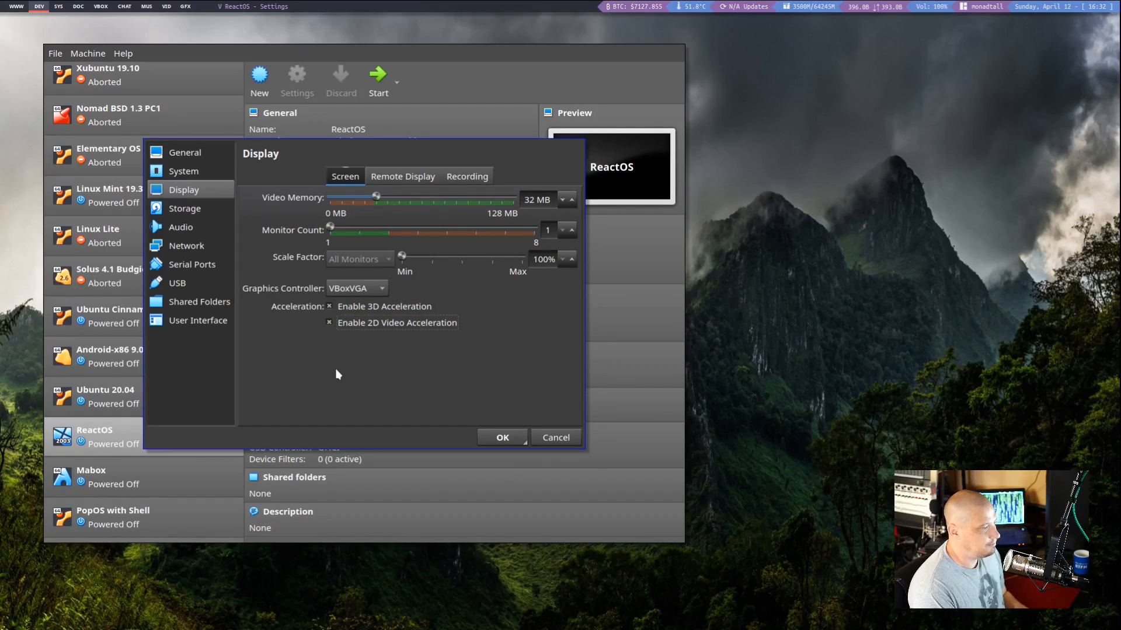
left_click(185, 208)
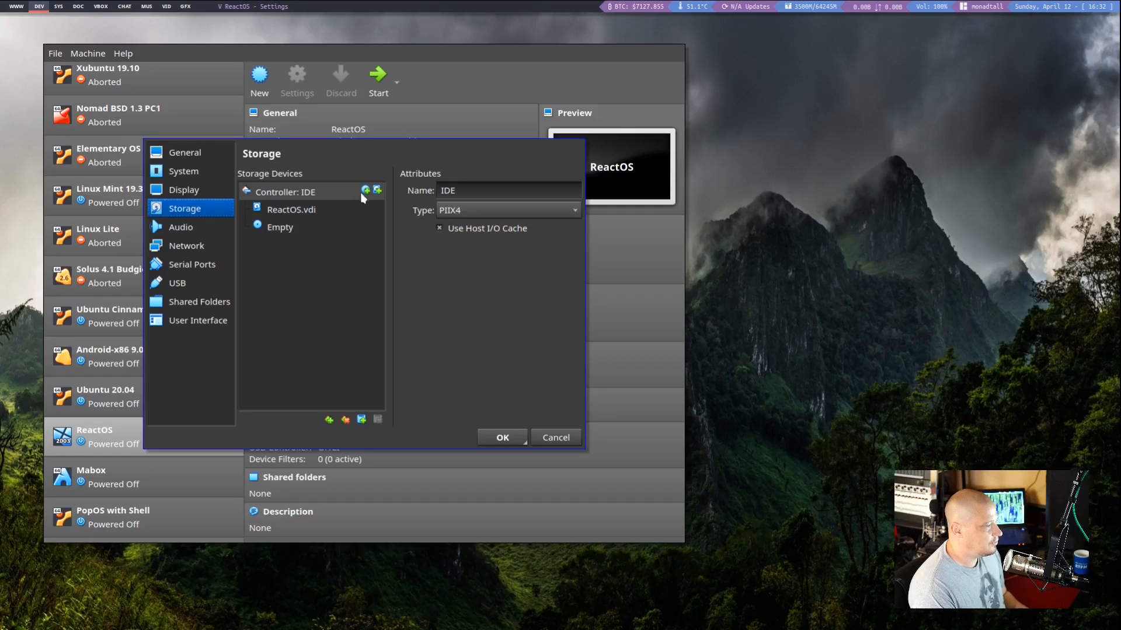
Attach ReactOS-0.4.13.iso to Controller: IDE and set the host audio driver to Null Audio Driver.
left_click(377, 191)
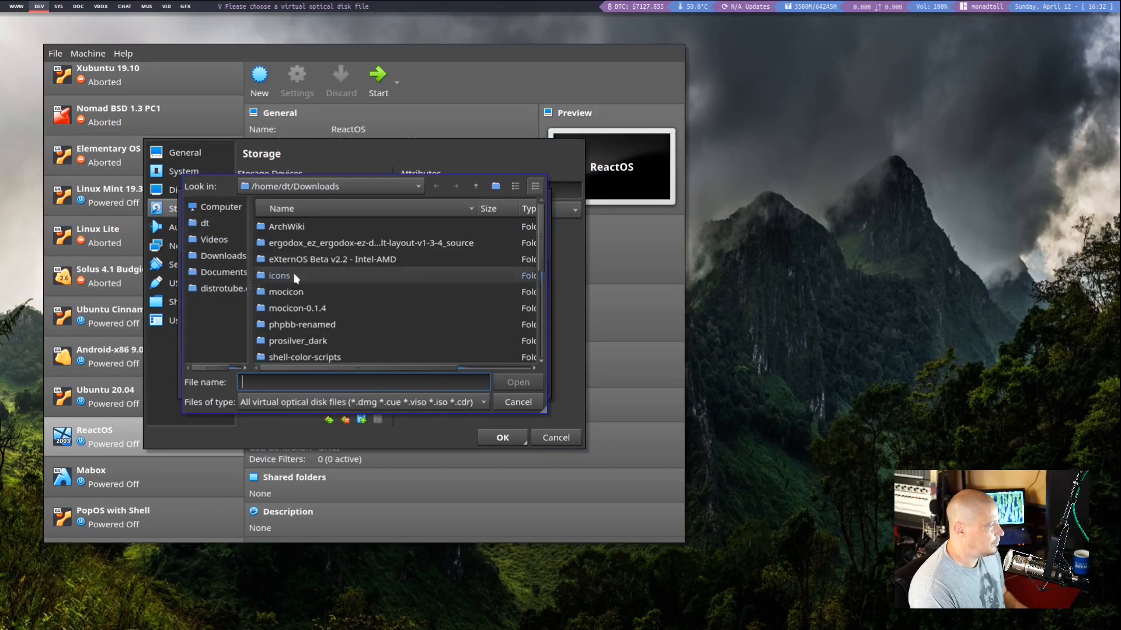
scroll("down", 3)
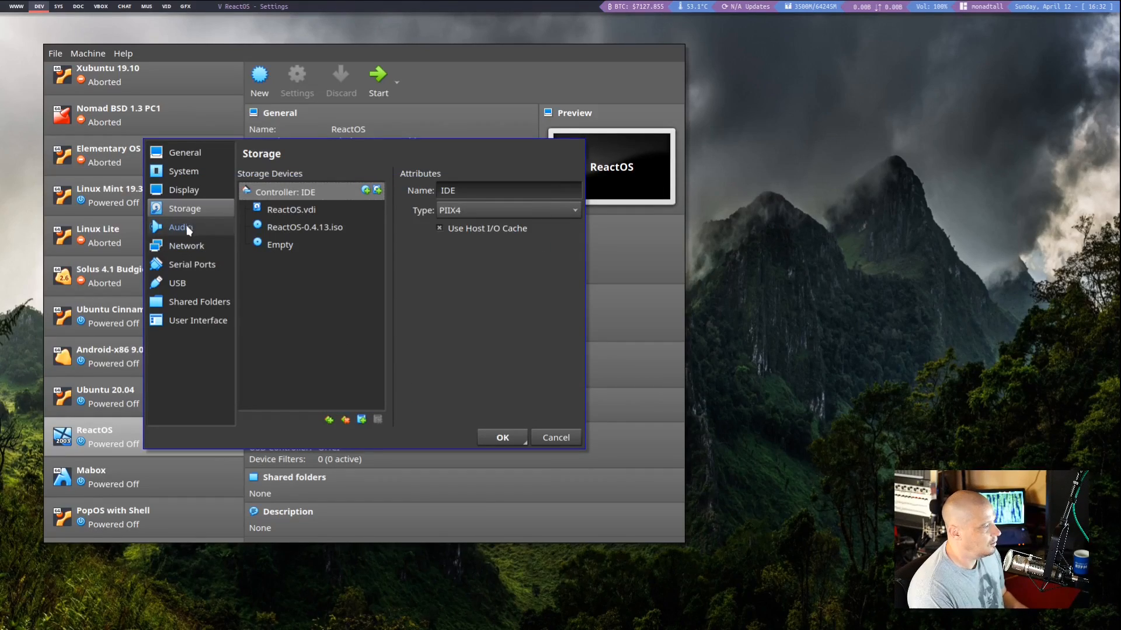
left_click(181, 226)
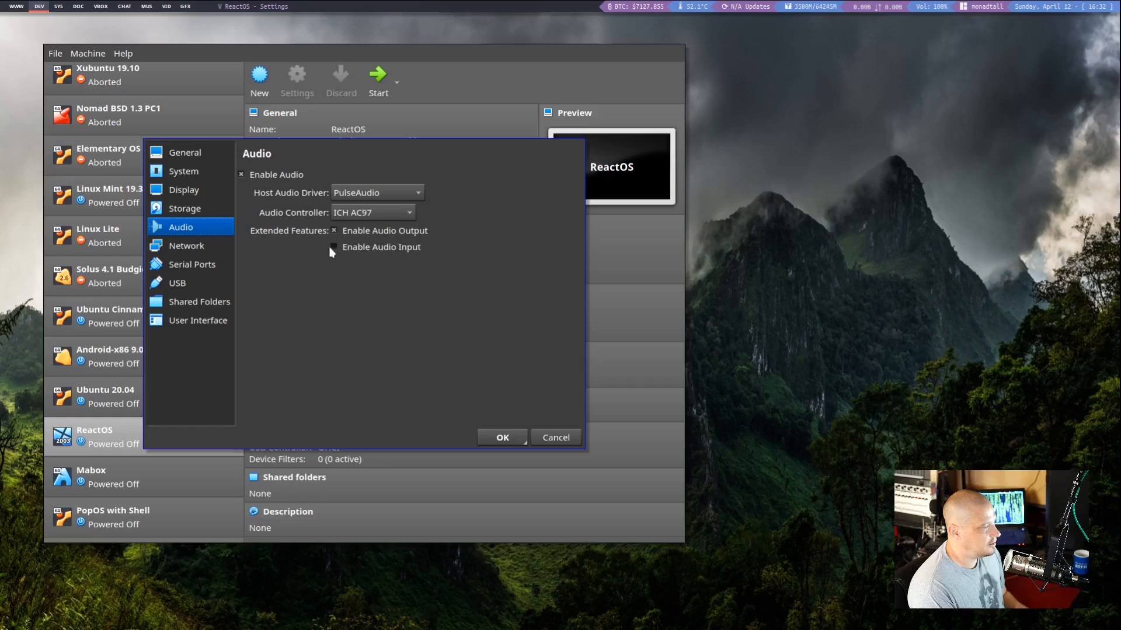
left_click(376, 192)
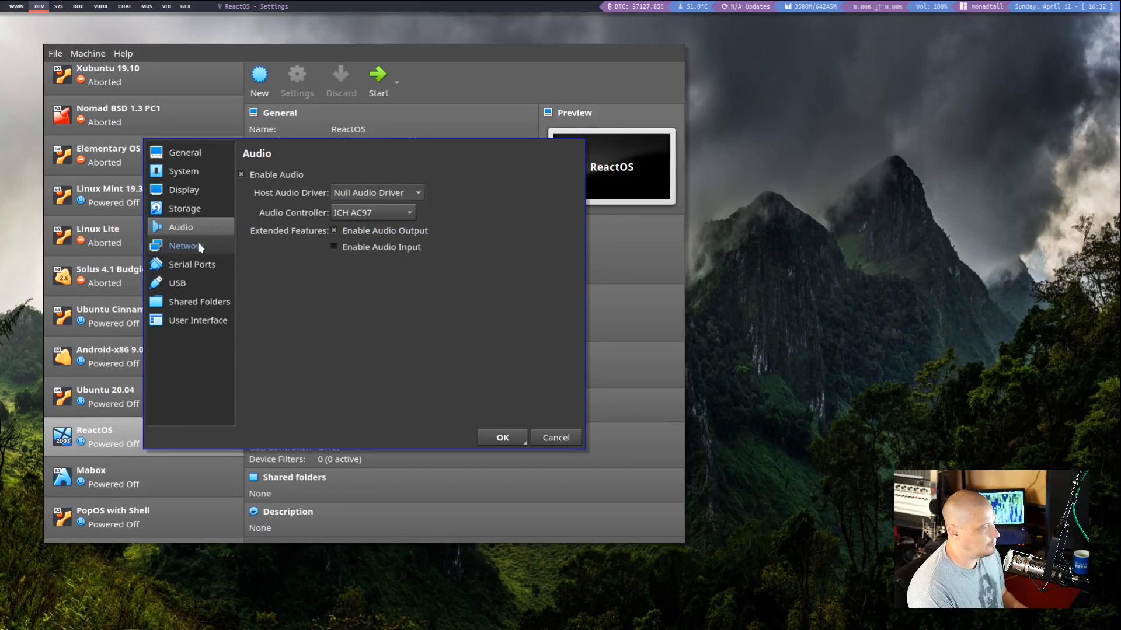
mouse_move(187, 245)
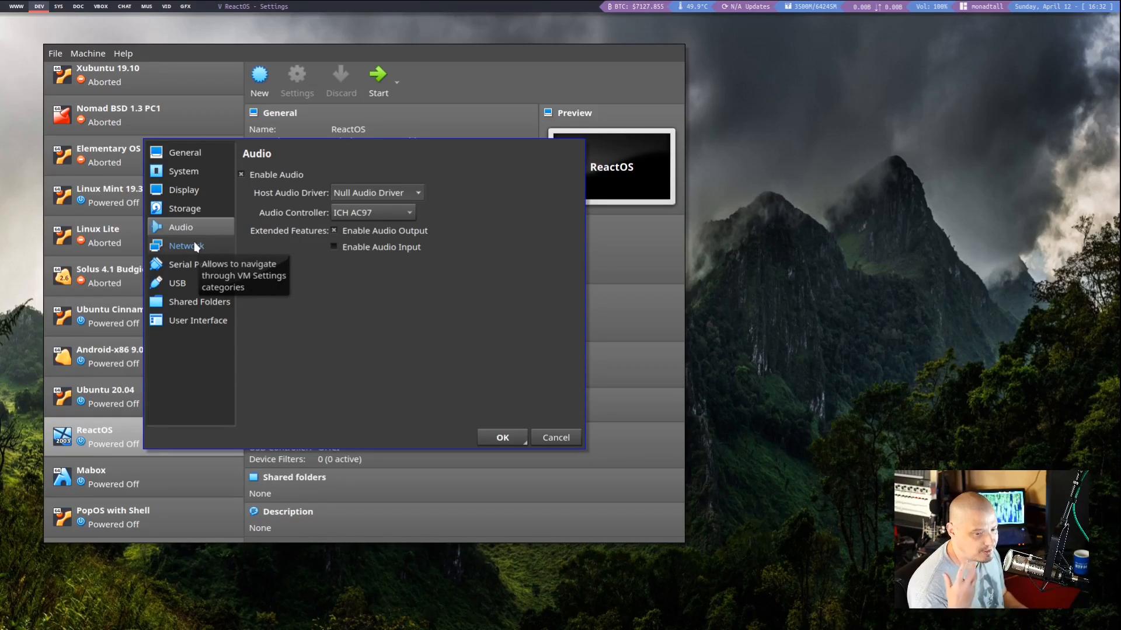
Under Network > Advanced, set the adapter type to PCnet-FAST III (Am79C973).
left_click(187, 245)
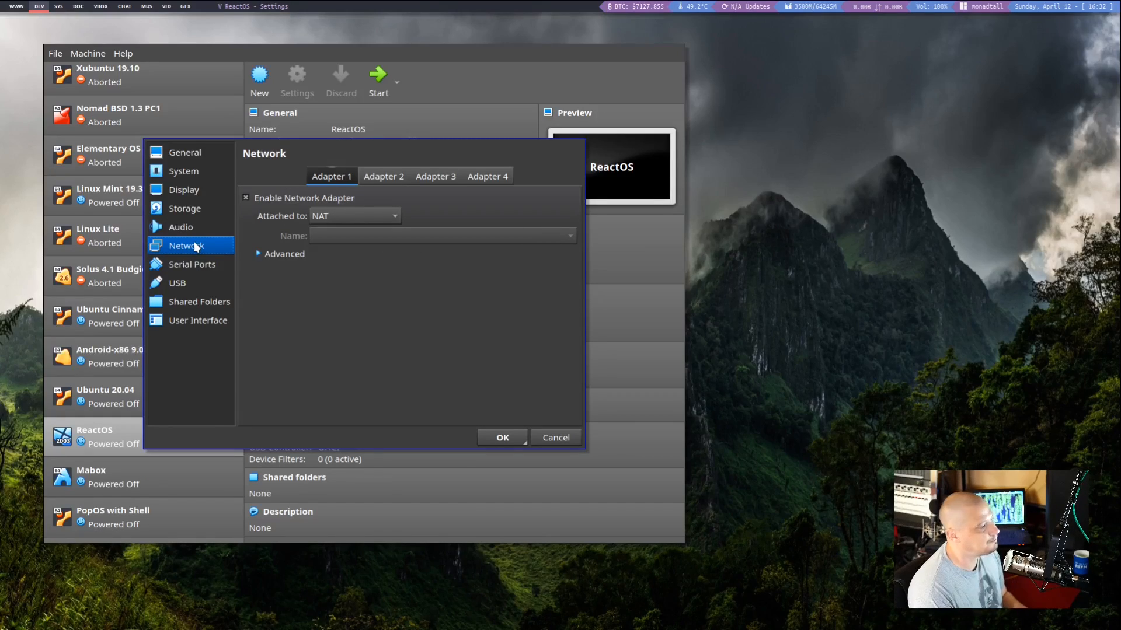
mouse_move(332, 321)
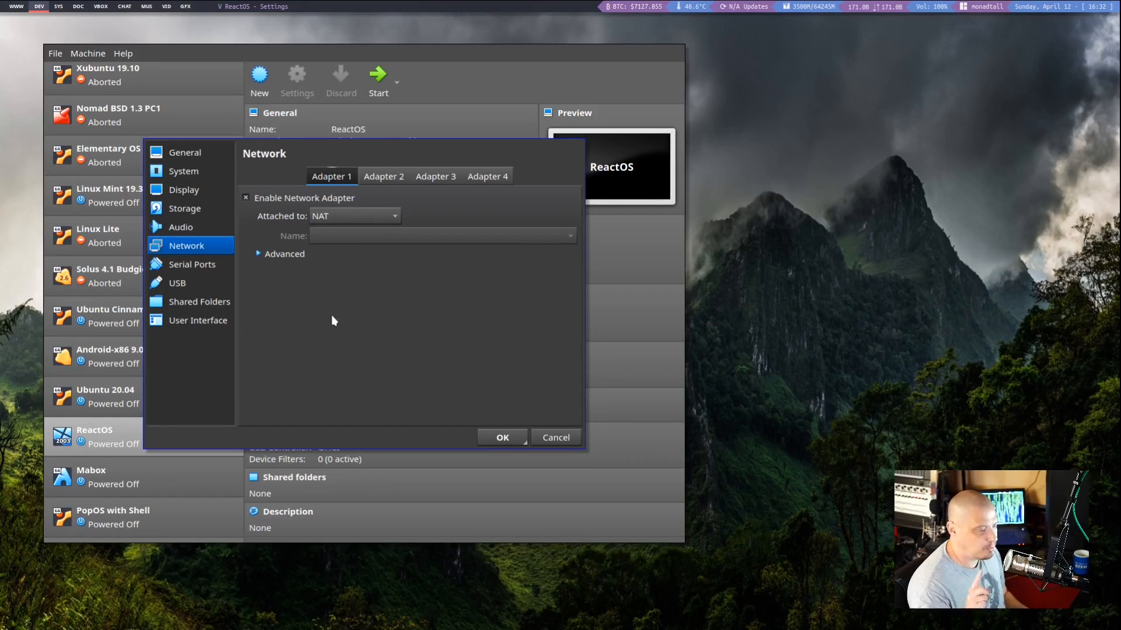
mouse_move(380, 290)
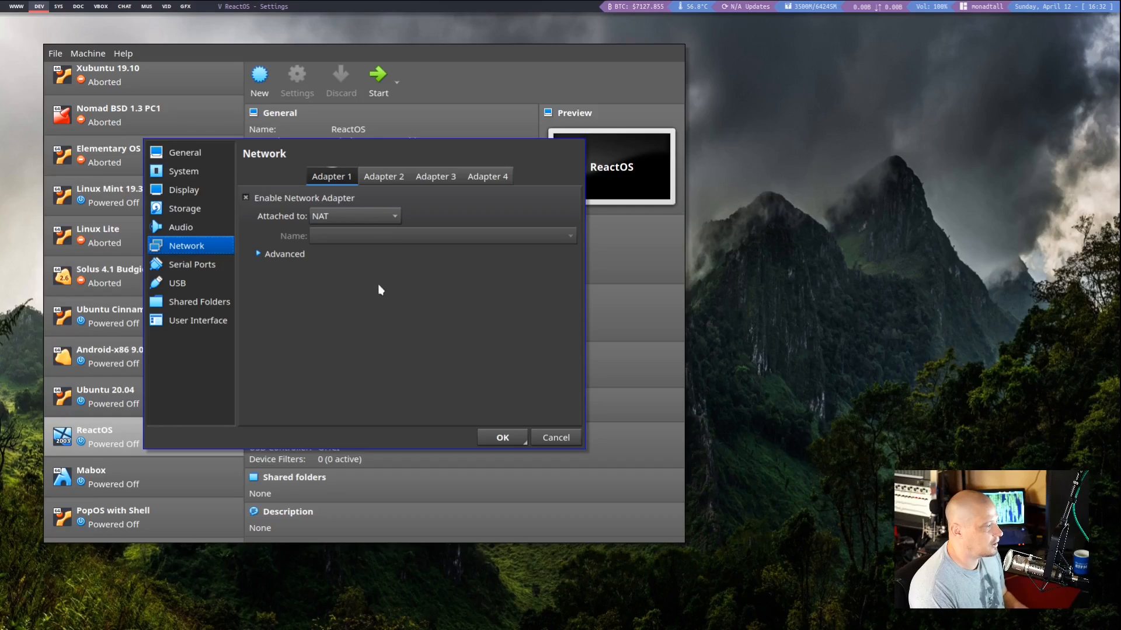
mouse_move(326, 226)
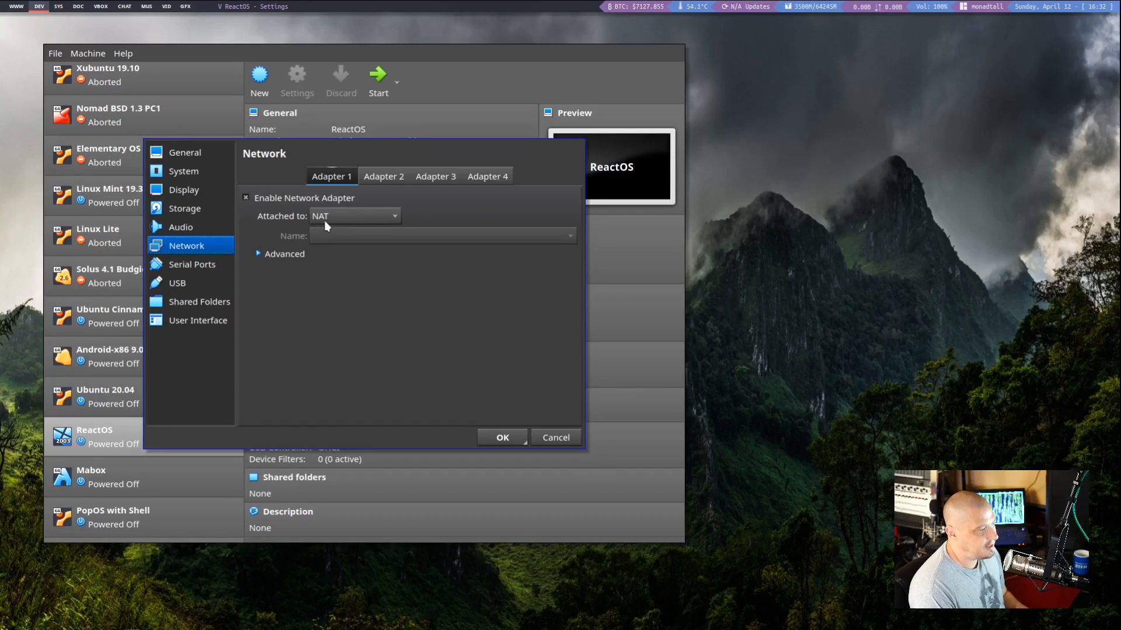
mouse_move(277, 270)
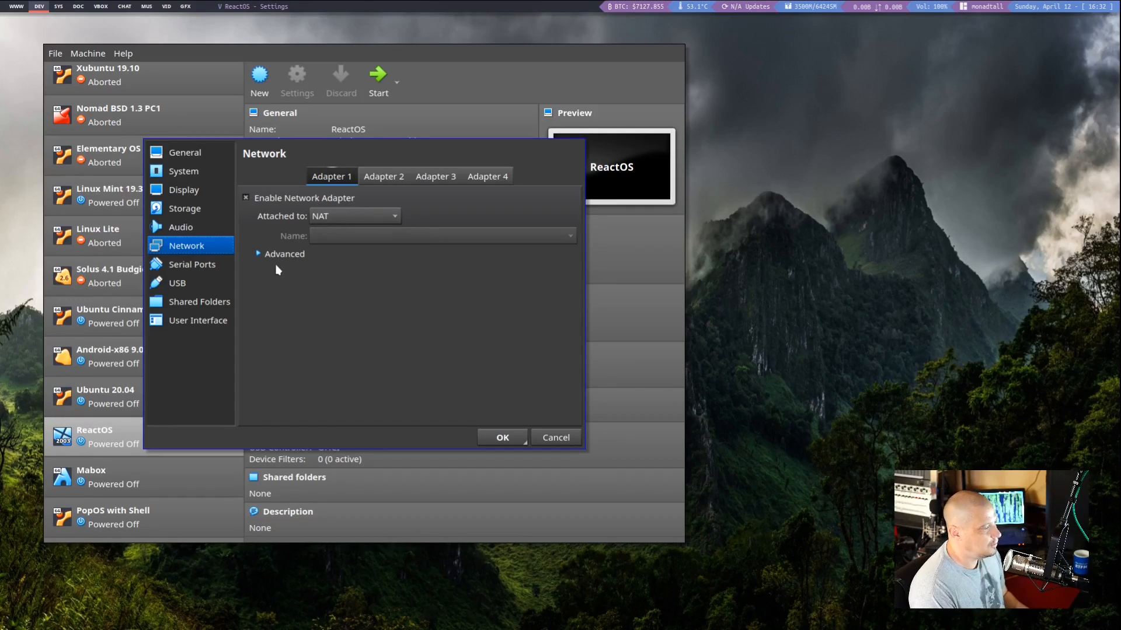
left_click(258, 254)
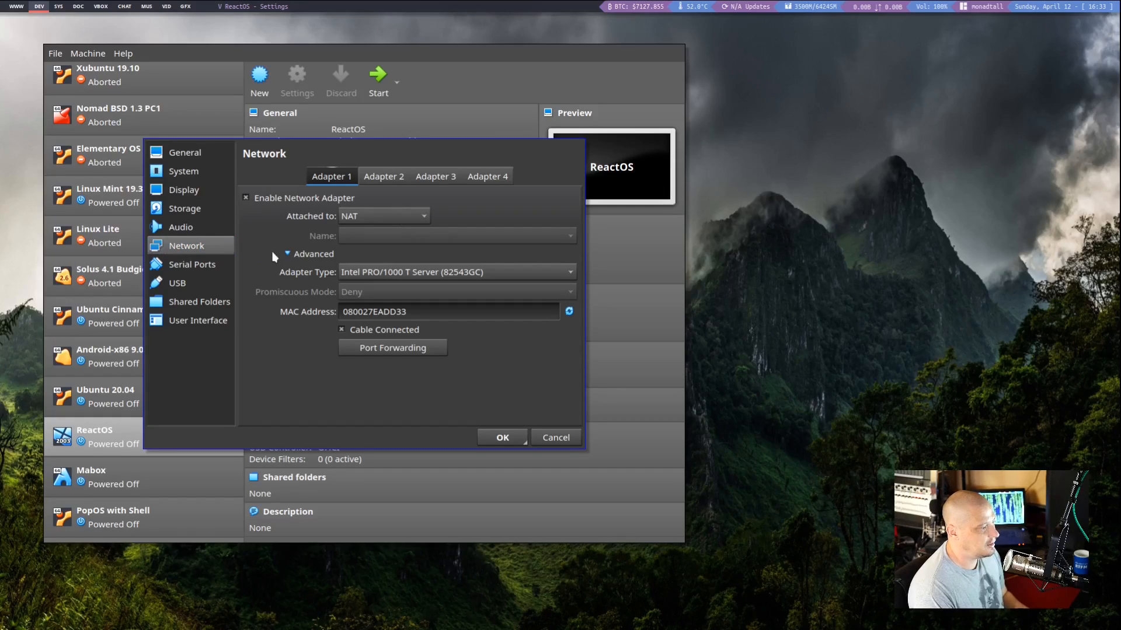
left_click(456, 271)
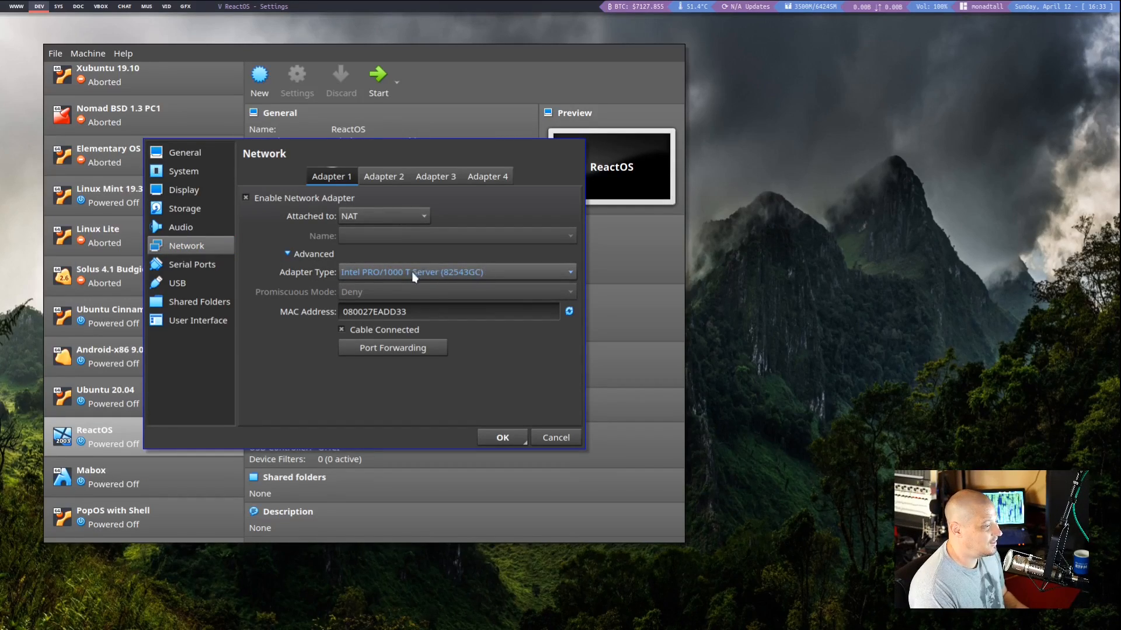
left_click(455, 272)
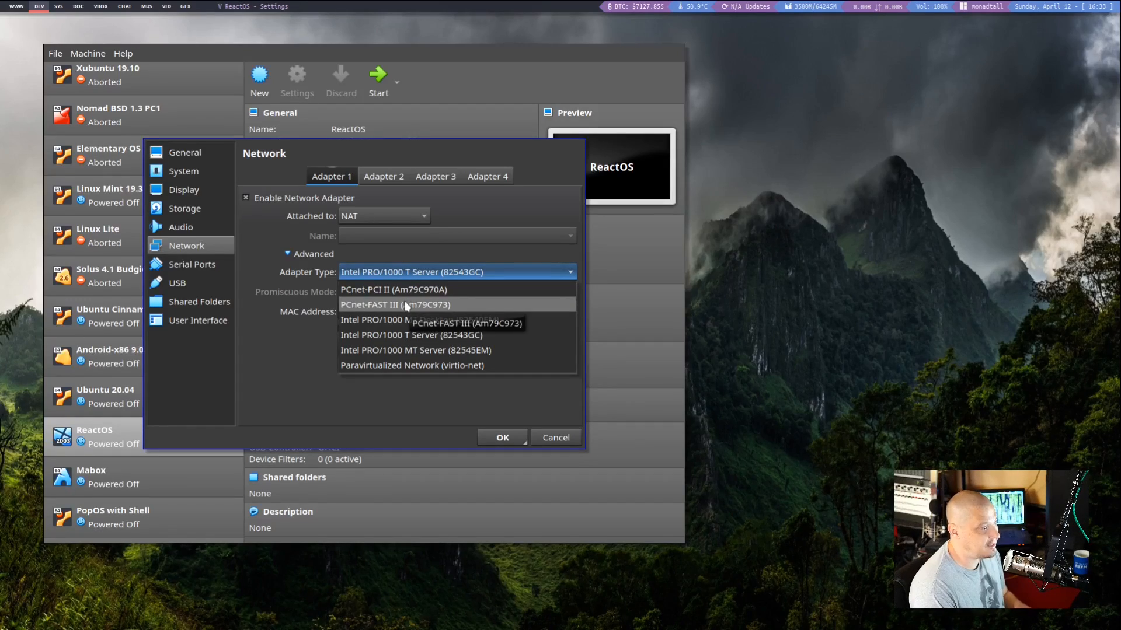
left_click(396, 305)
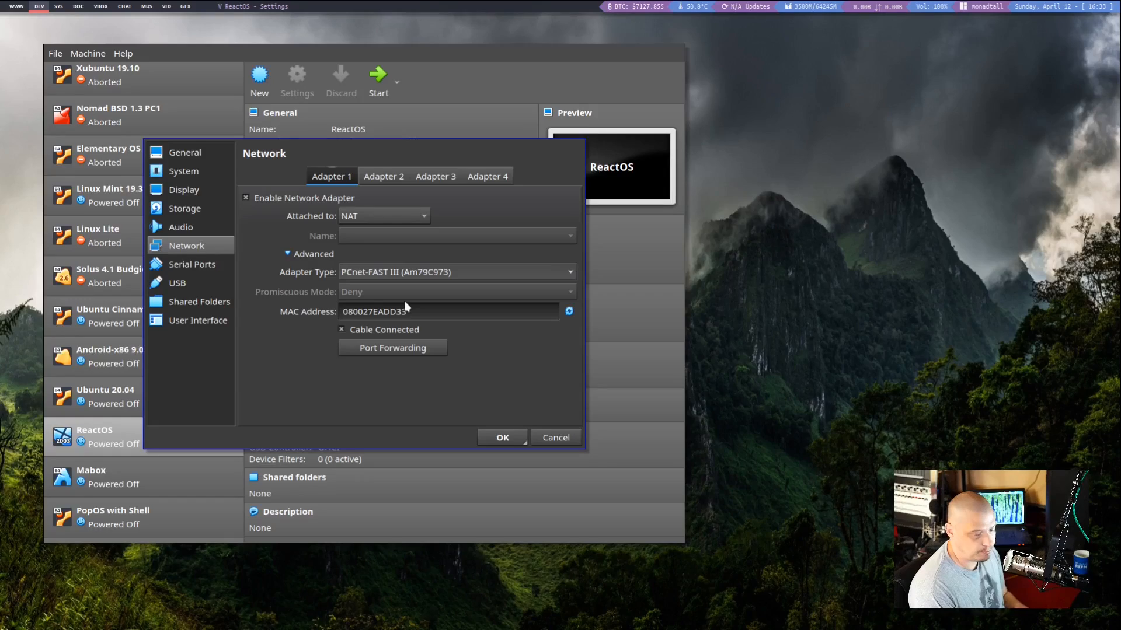
mouse_move(198, 321)
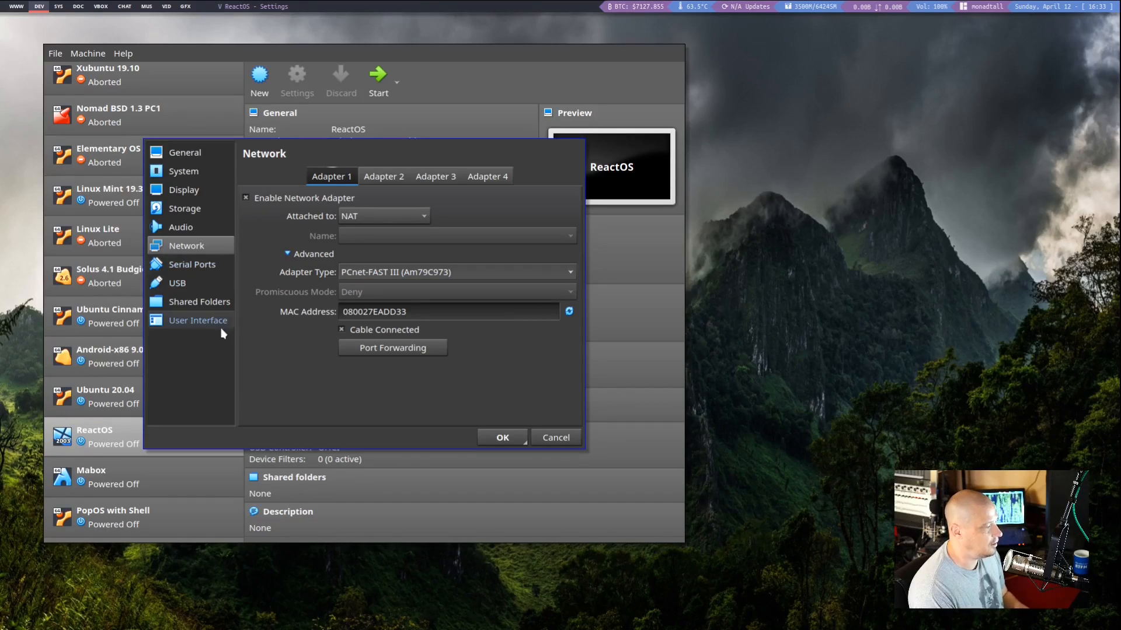
left_click(198, 320)
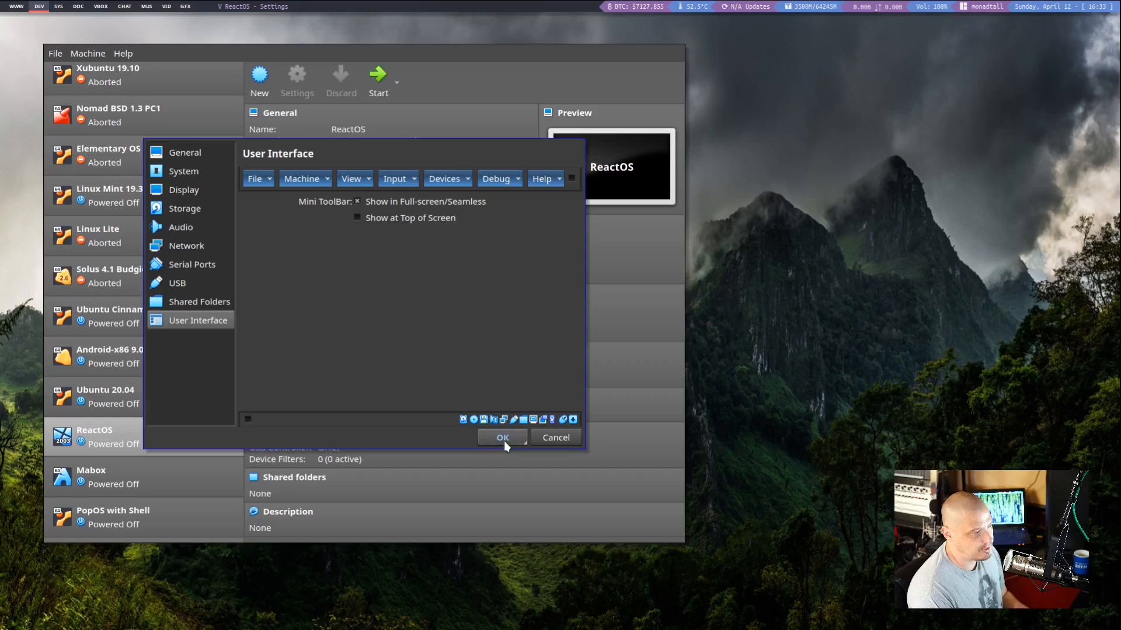
Save the settings, start the VM, and accept English setup language and the alpha warning.
left_click(502, 437)
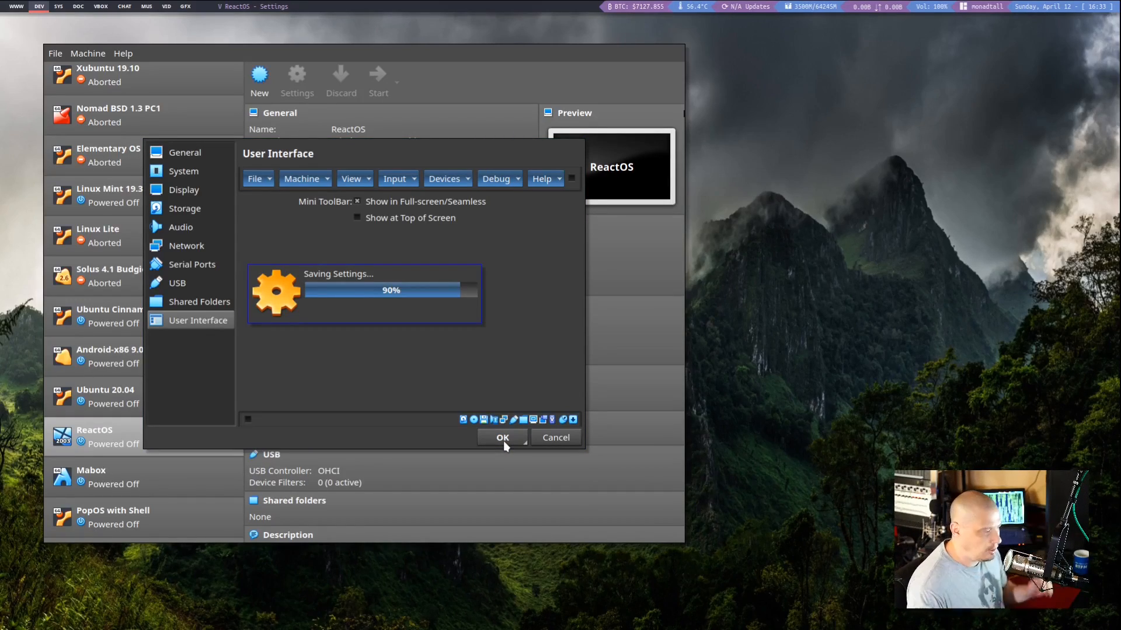
left_click(502, 437)
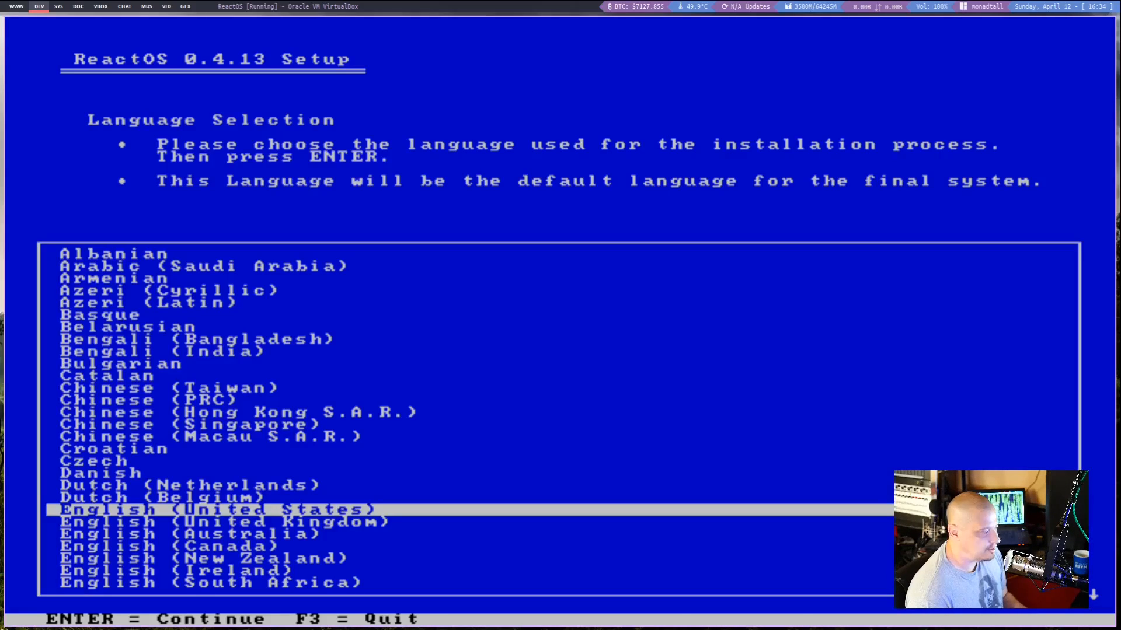
key("enter")
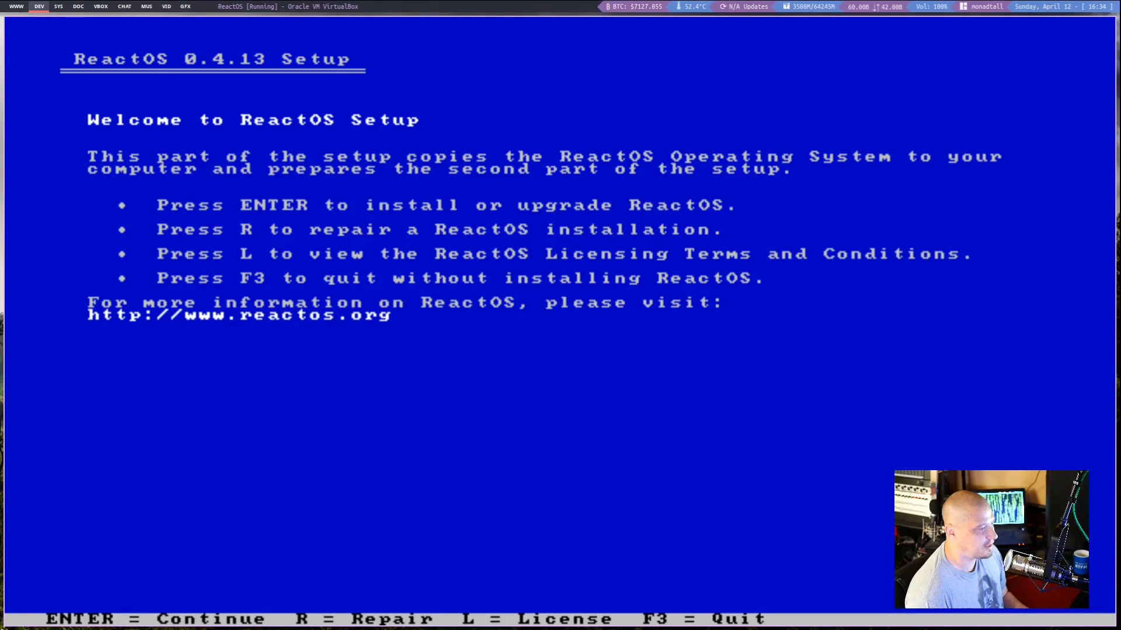
key("enter")
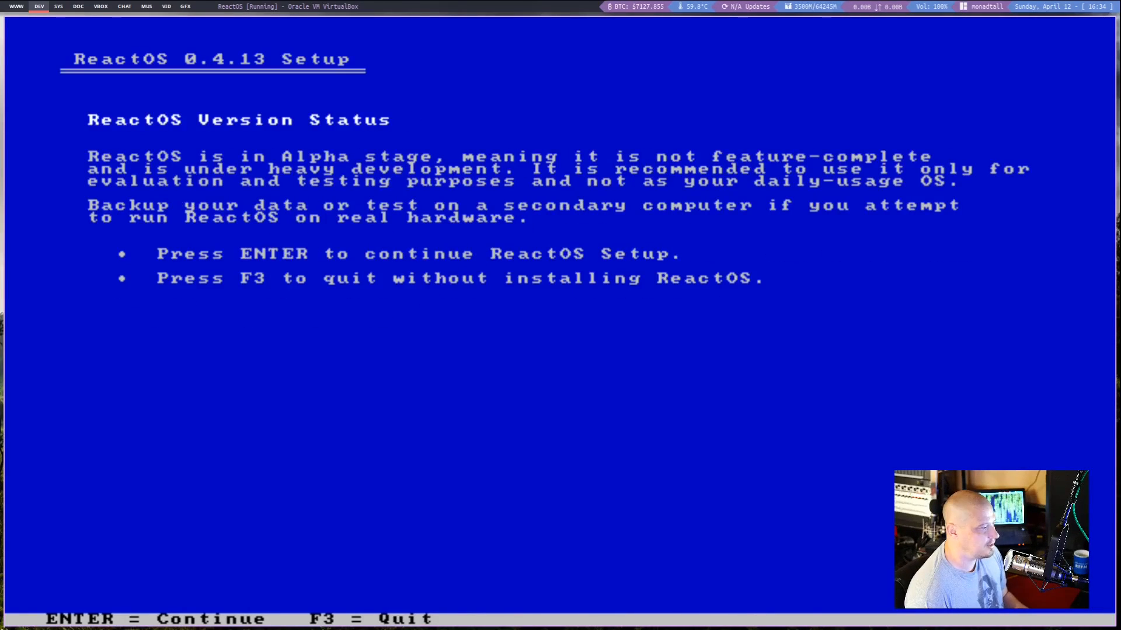
key("enter")
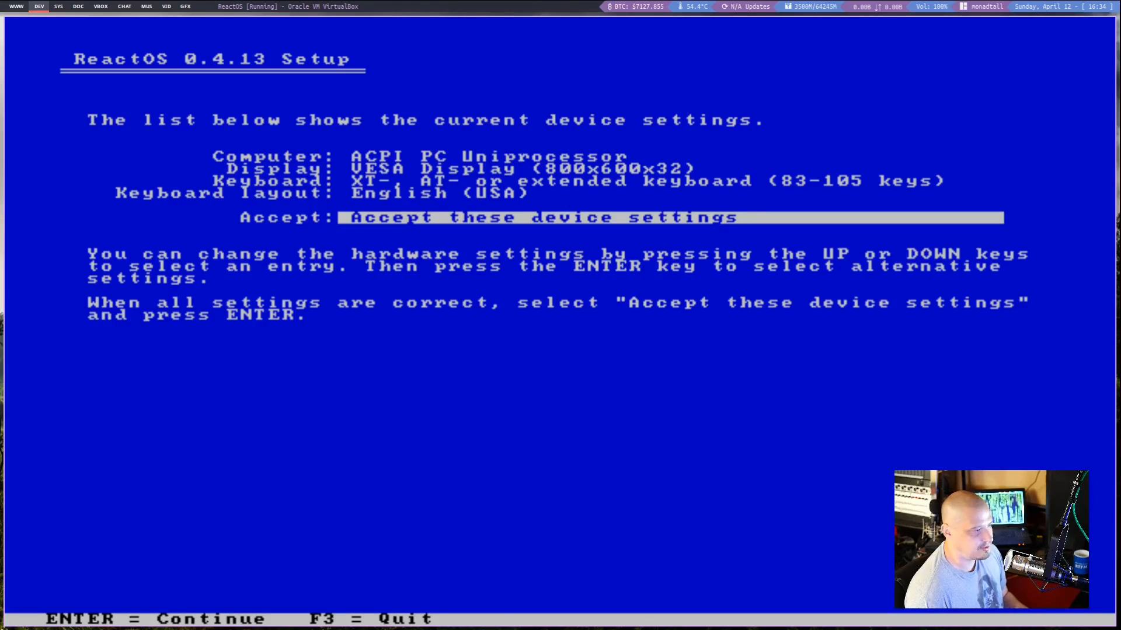
Accept device settings, partition and format the disk, and install the bootloader.
key("enter")
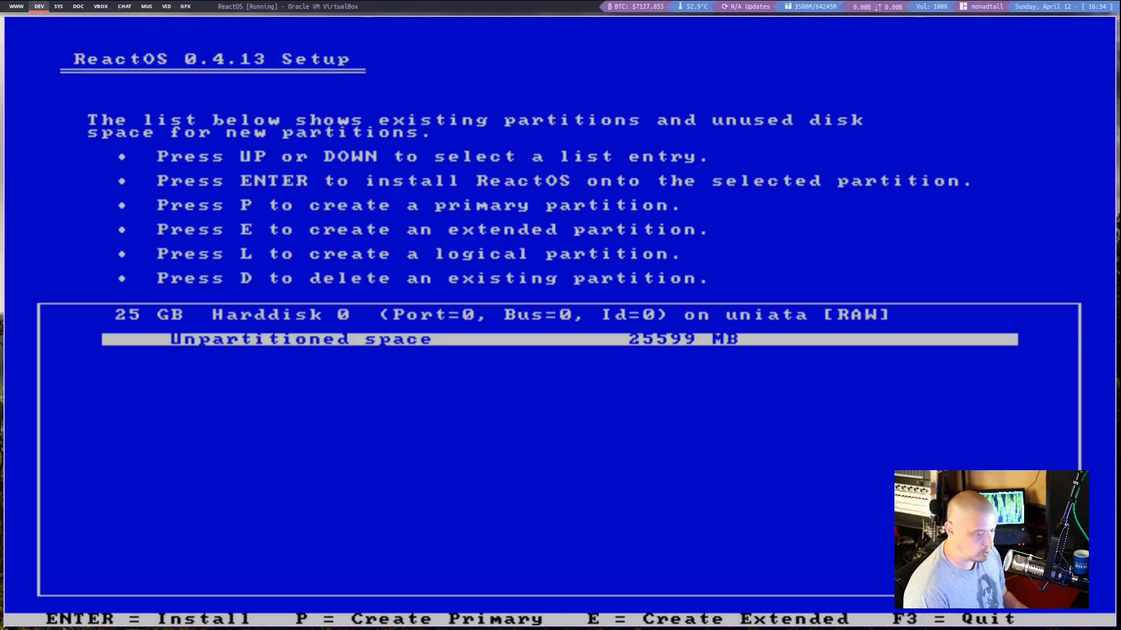
key("enter")
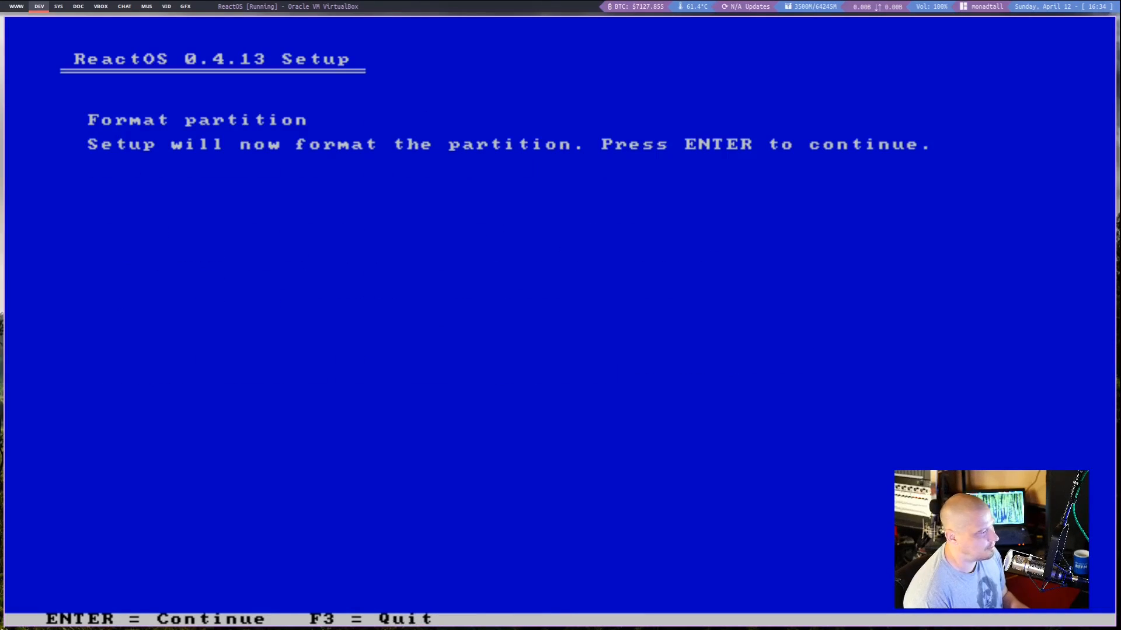
key("enter")
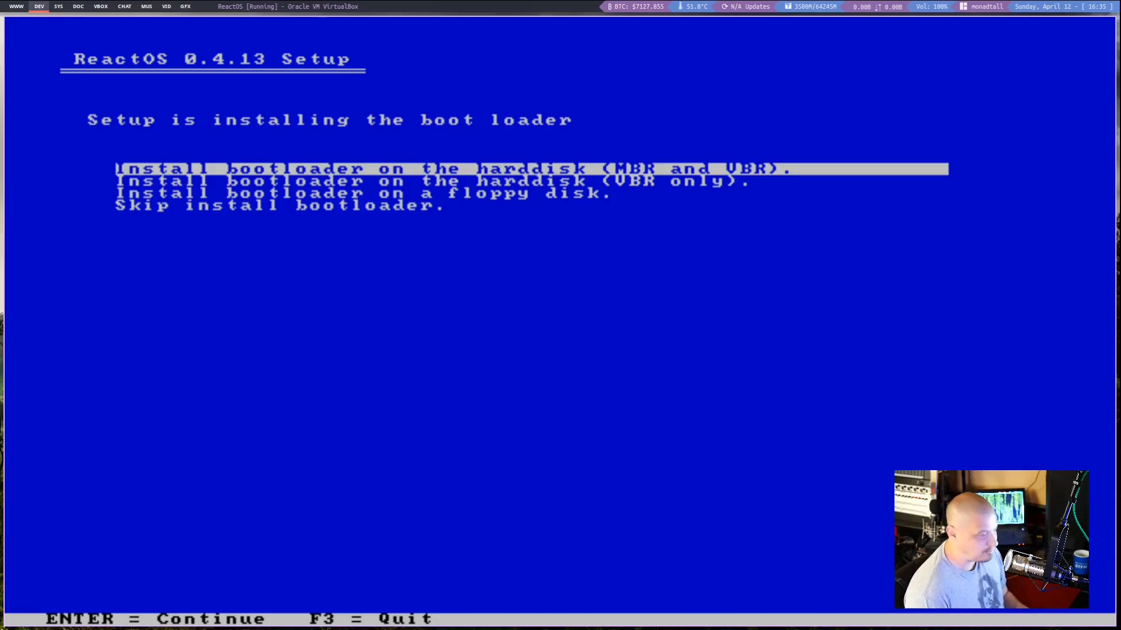
key("enter")
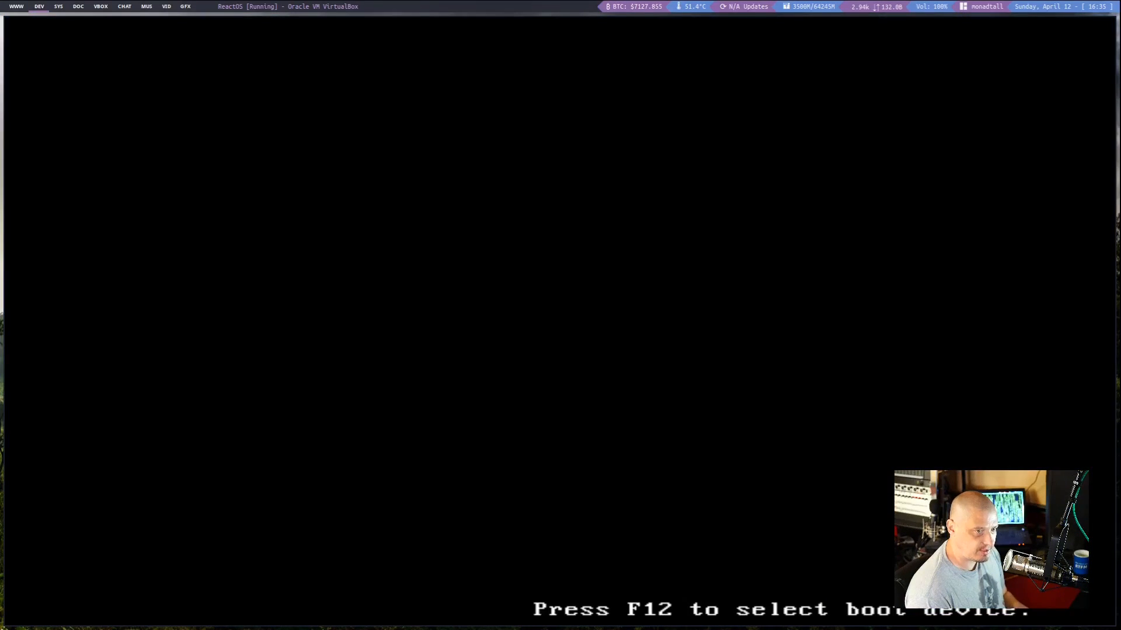
Remove the optical drive holding ReactOS-0.4.13.iso from Storage and save the settings.
right_click(107, 436)
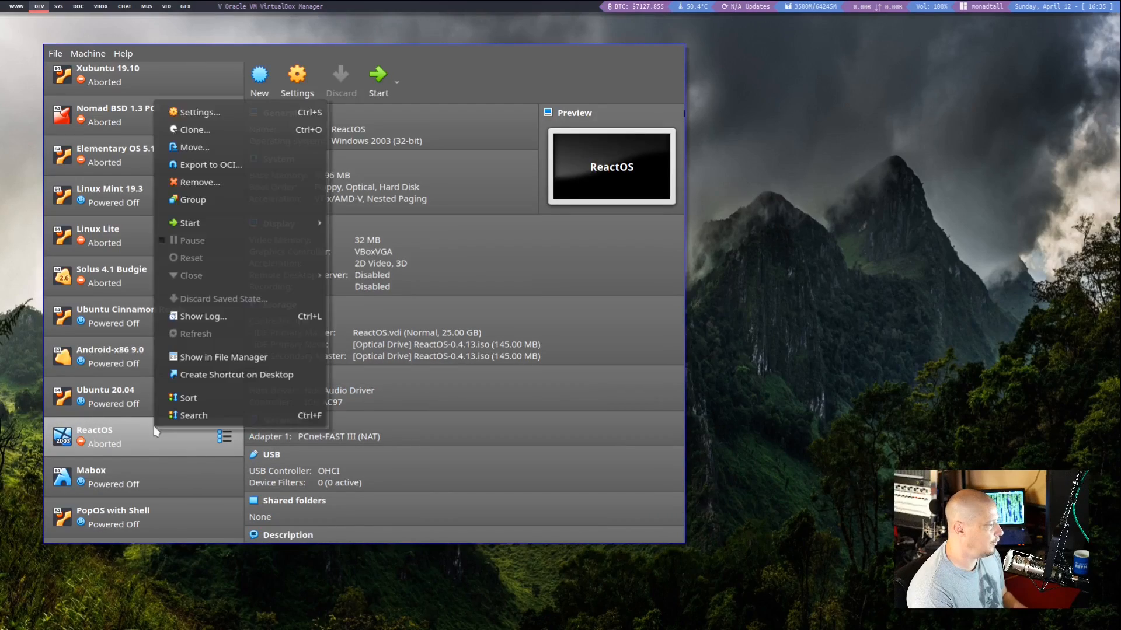
left_click(201, 112)
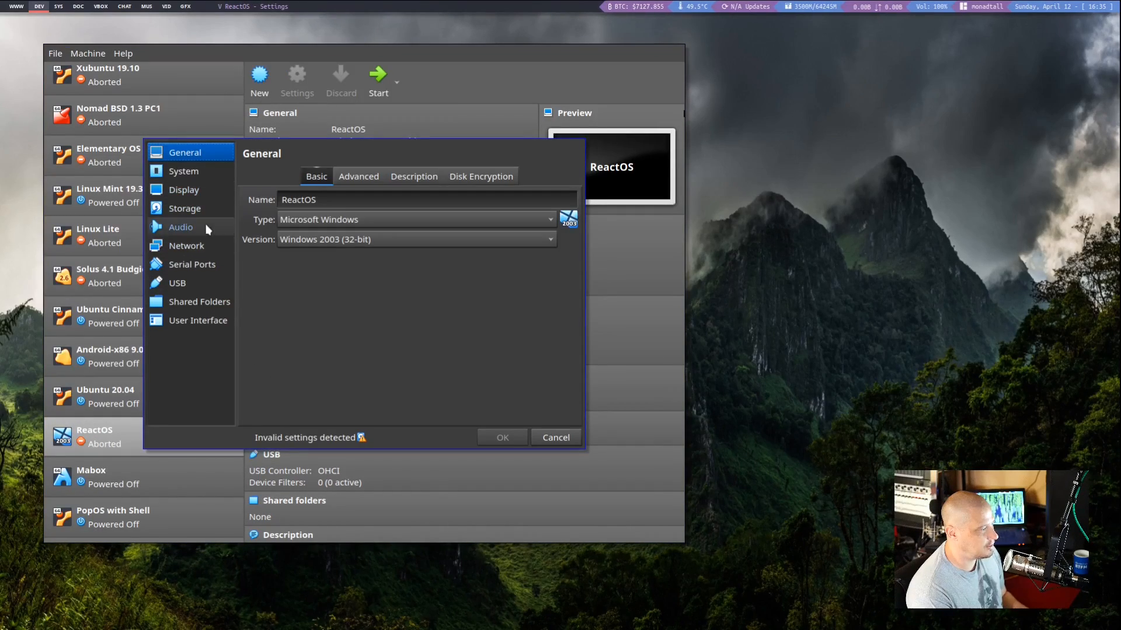
mouse_move(203, 213)
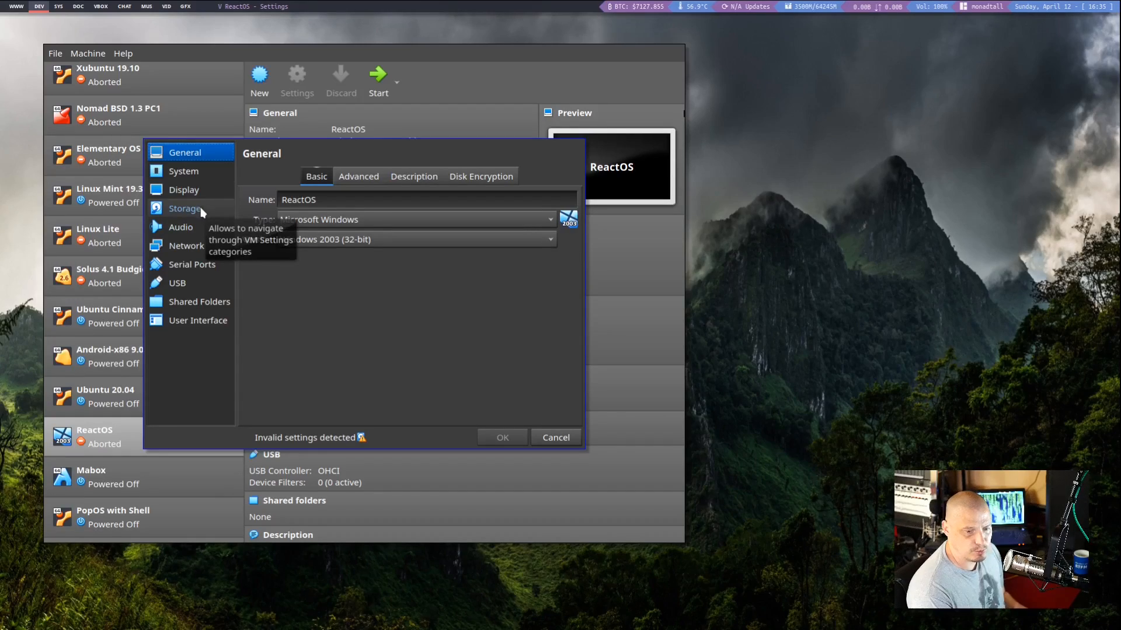
left_click(185, 208)
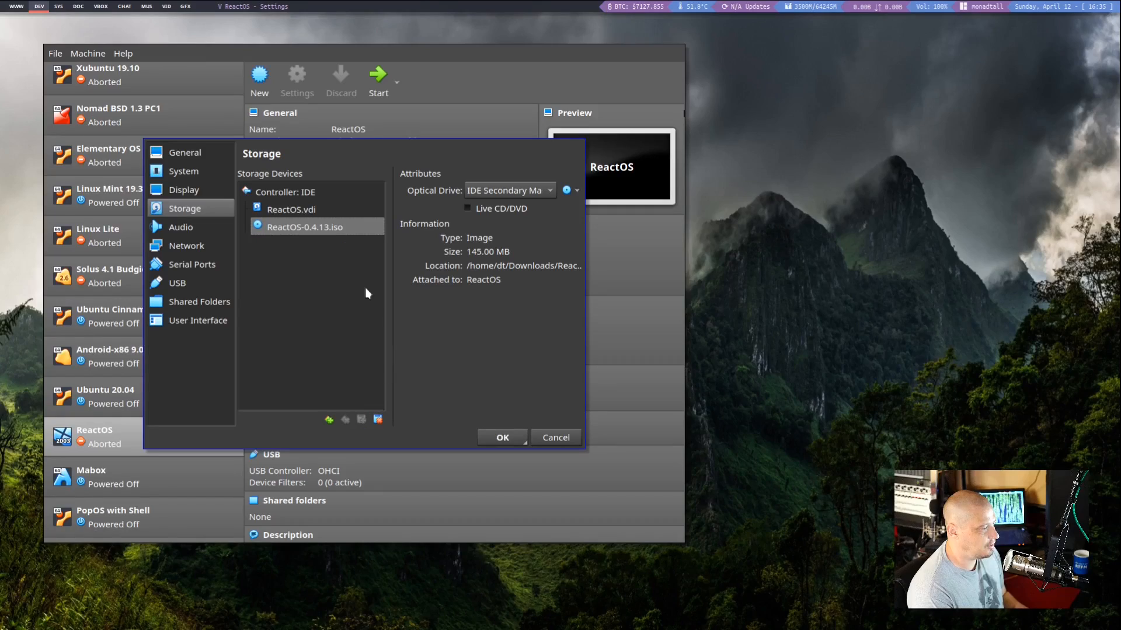
left_click(377, 420)
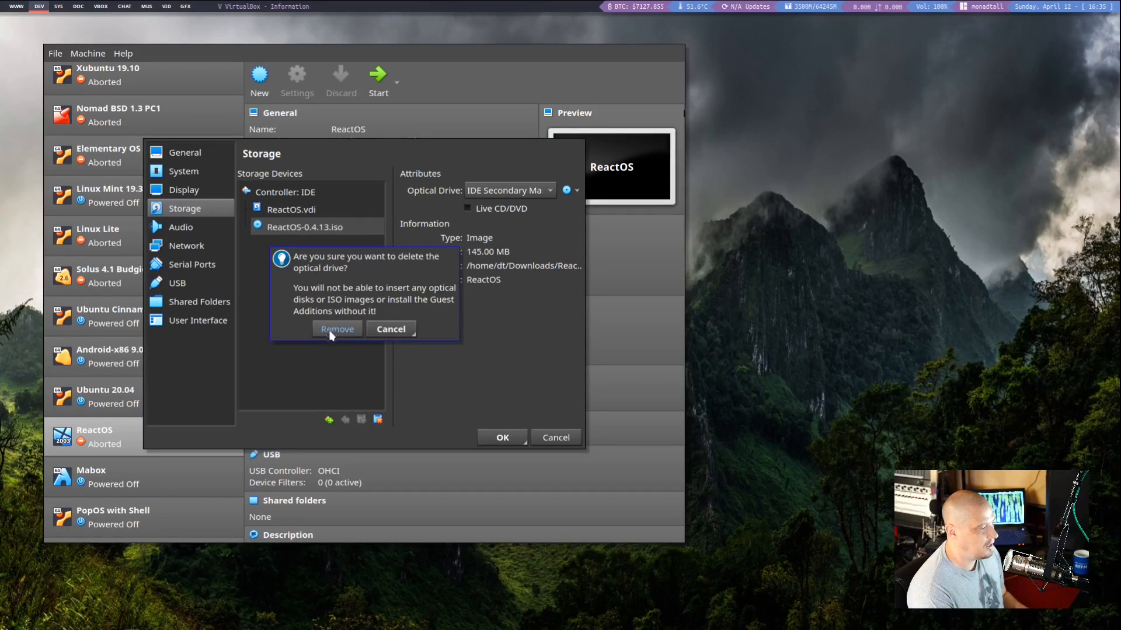
left_click(336, 329)
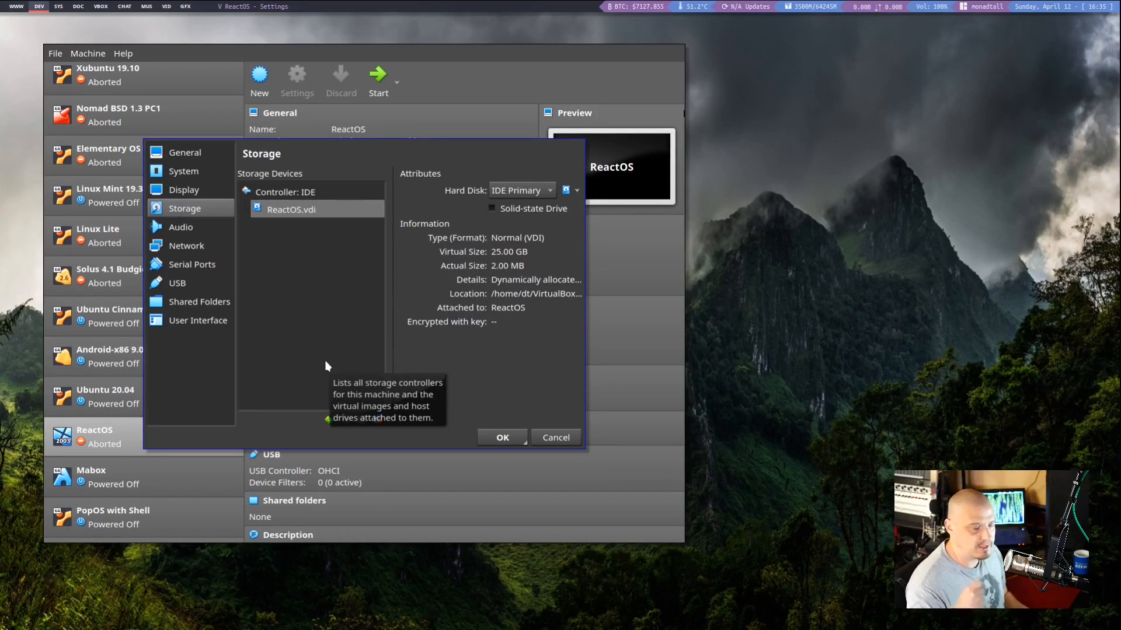
mouse_move(322, 363)
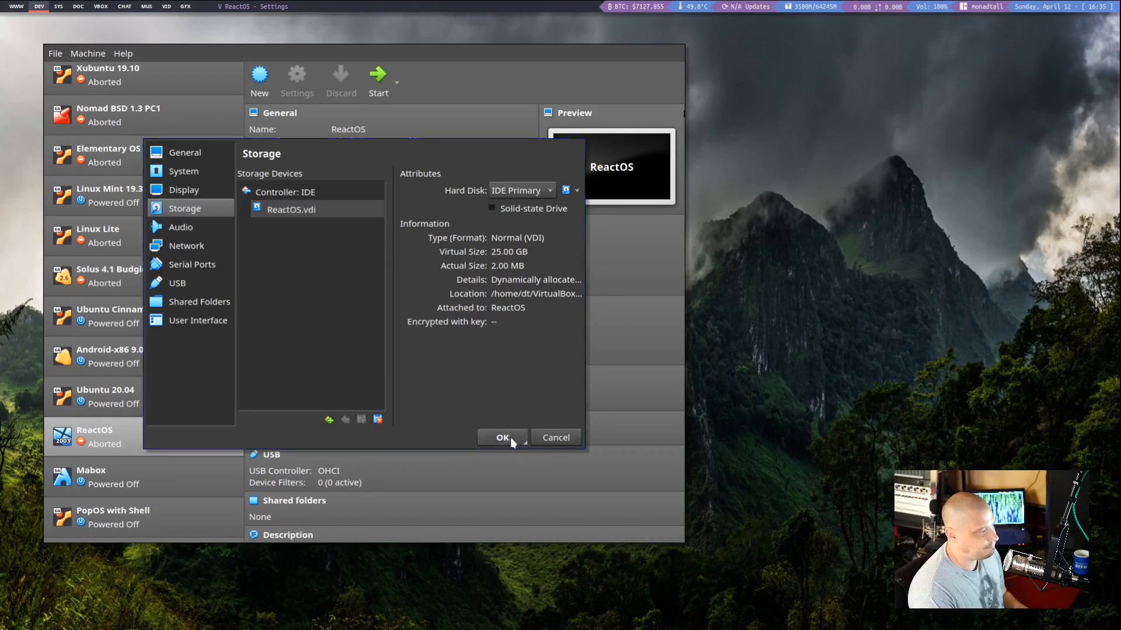
left_click(502, 437)
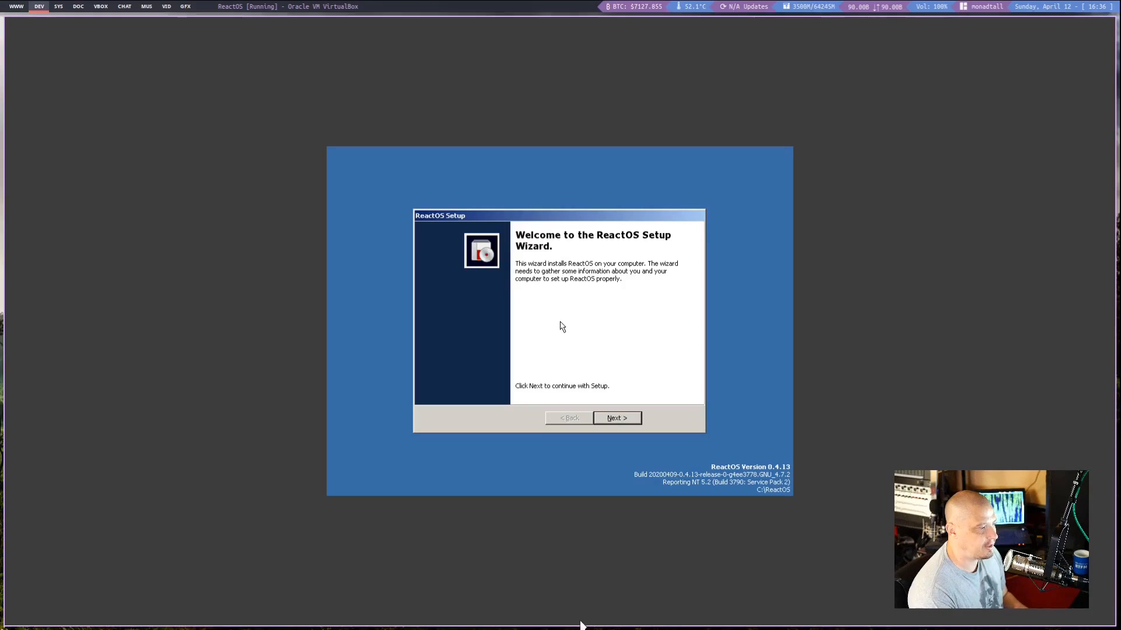
mouse_move(698, 432)
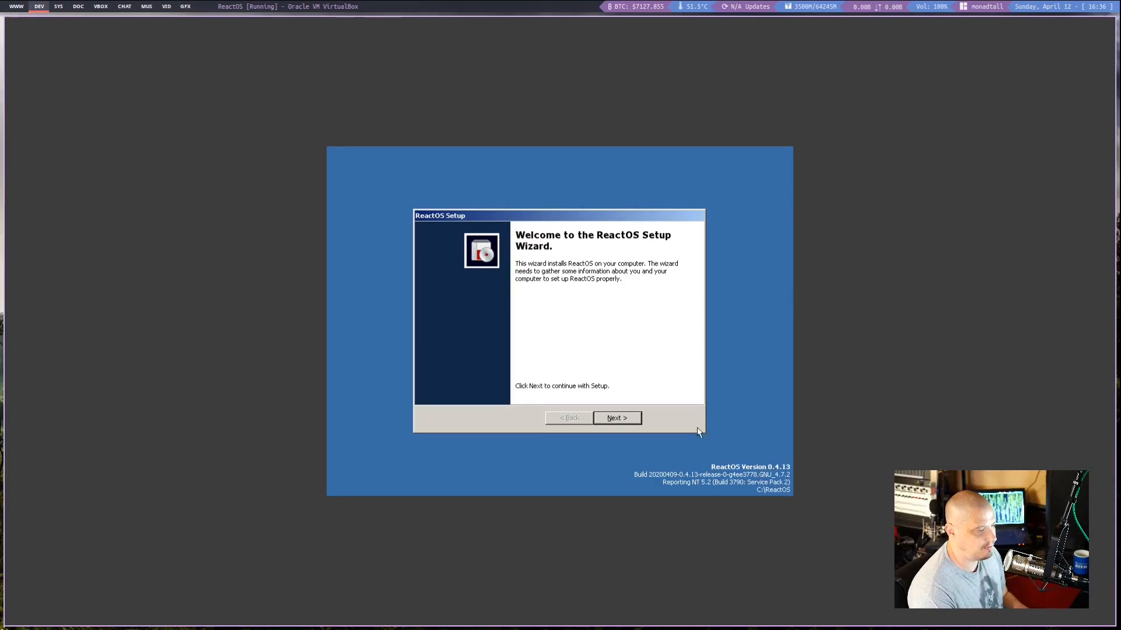
Advance past the welcome, acknowledgements and regional settings pages of the setup wizard.
left_click(616, 418)
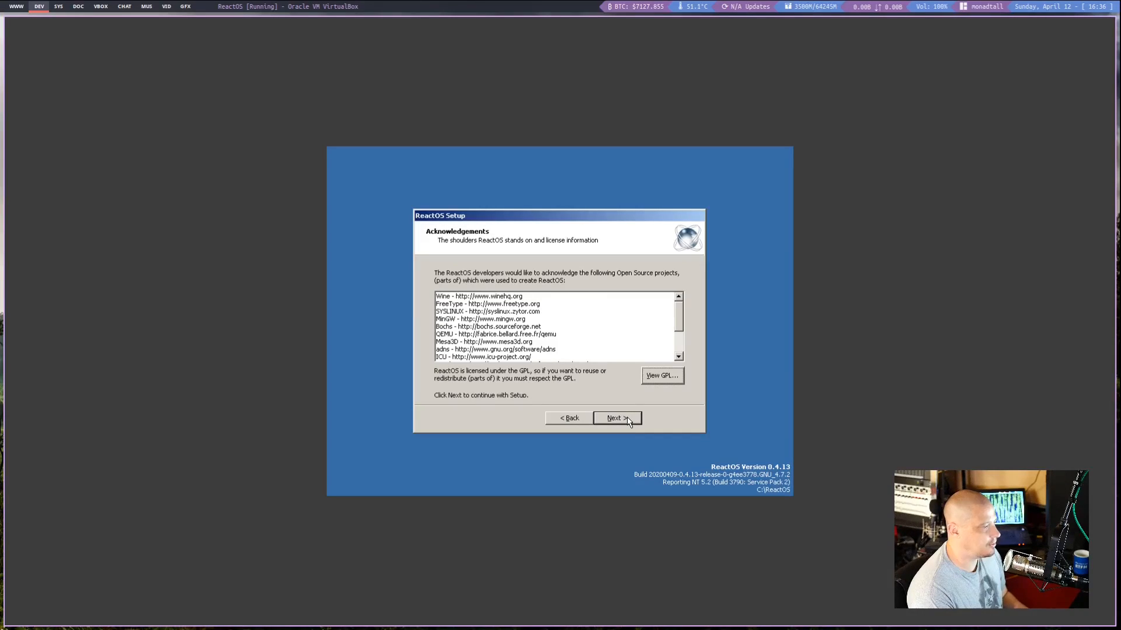
left_click(617, 417)
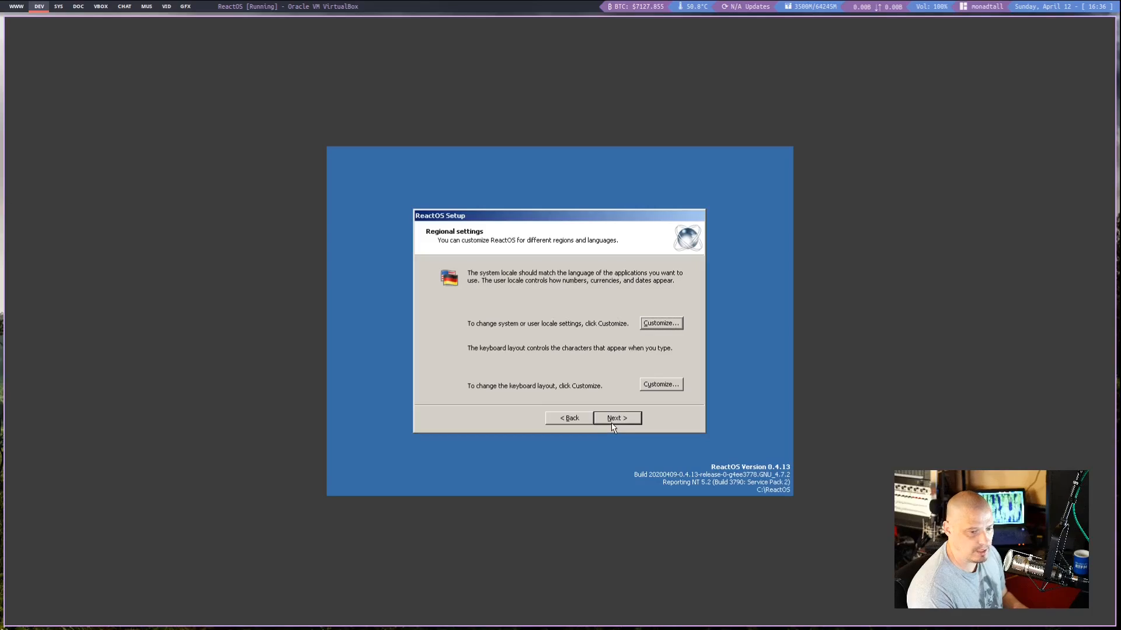
mouse_move(621, 419)
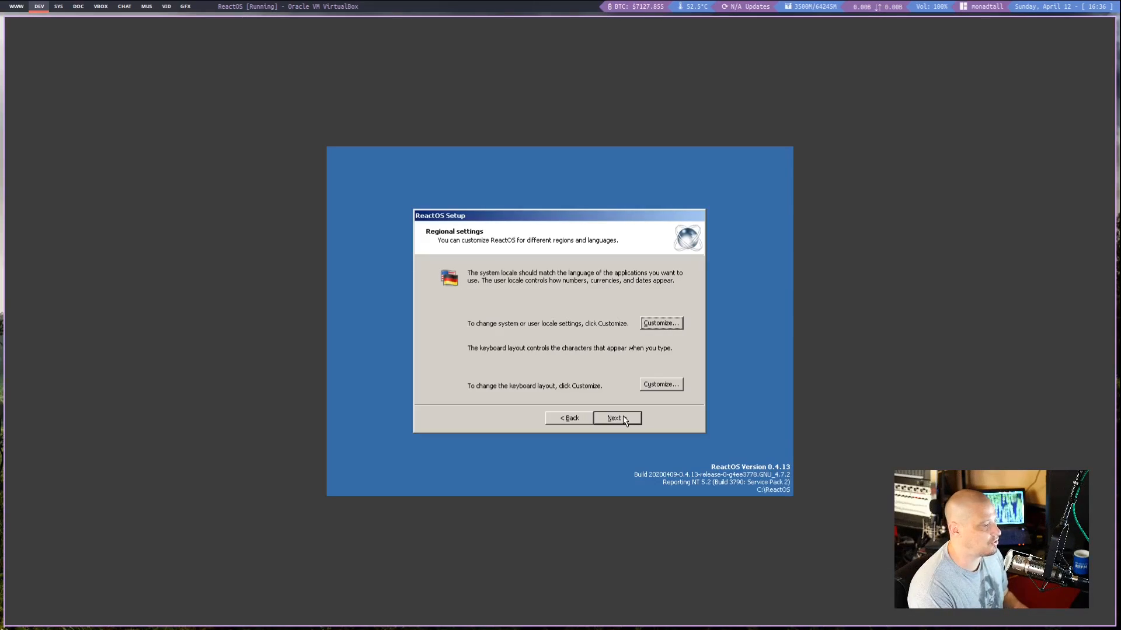
left_click(612, 417)
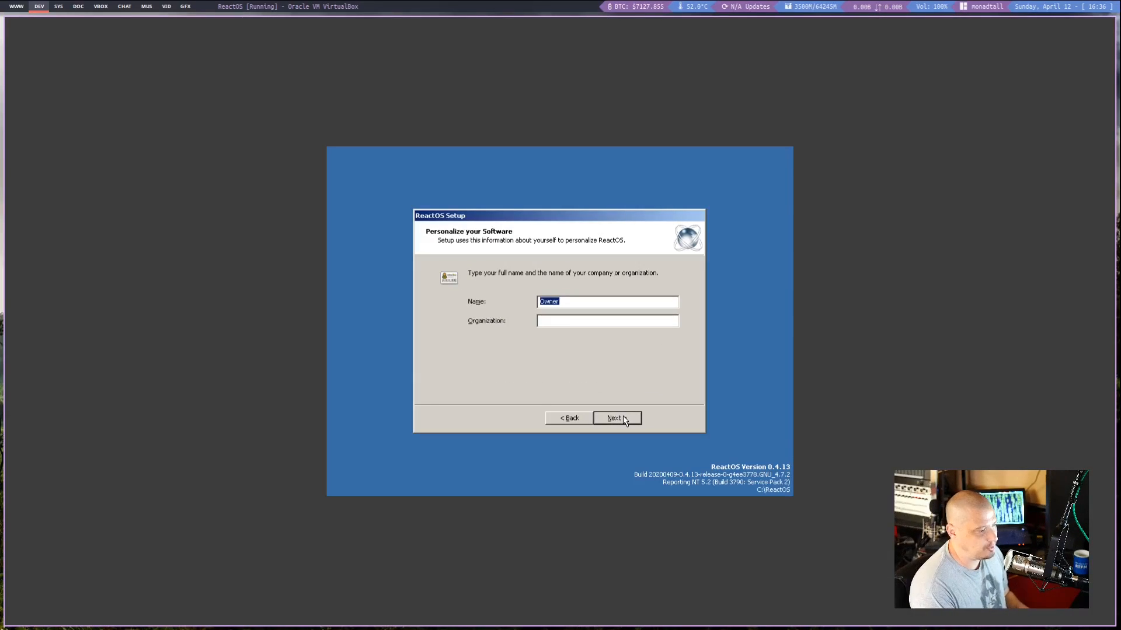
type("dt")
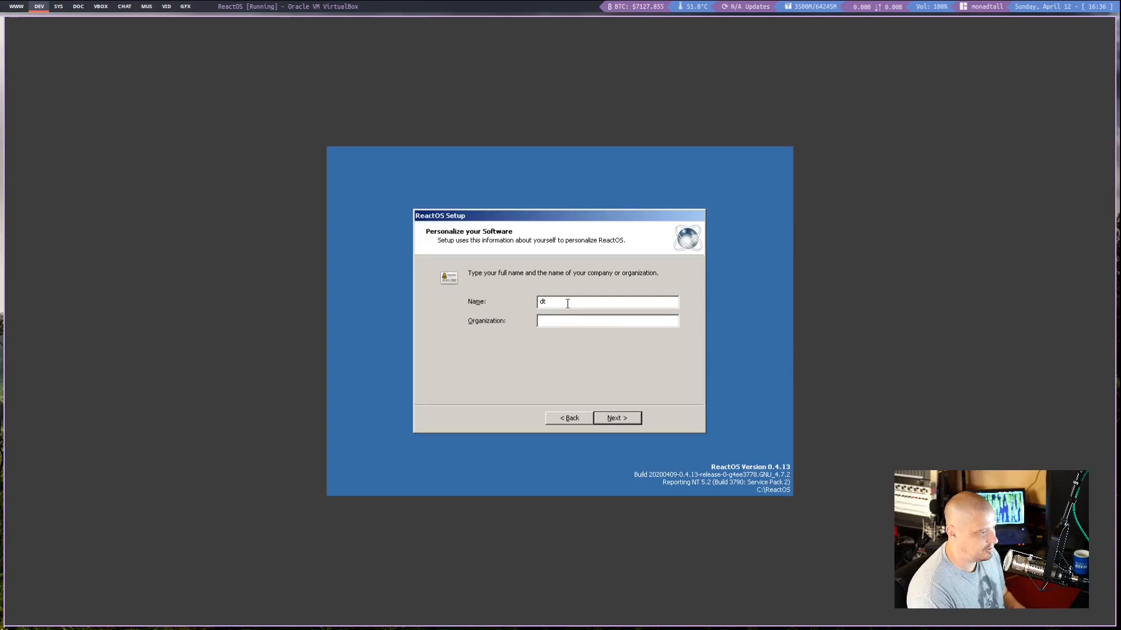
left_click(617, 418)
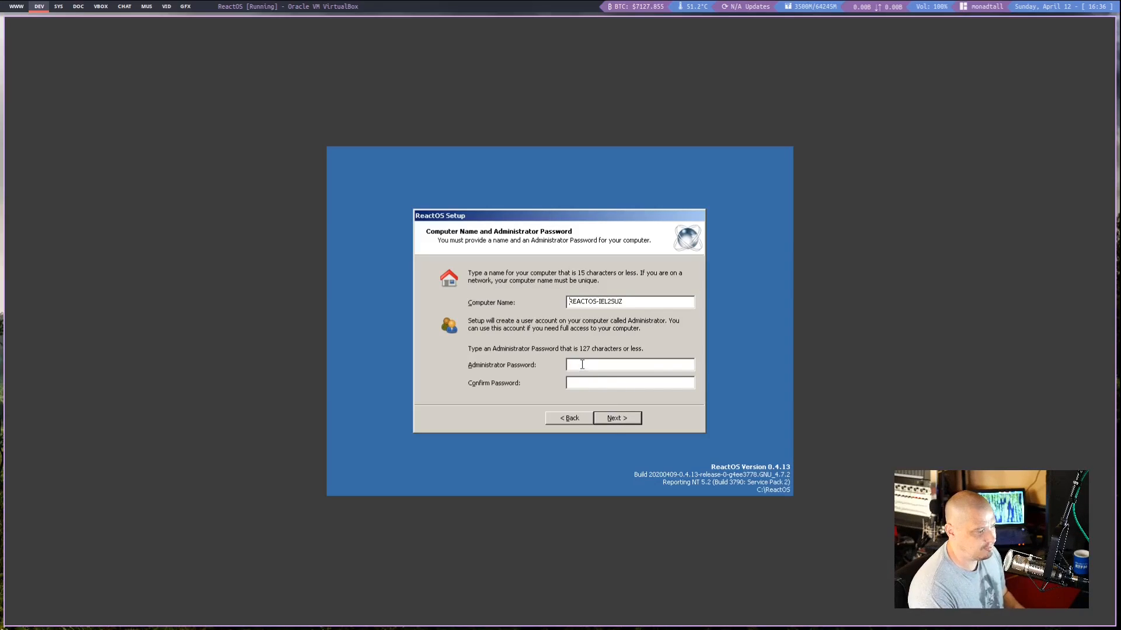
Enter and confirm the administrator password.
left_click(630, 364)
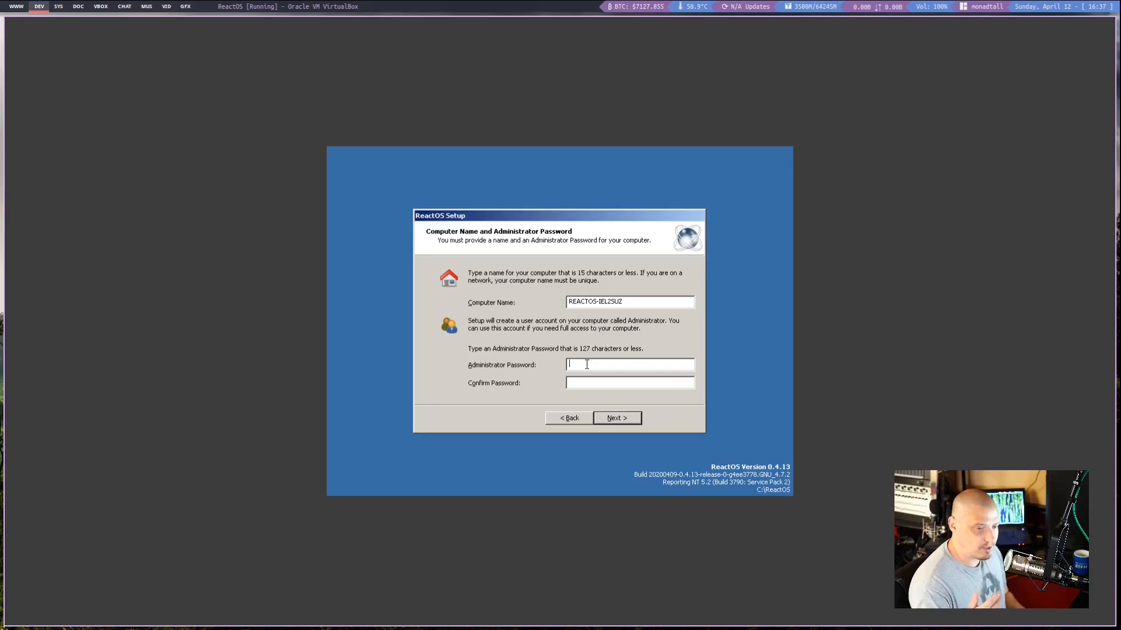
type("**")
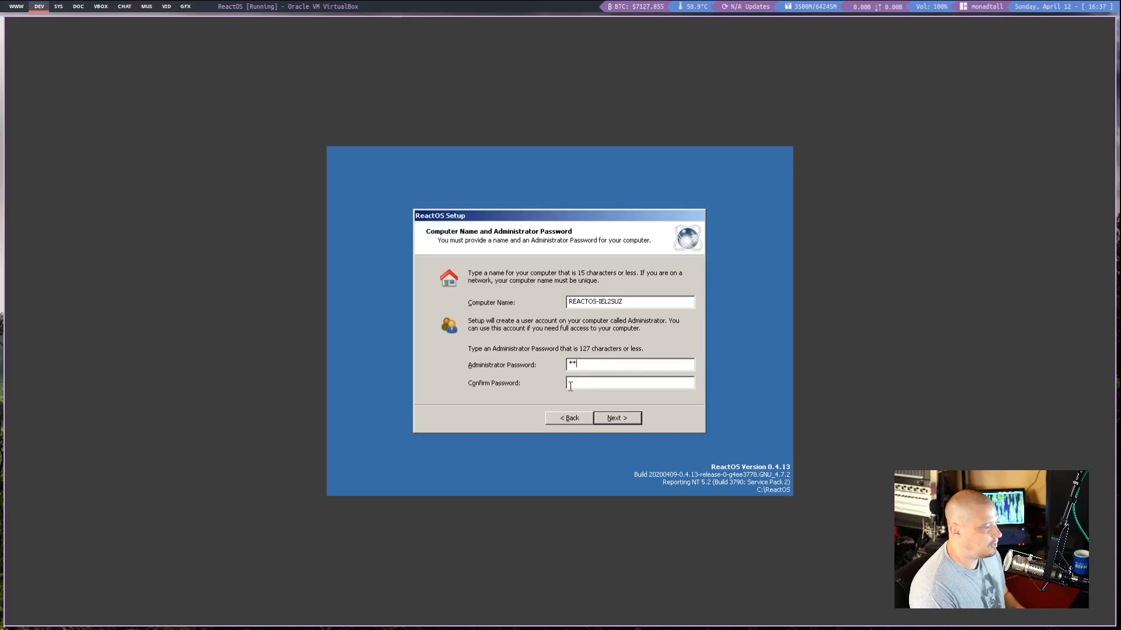
type("**")
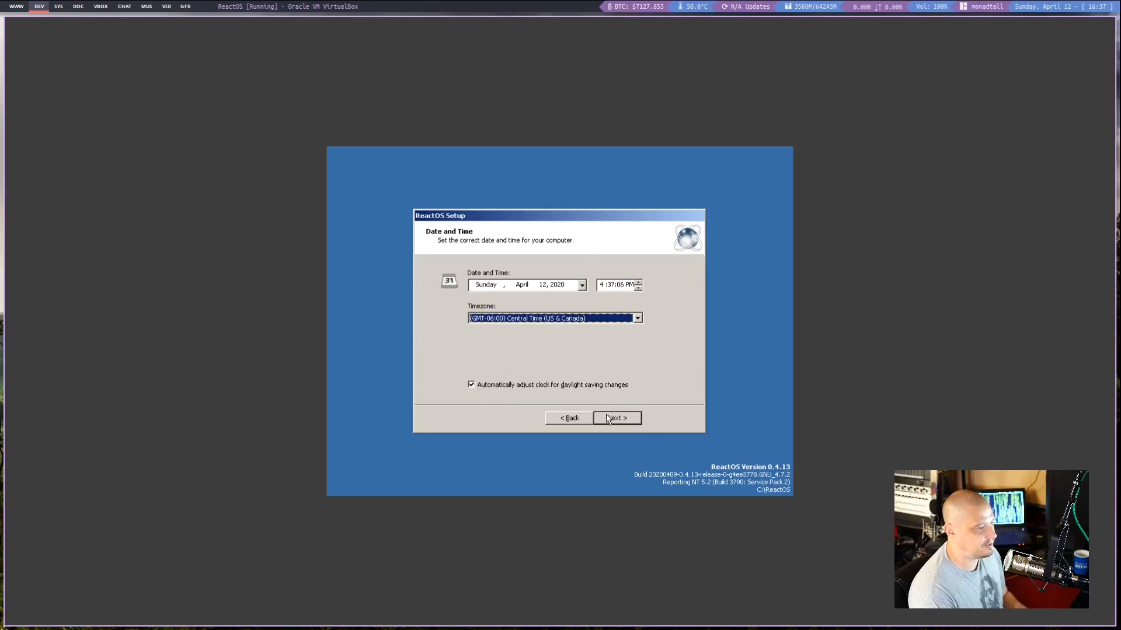
Accept date and time, theme, typical network settings and workgroup, then finish and restart.
left_click(613, 417)
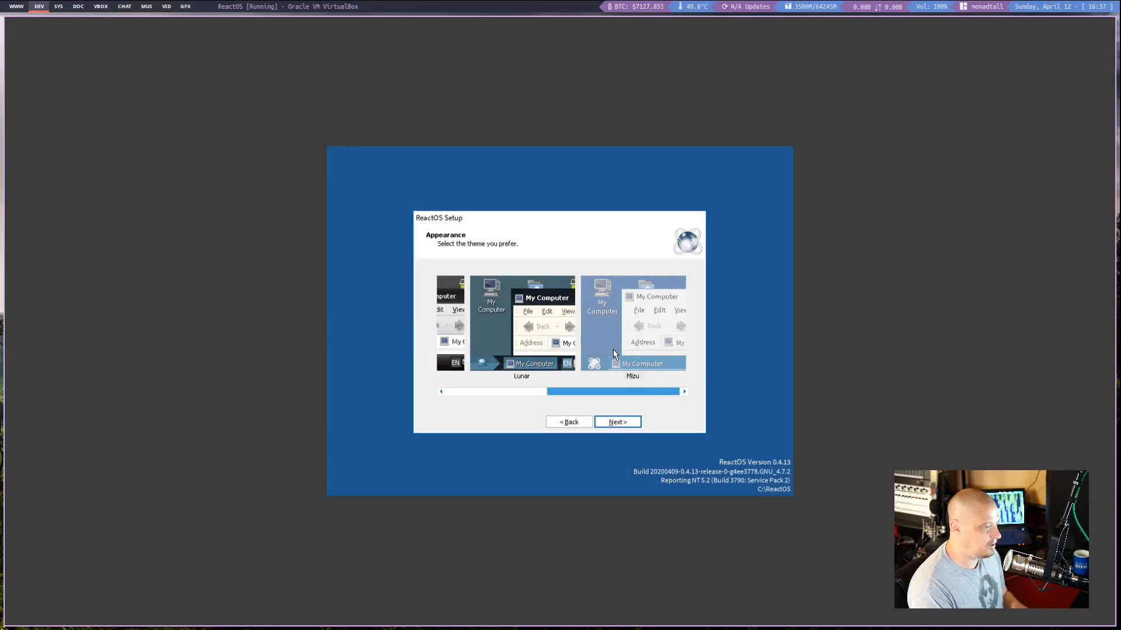
mouse_move(611, 347)
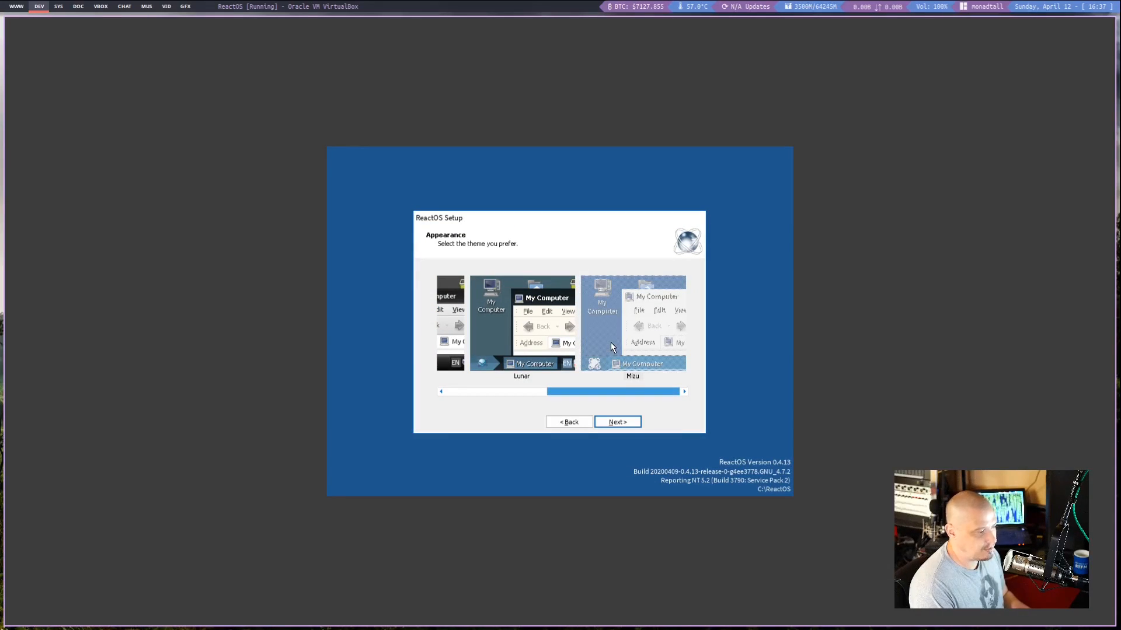
left_click(617, 421)
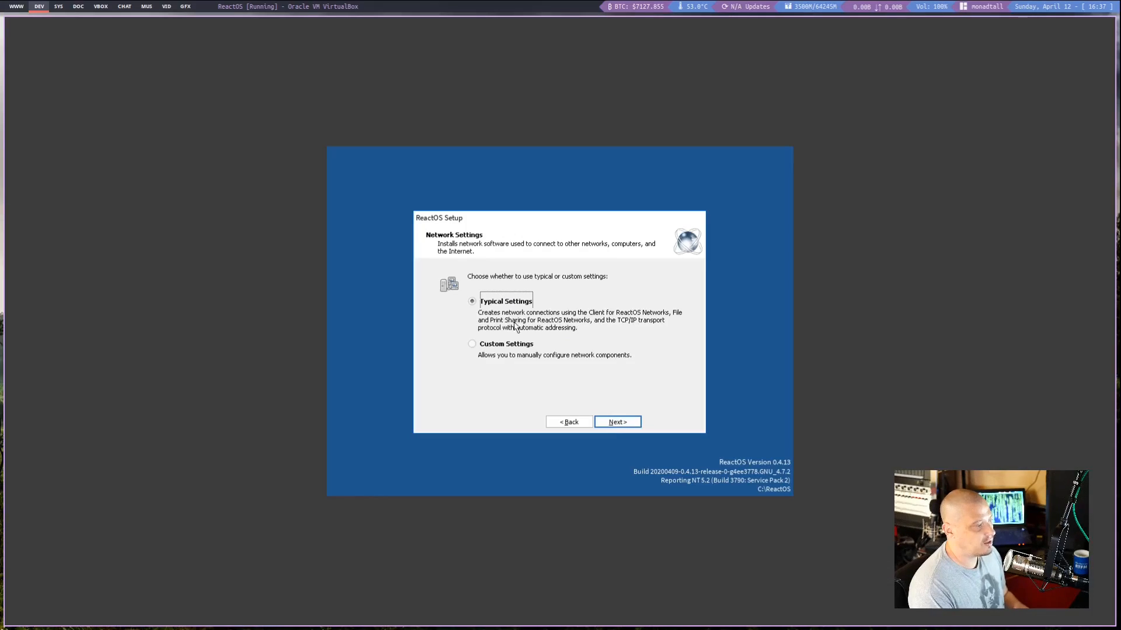
left_click(617, 421)
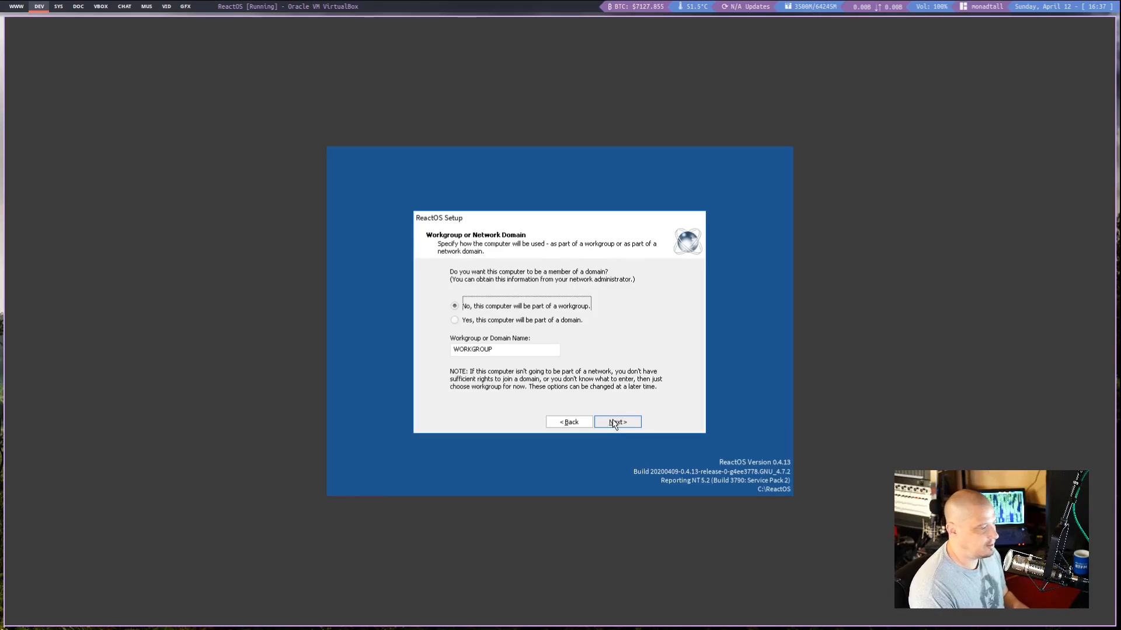
left_click(617, 421)
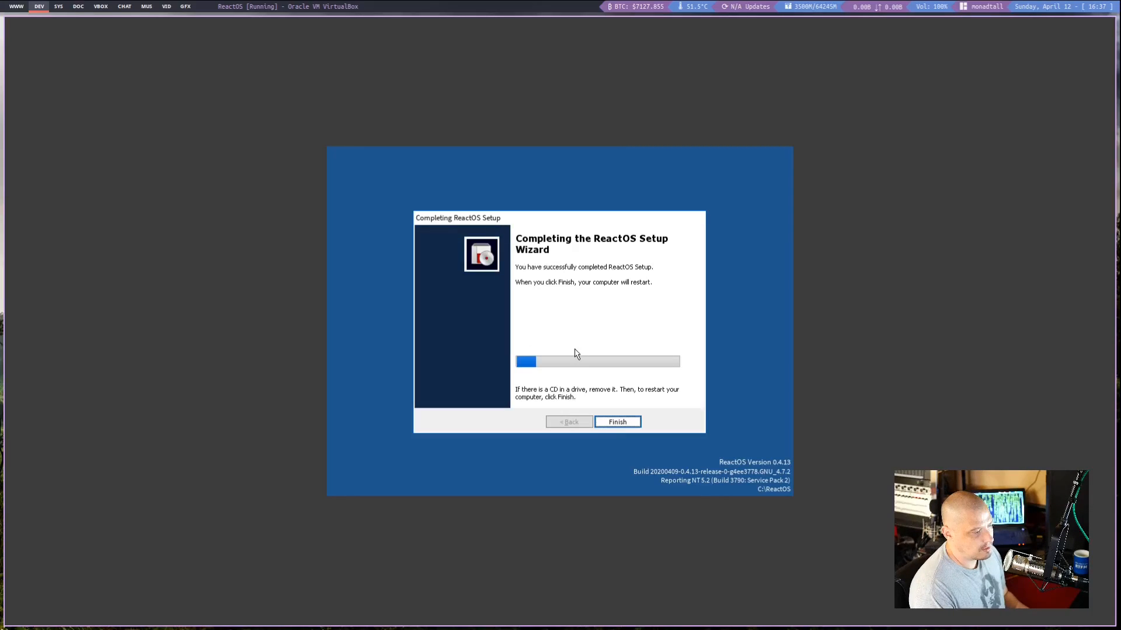
left_click(617, 421)
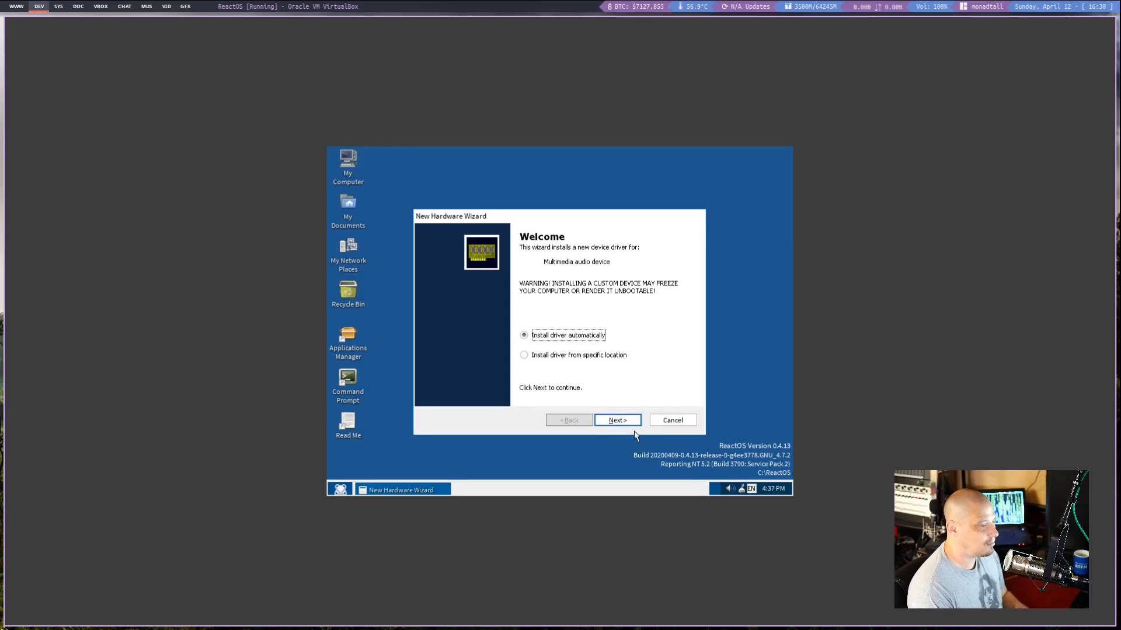
Cancel the audio and system device driver wizards and open the Start menu.
left_click(616, 419)
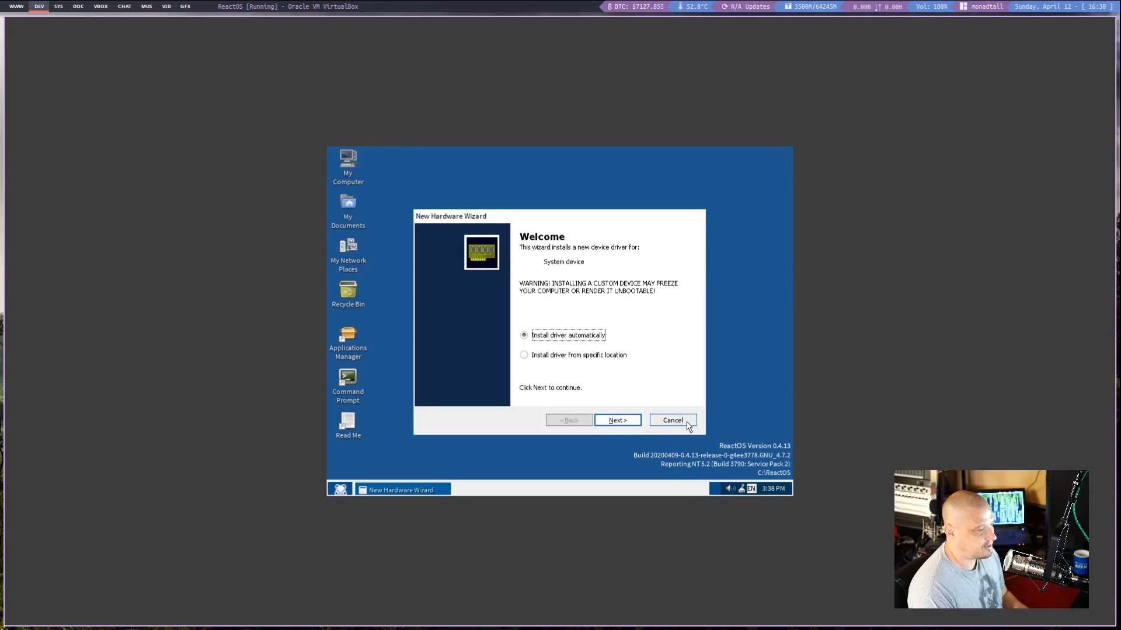
left_click(671, 420)
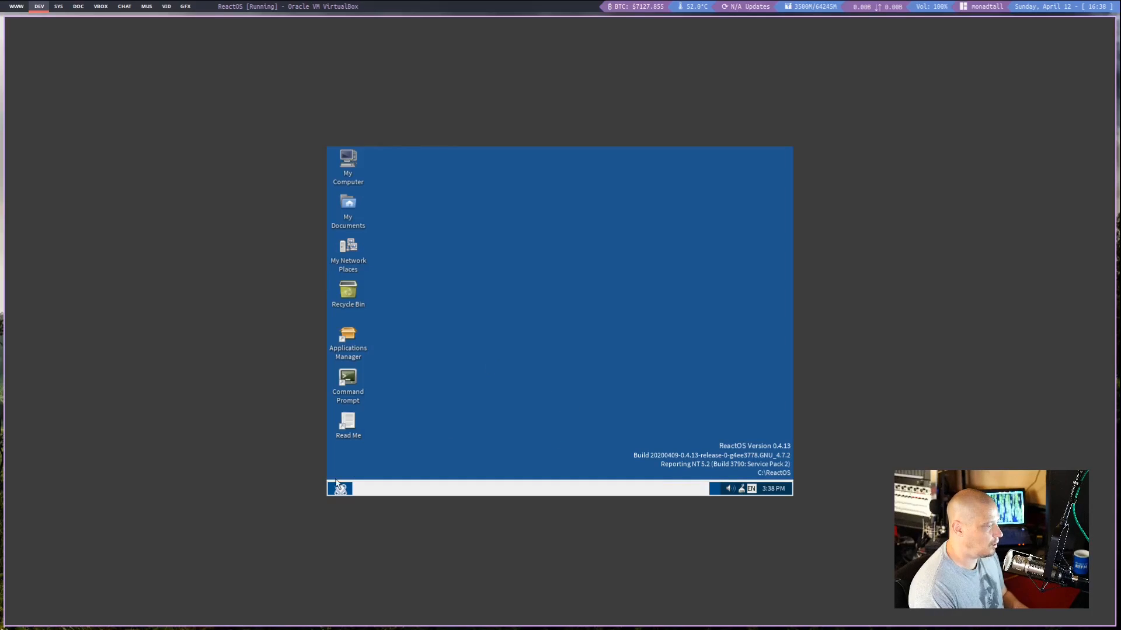
left_click(340, 488)
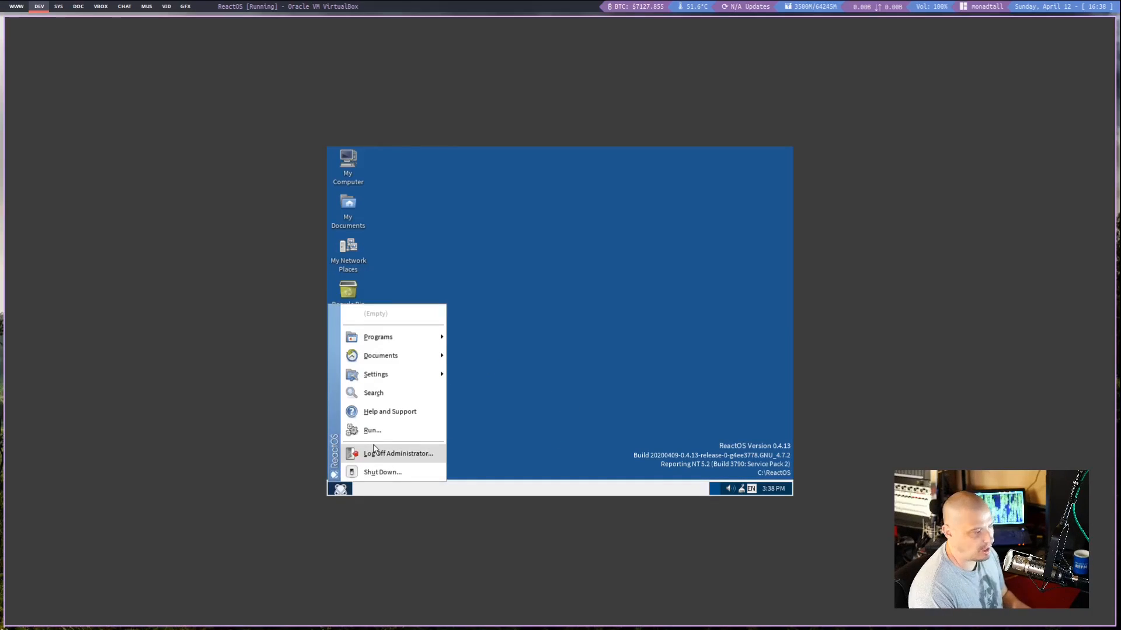
mouse_move(393, 429)
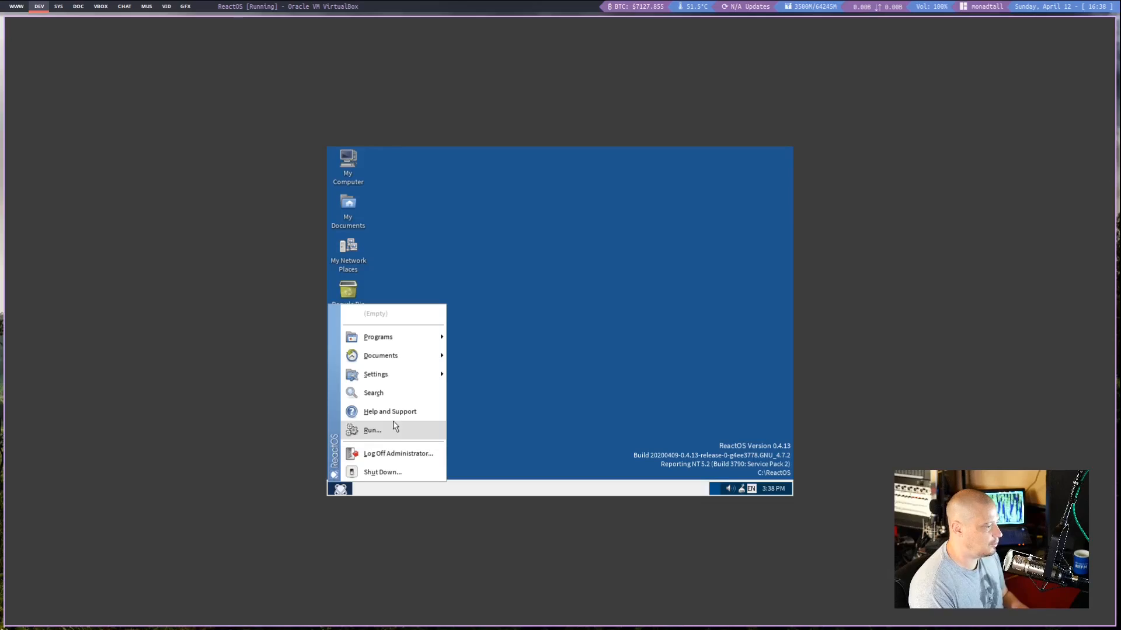
mouse_move(528, 363)
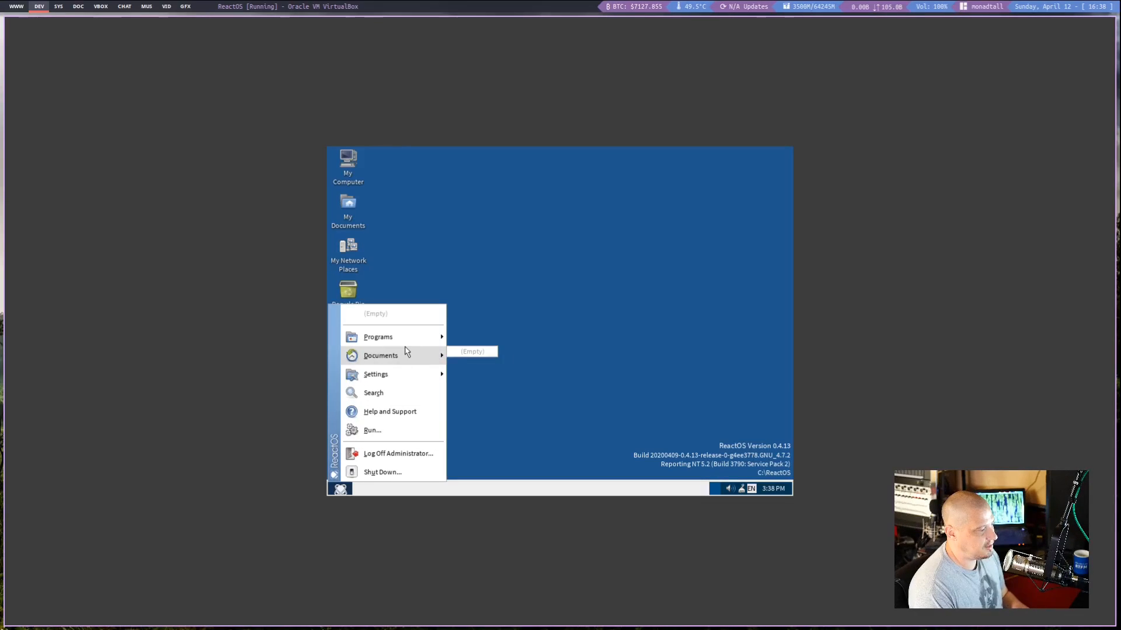
mouse_move(378, 337)
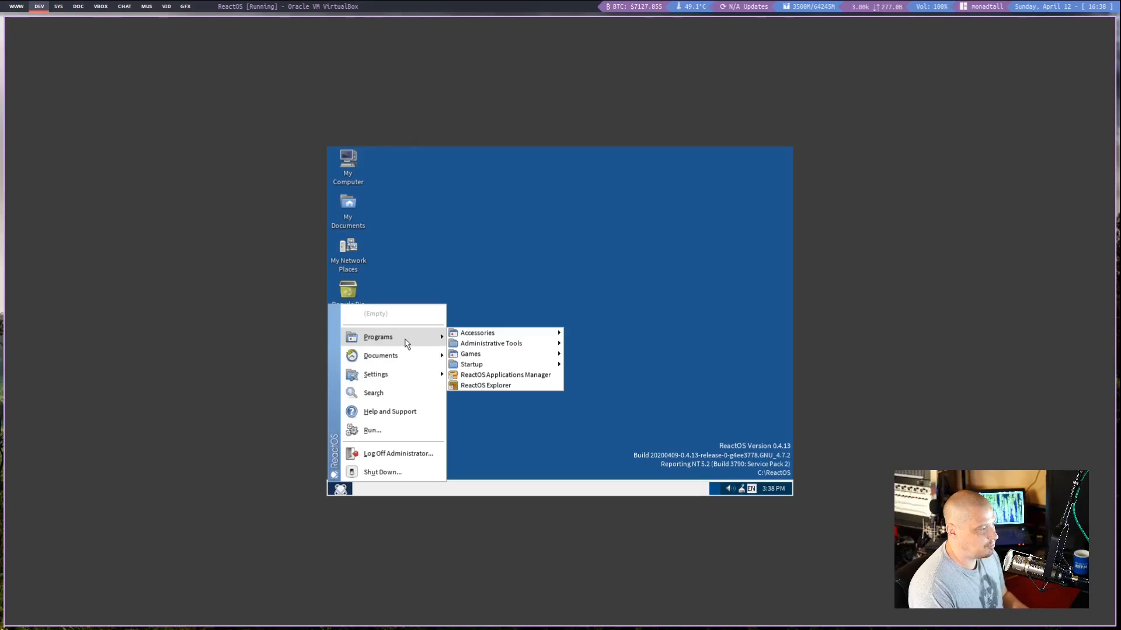
mouse_move(375, 374)
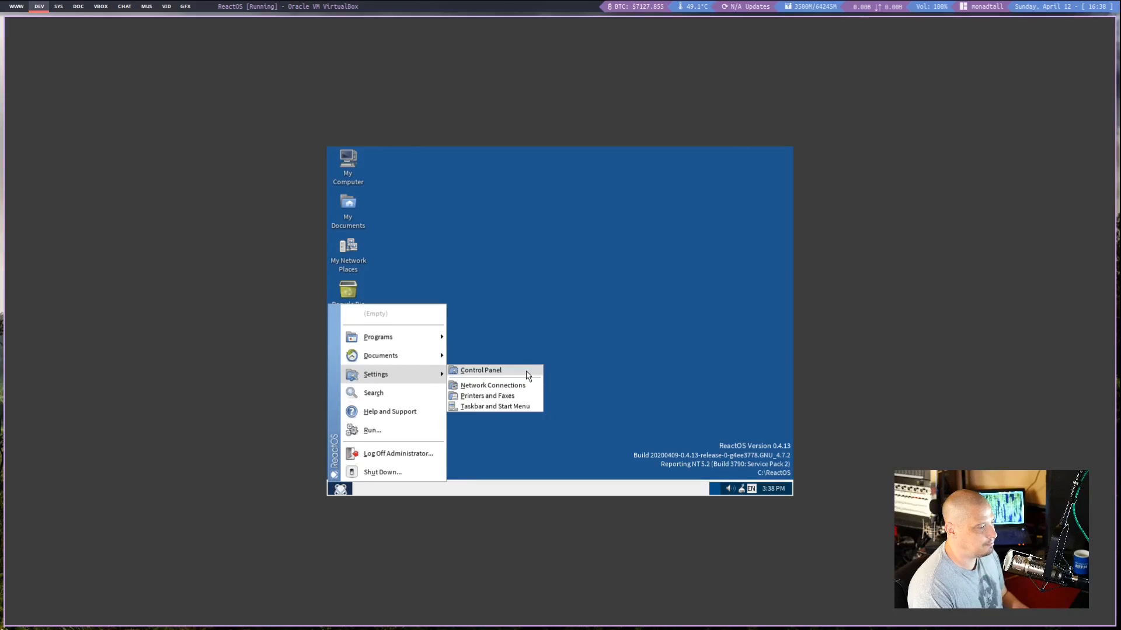
Open Display Properties from Control Panel and go to the Settings tab.
left_click(481, 370)
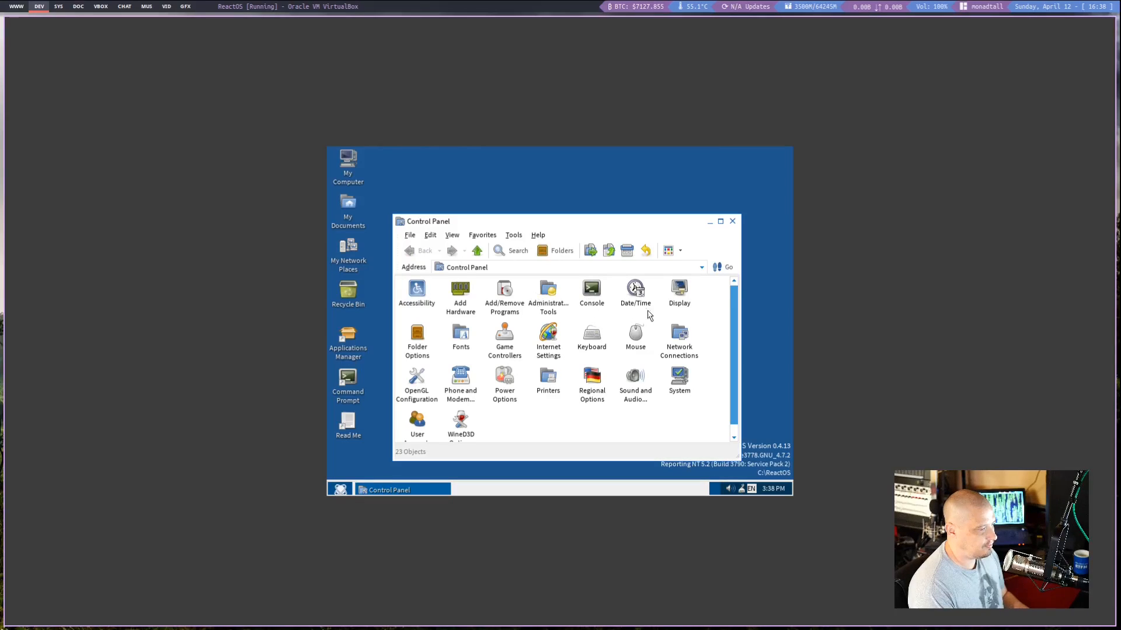
double_click(678, 290)
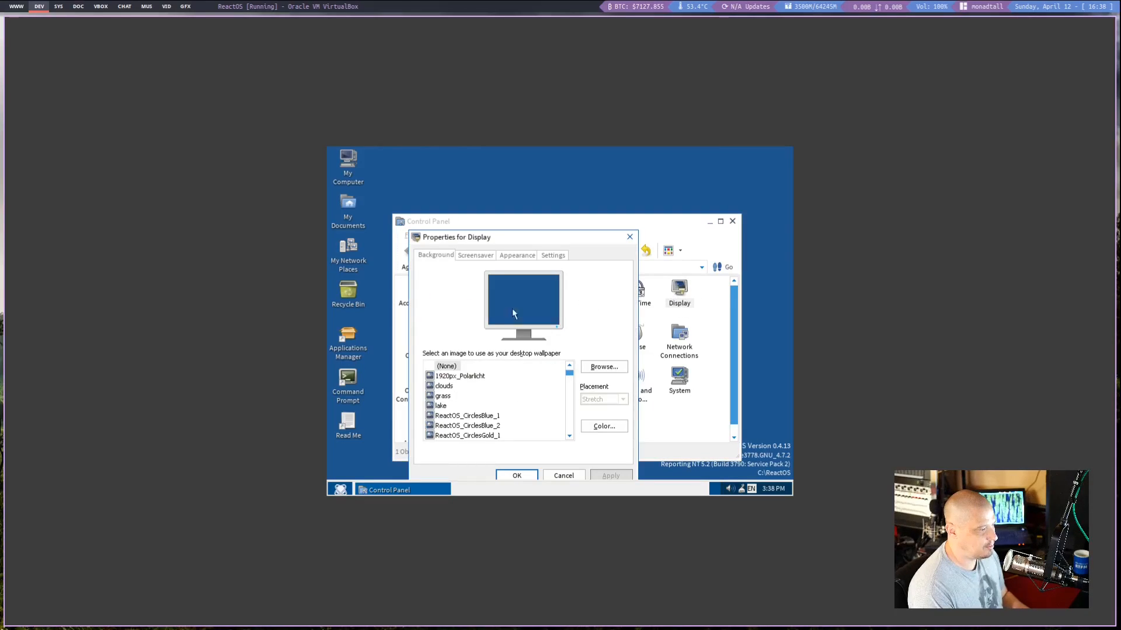
left_click(516, 255)
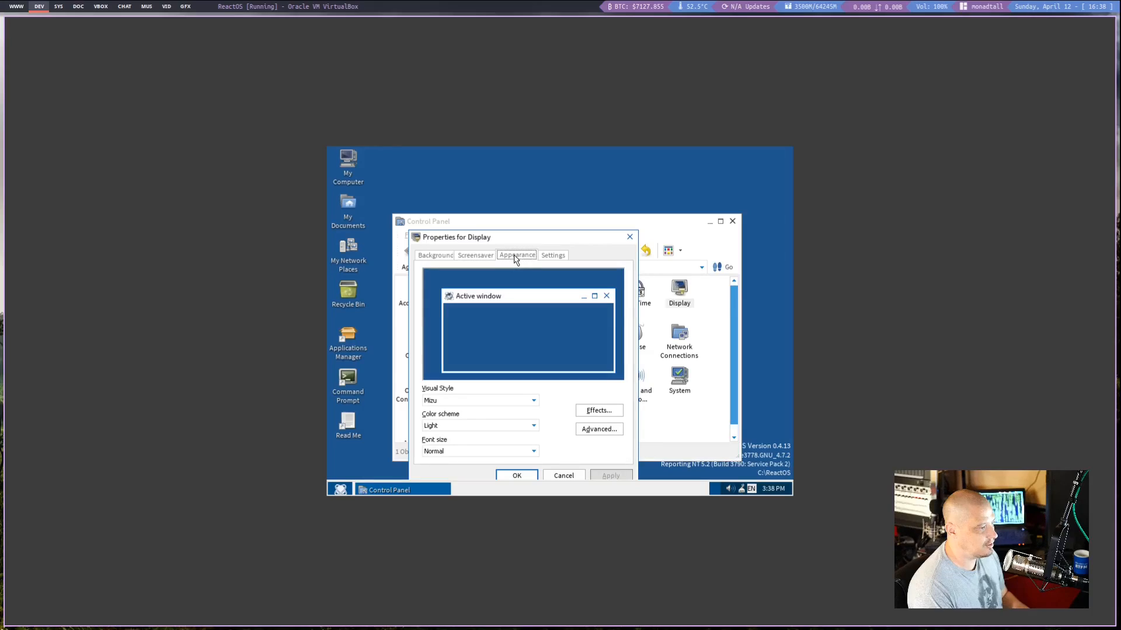
left_click(552, 255)
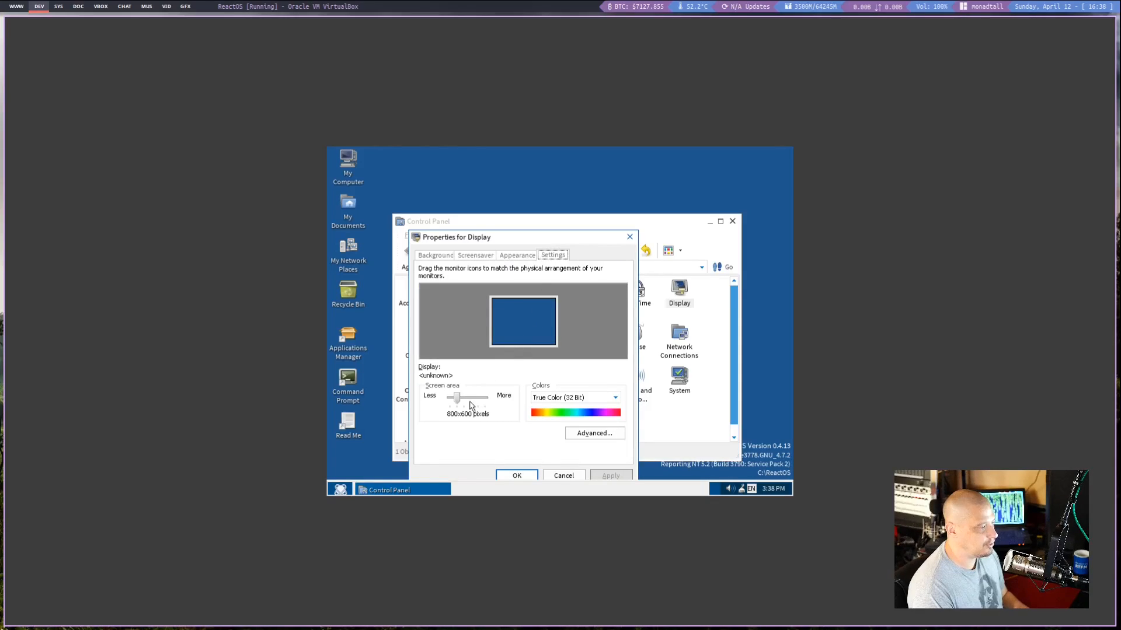
Set the screen area slider to 1280x1024 and apply the change.
left_click_drag(456, 398, 486, 398)
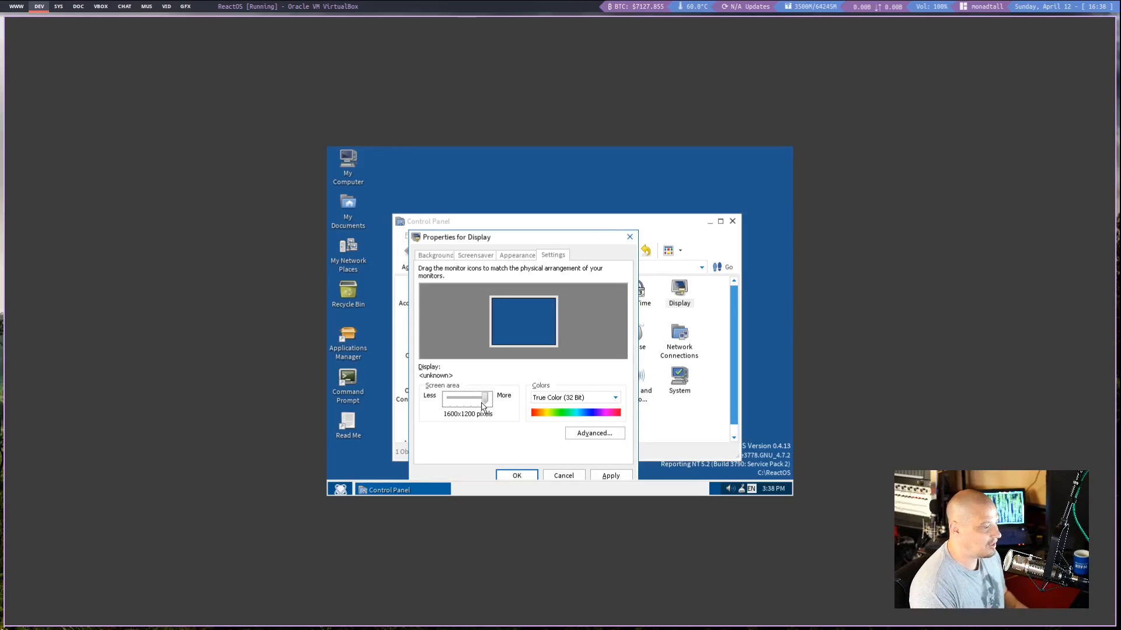
left_click_drag(486, 397, 478, 397)
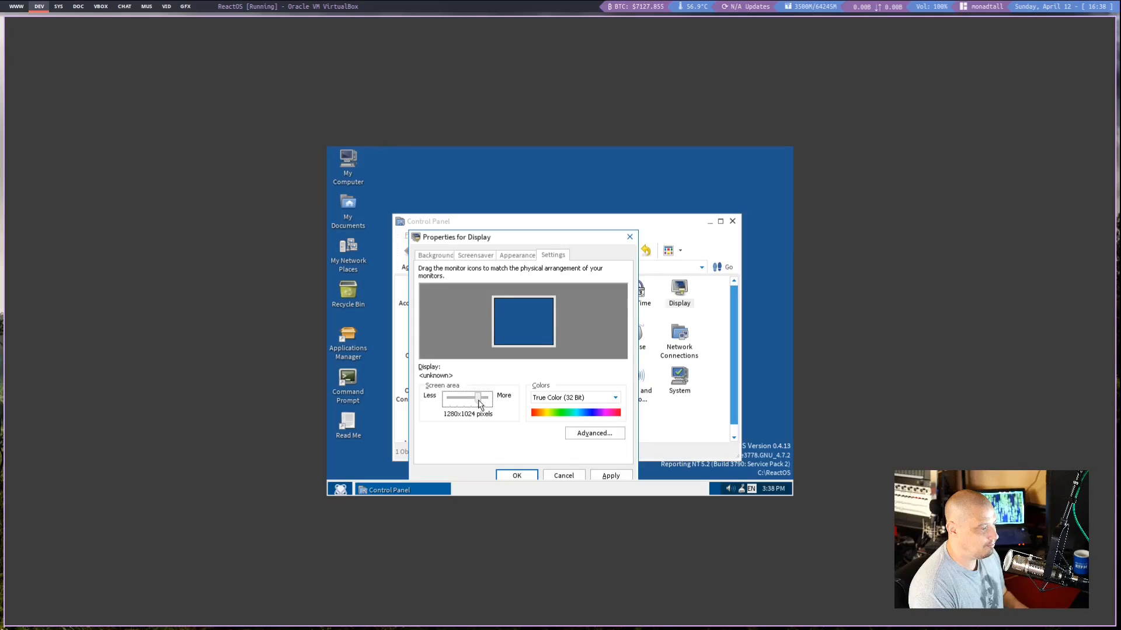
left_click(609, 476)
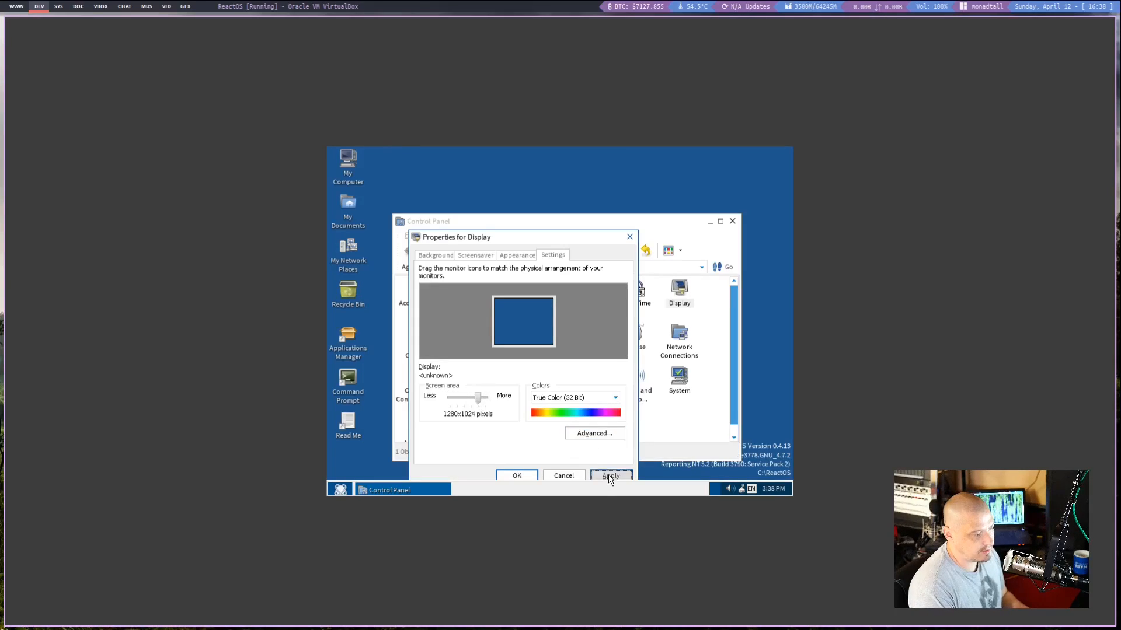
left_click(609, 476)
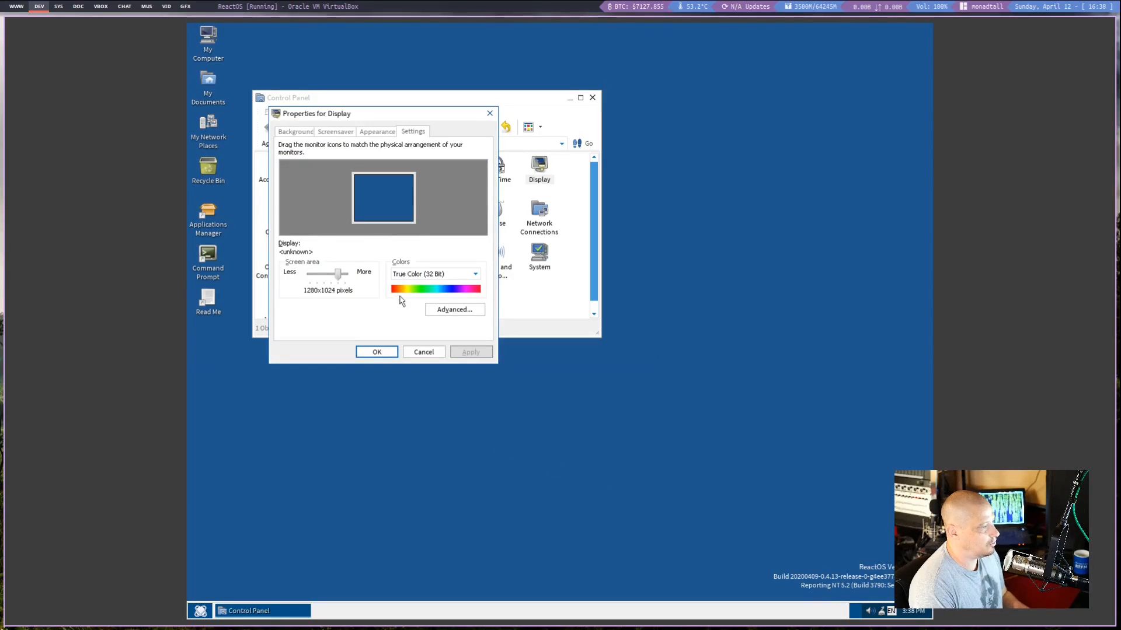
left_click(423, 352)
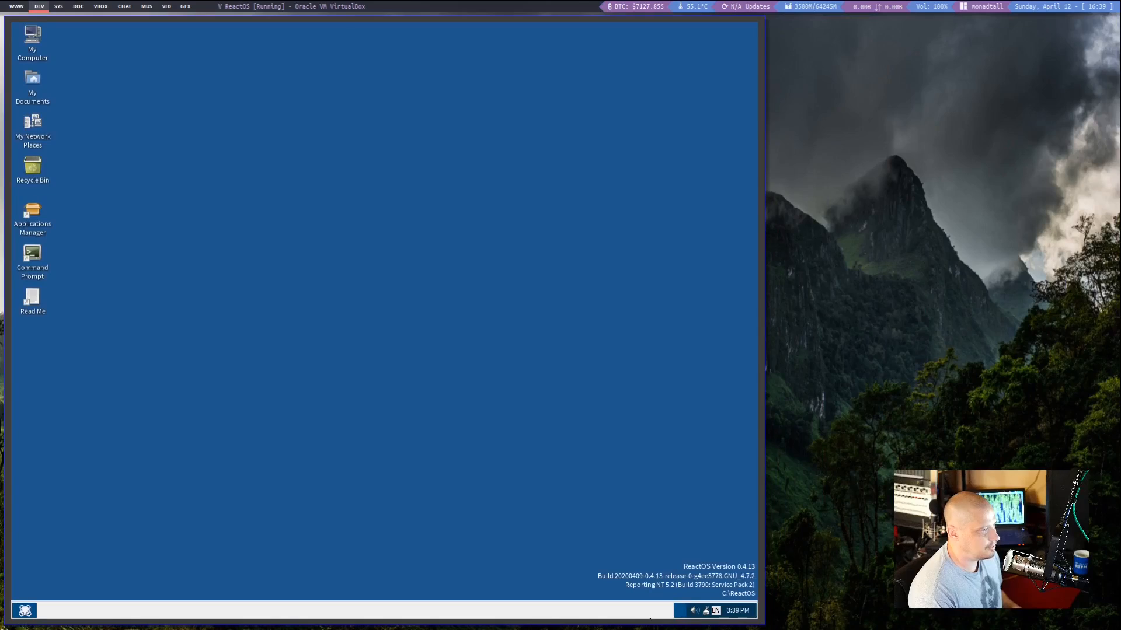
left_click(24, 611)
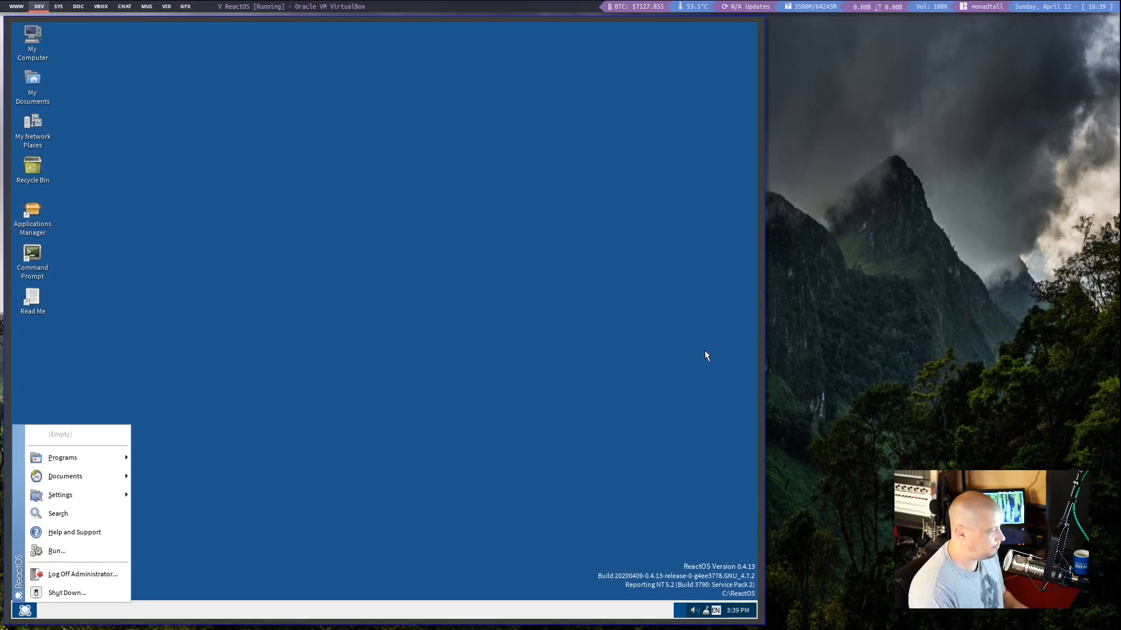
left_click(364, 530)
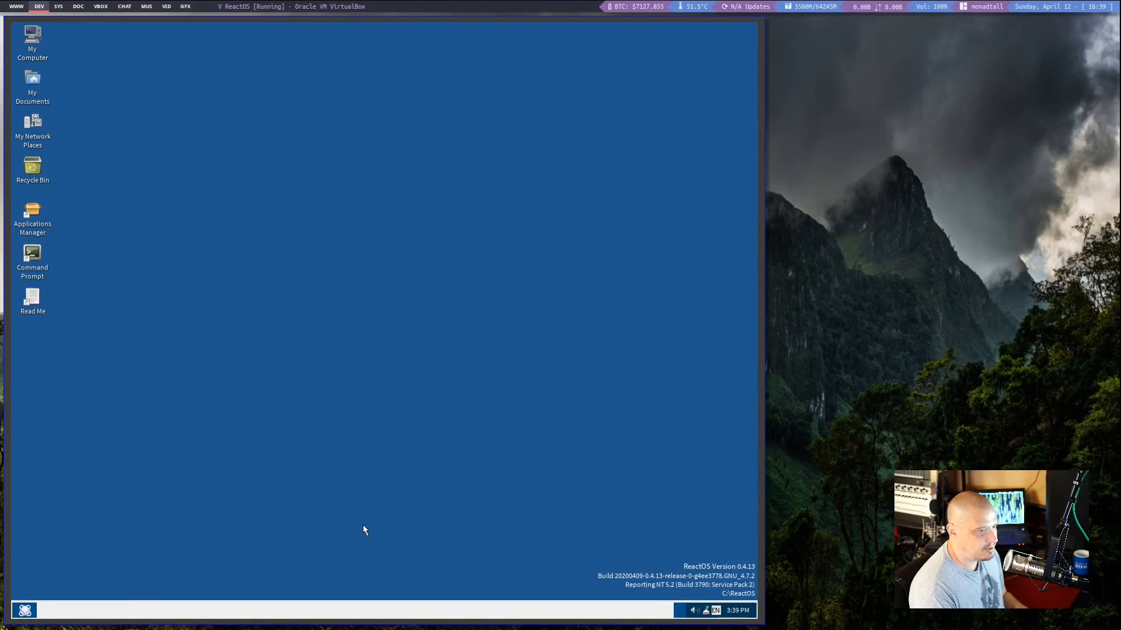
mouse_move(121, 404)
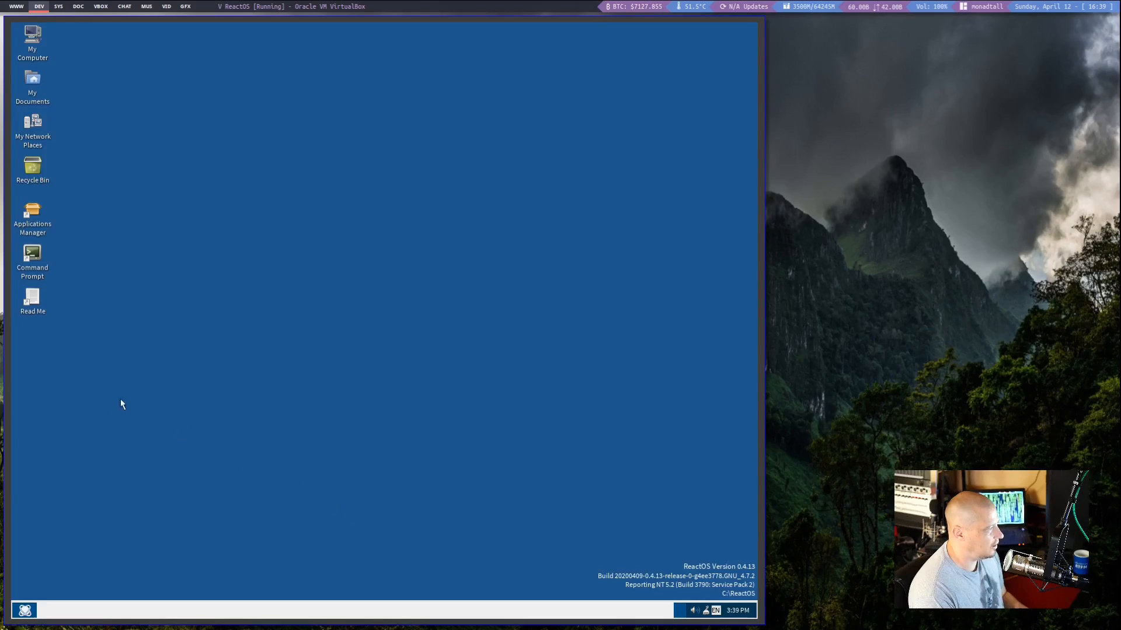
mouse_move(76, 357)
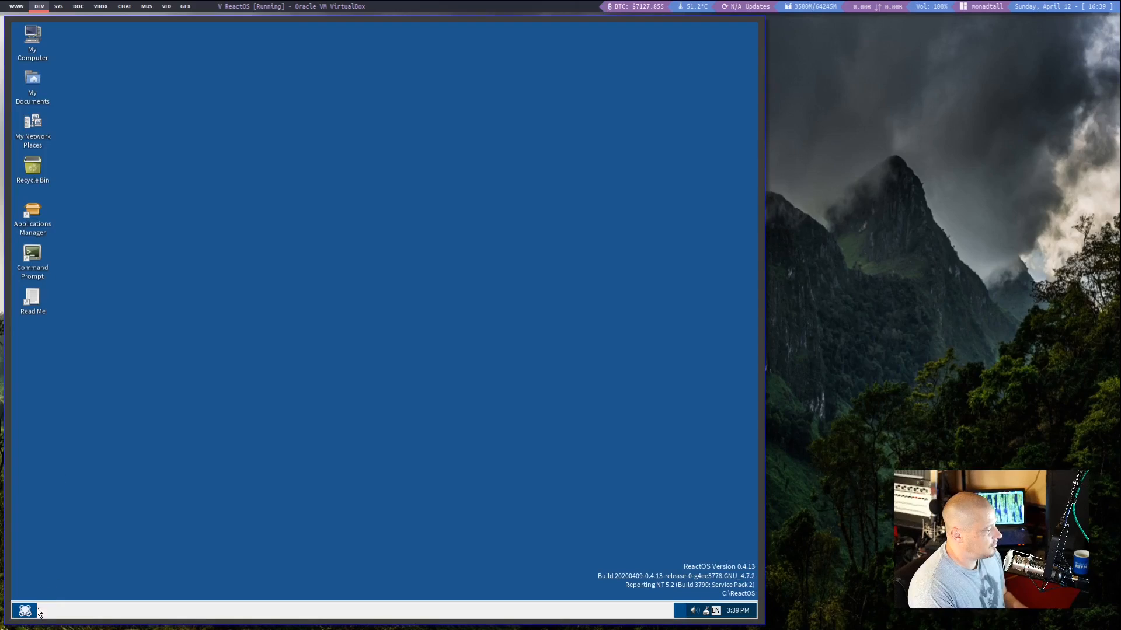
Launch Wine Internet Explorer from the Start menu and let reactos.org load.
left_click(25, 610)
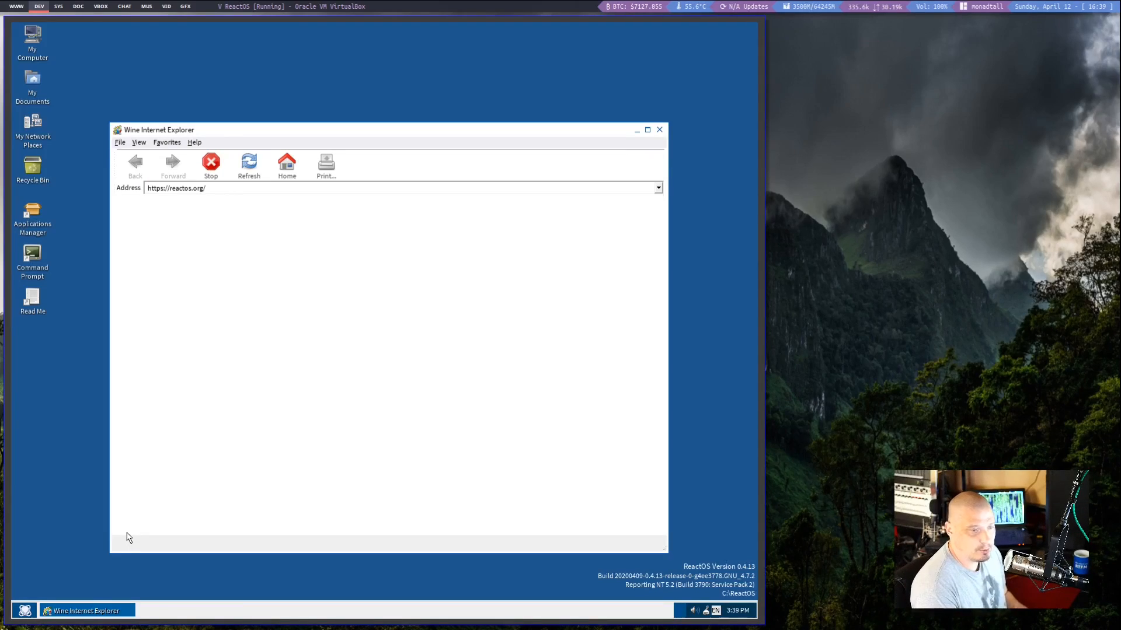
mouse_move(177, 467)
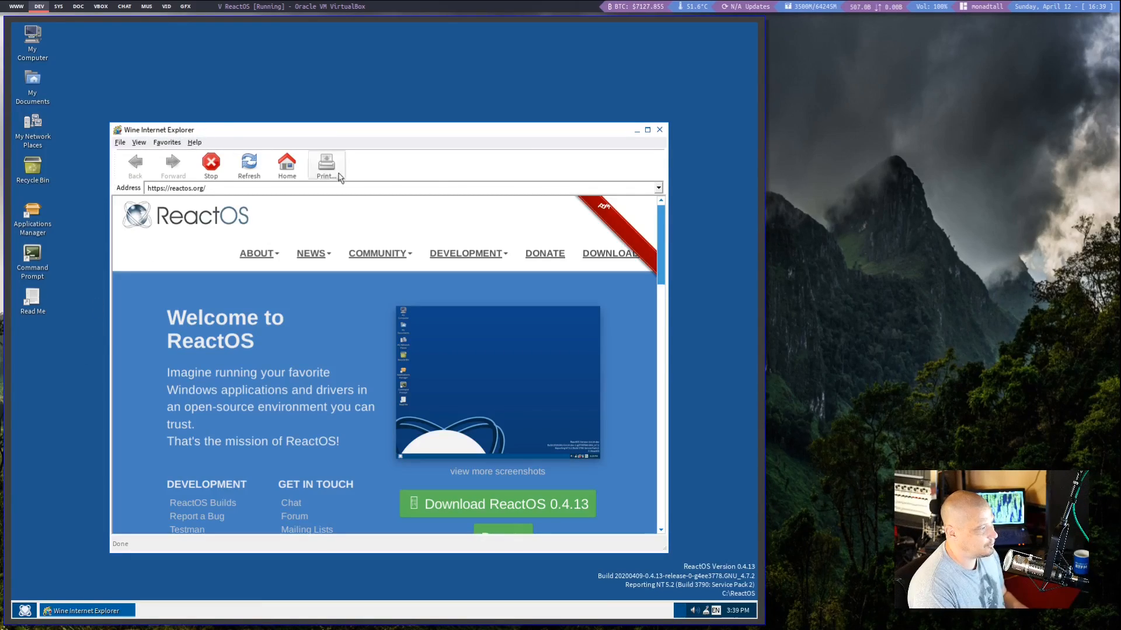
mouse_move(465, 253)
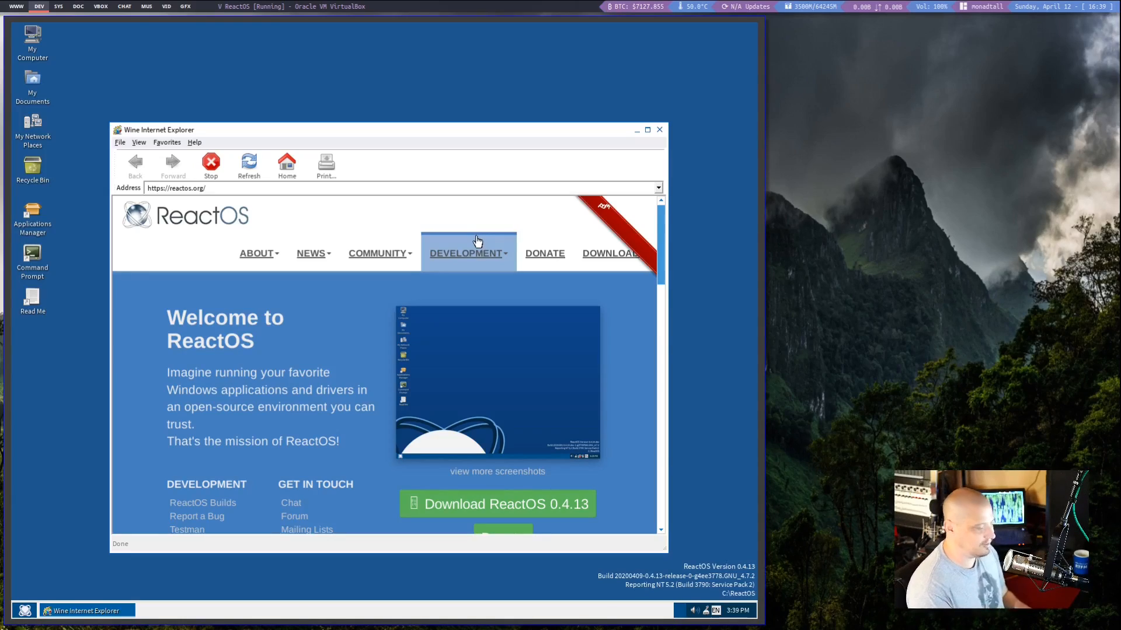
mouse_move(669, 158)
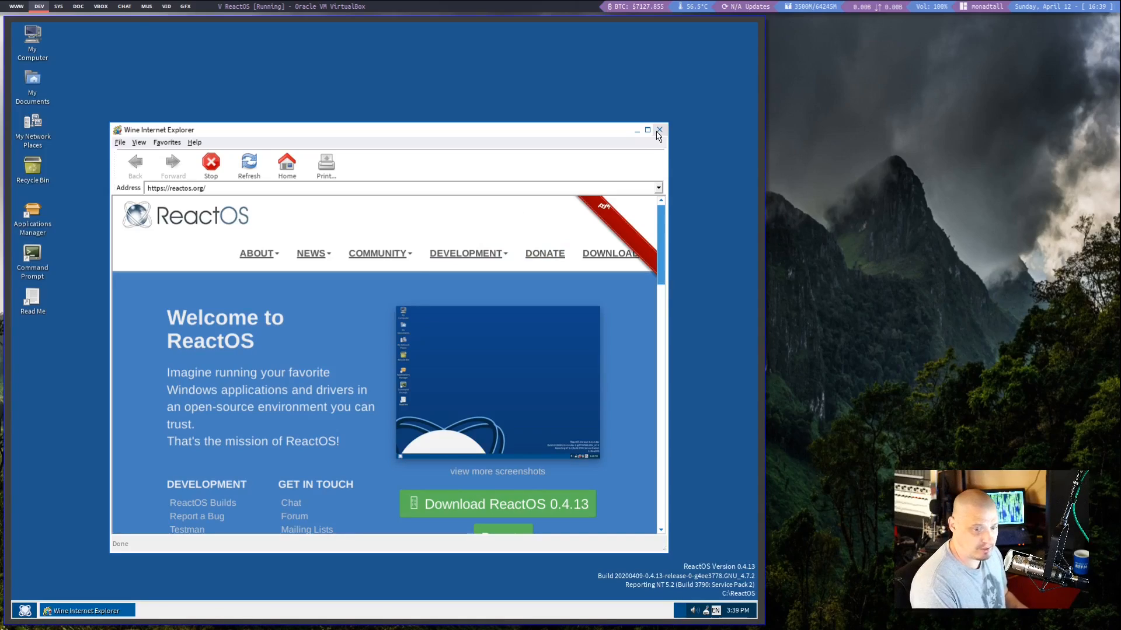
Close Wine Internet Explorer and open Run from the Start menu.
left_click(658, 131)
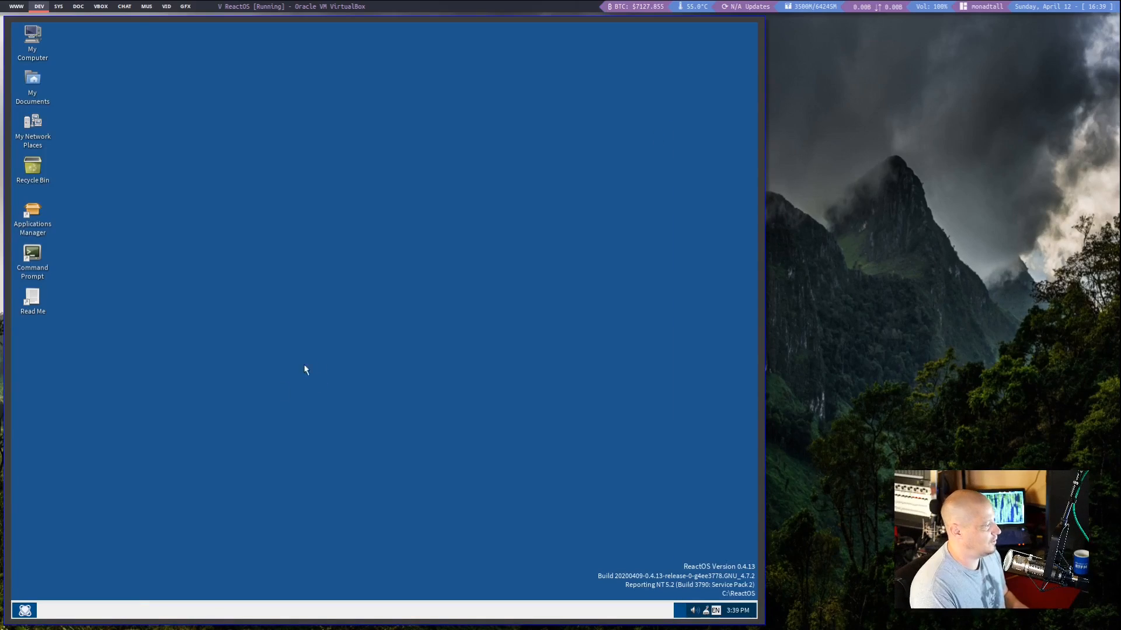
mouse_move(56, 607)
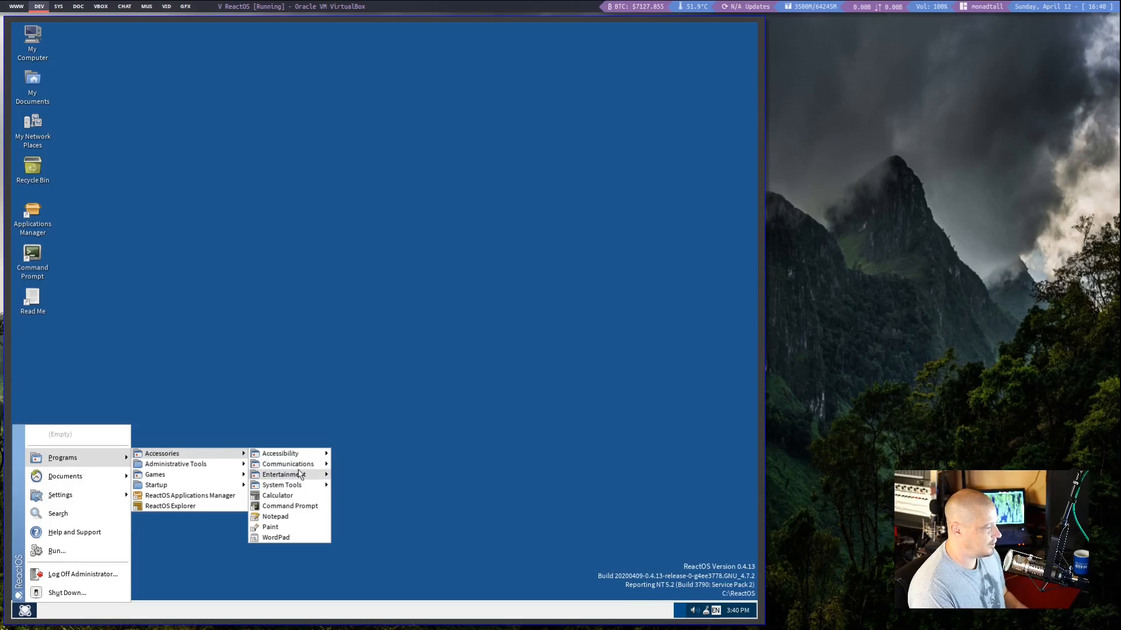
mouse_move(281, 485)
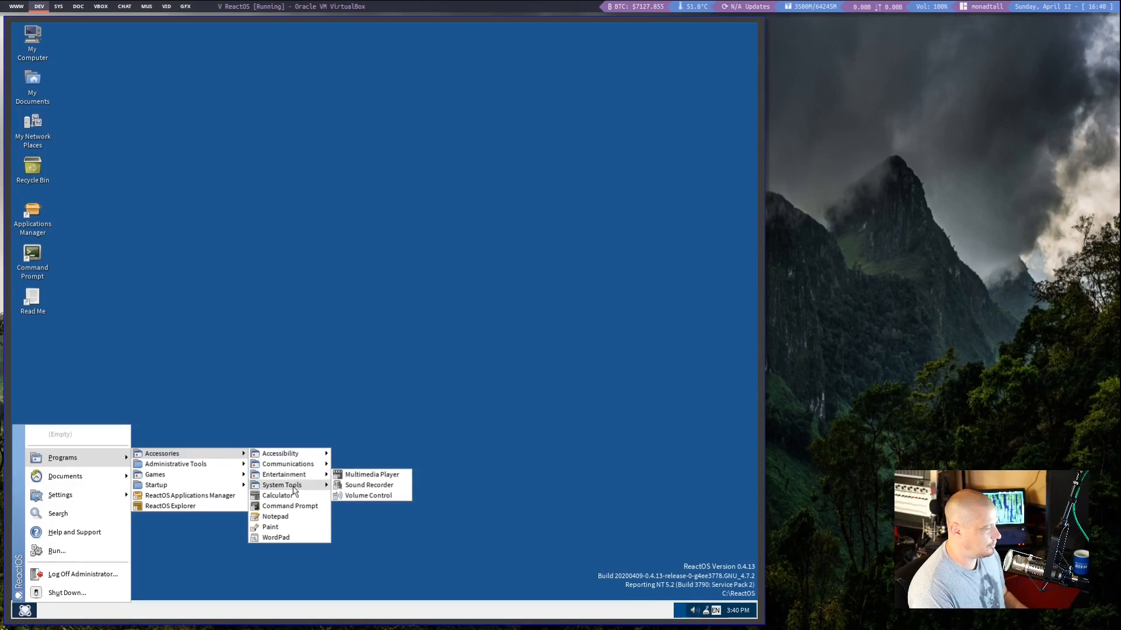
mouse_move(175, 464)
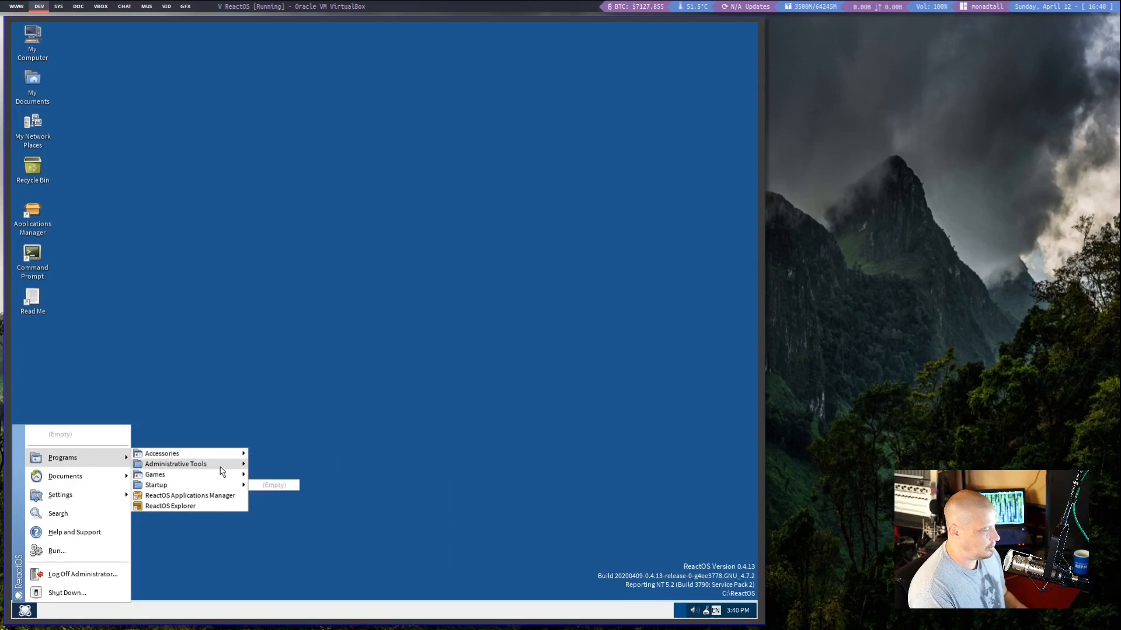
mouse_move(189, 496)
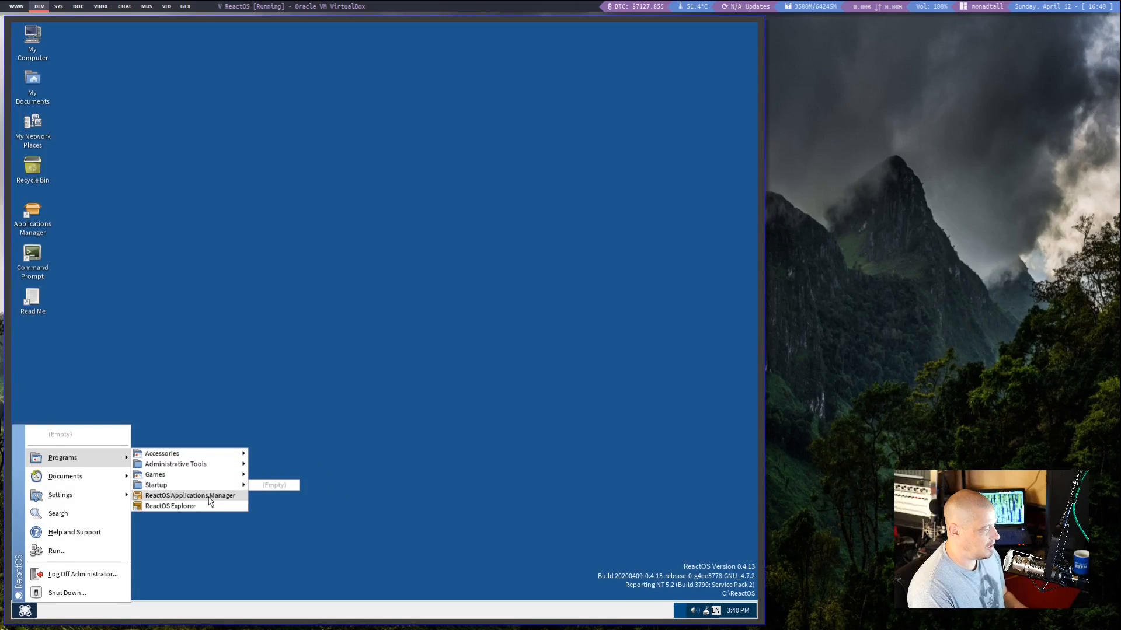
mouse_move(65, 476)
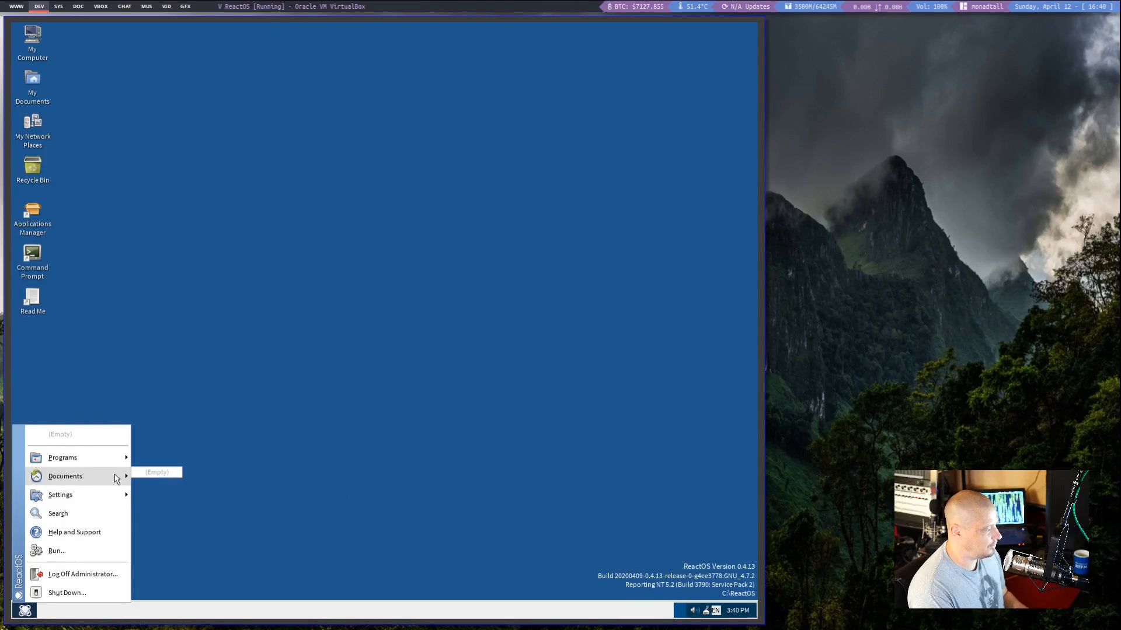
left_click(57, 551)
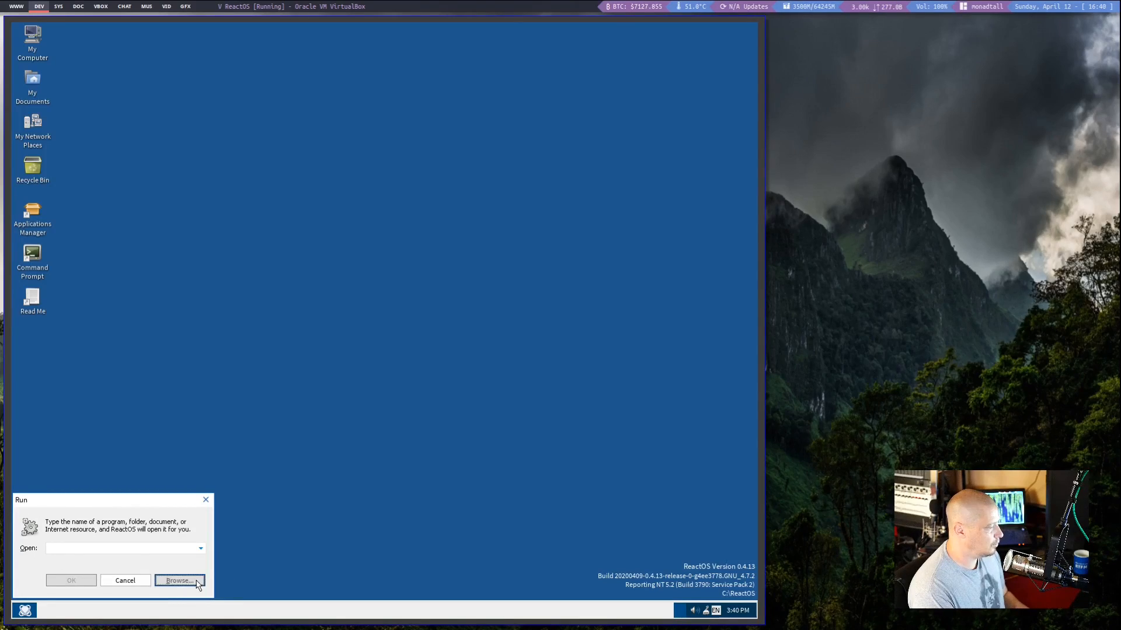
Send iexplore.exe from C:\Program Files\Internet Explorer to the desktop, then cancel the browse dialog.
left_click(178, 580)
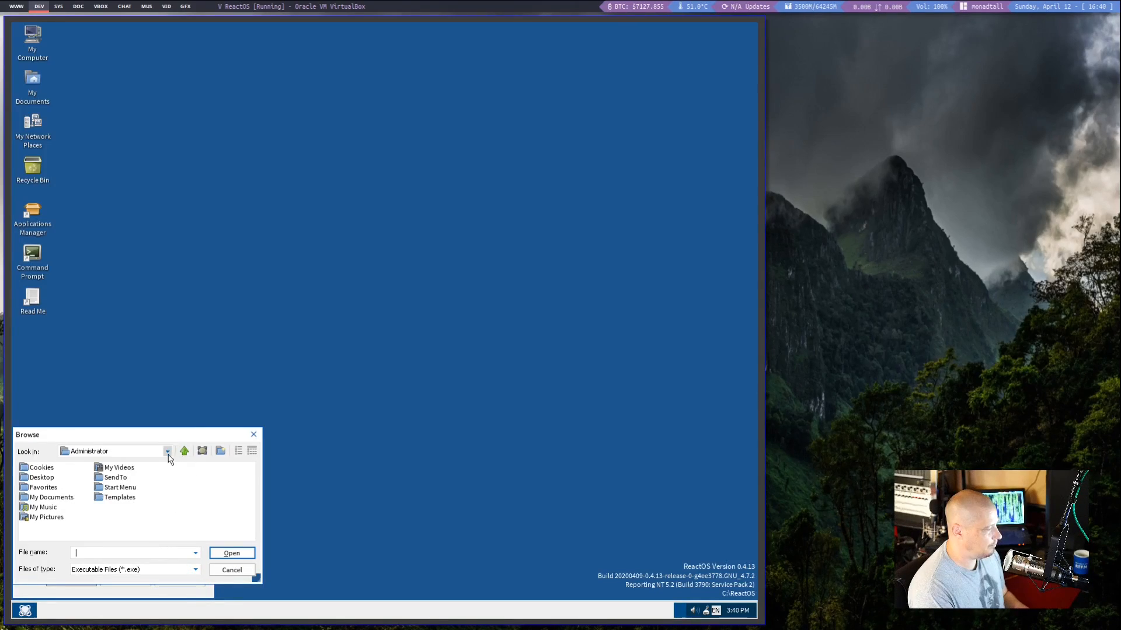
left_click(168, 452)
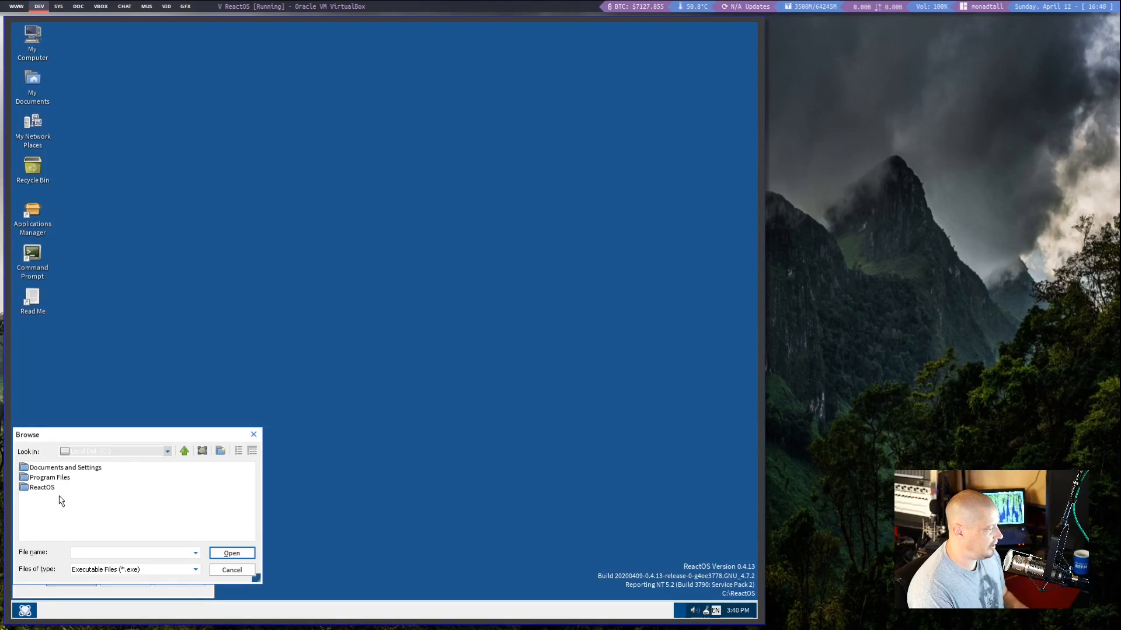
double_click(50, 477)
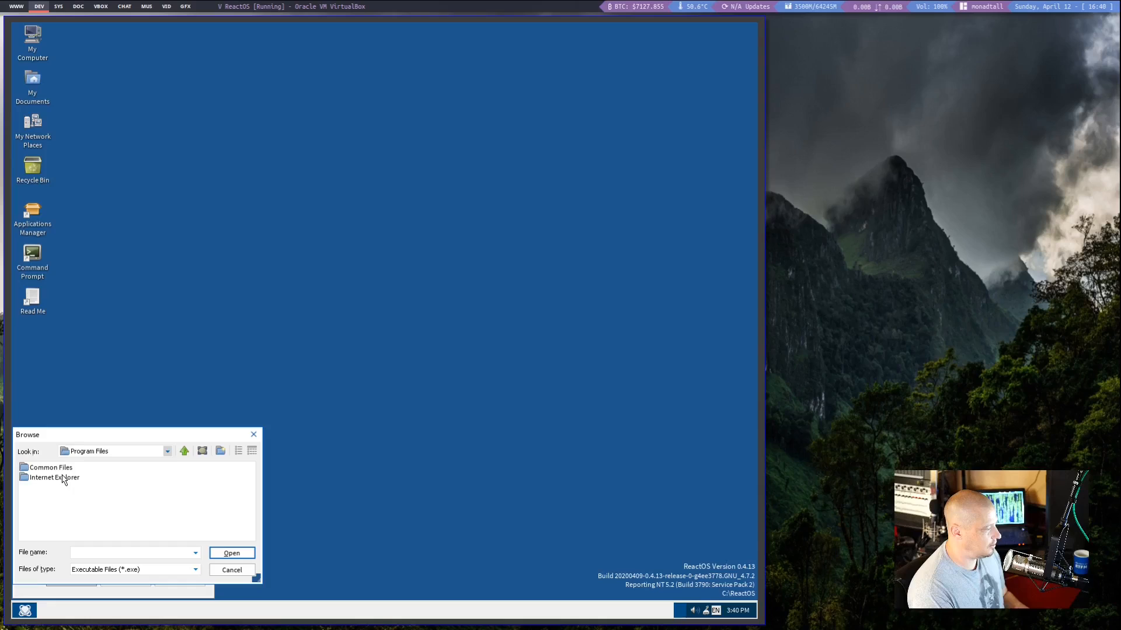
double_click(54, 477)
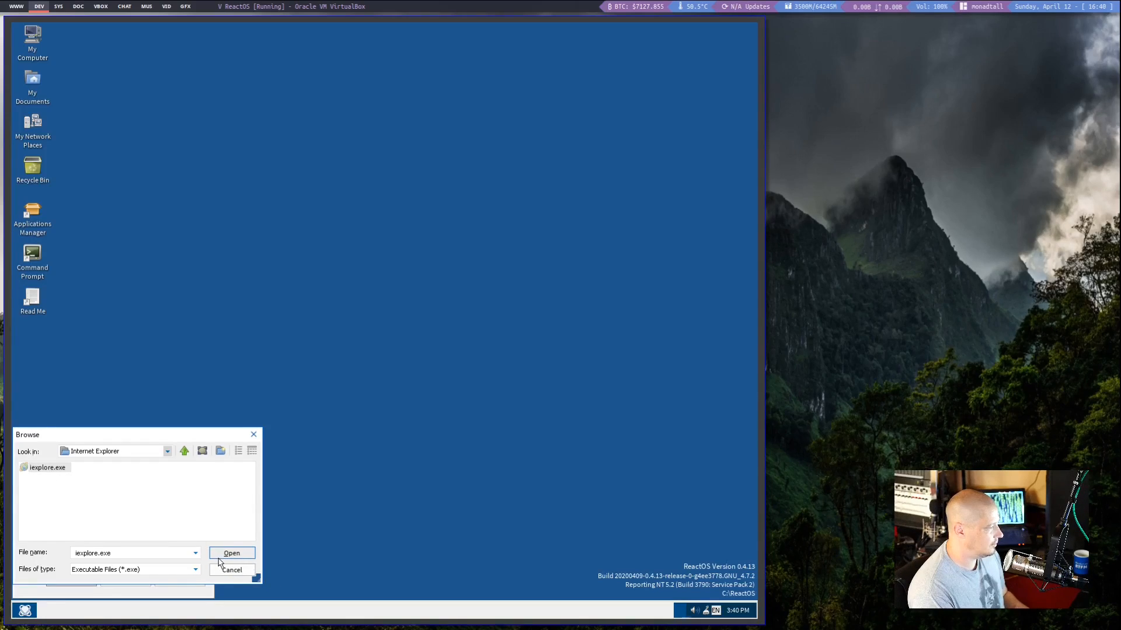
right_click(46, 467)
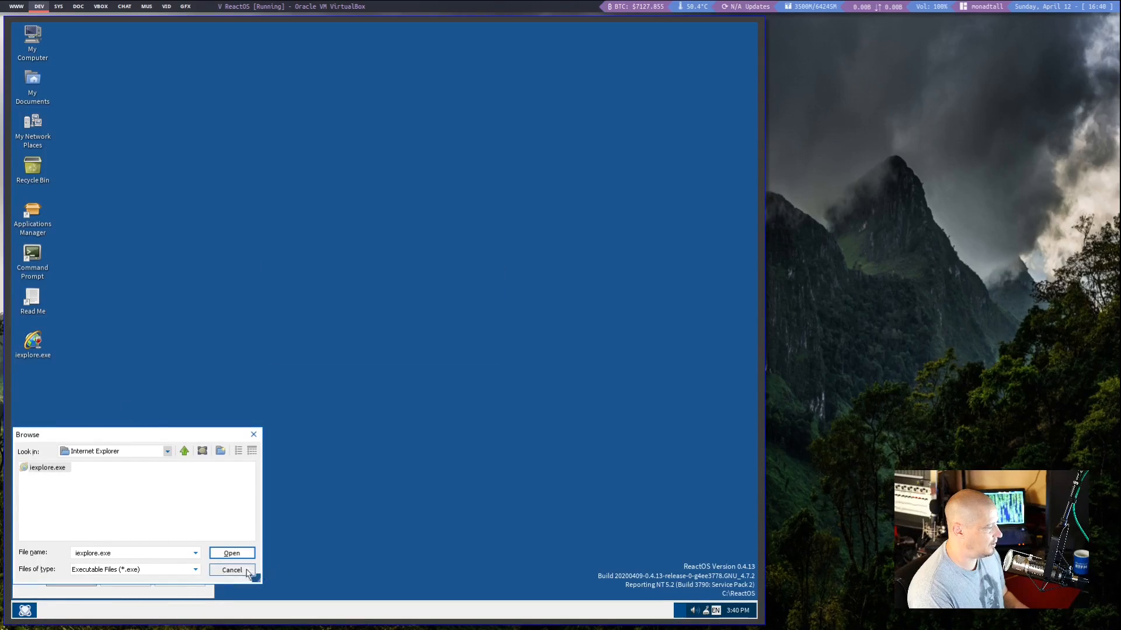
left_click(232, 569)
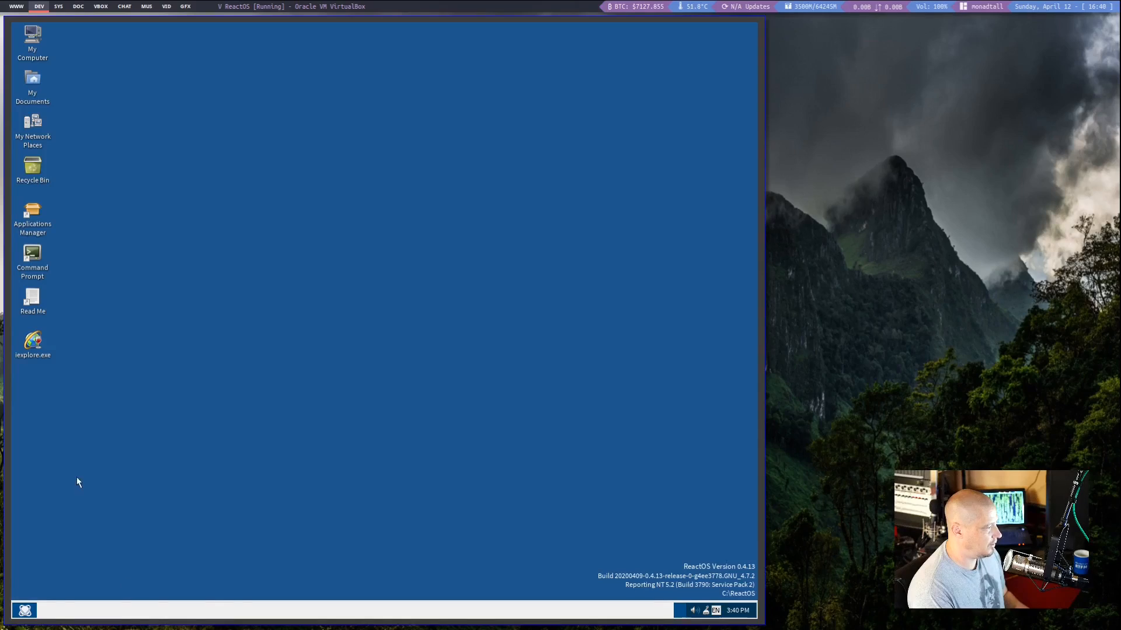
Open Control Panel via Start > Settings and launch Add/Remove Programs.
left_click(23, 609)
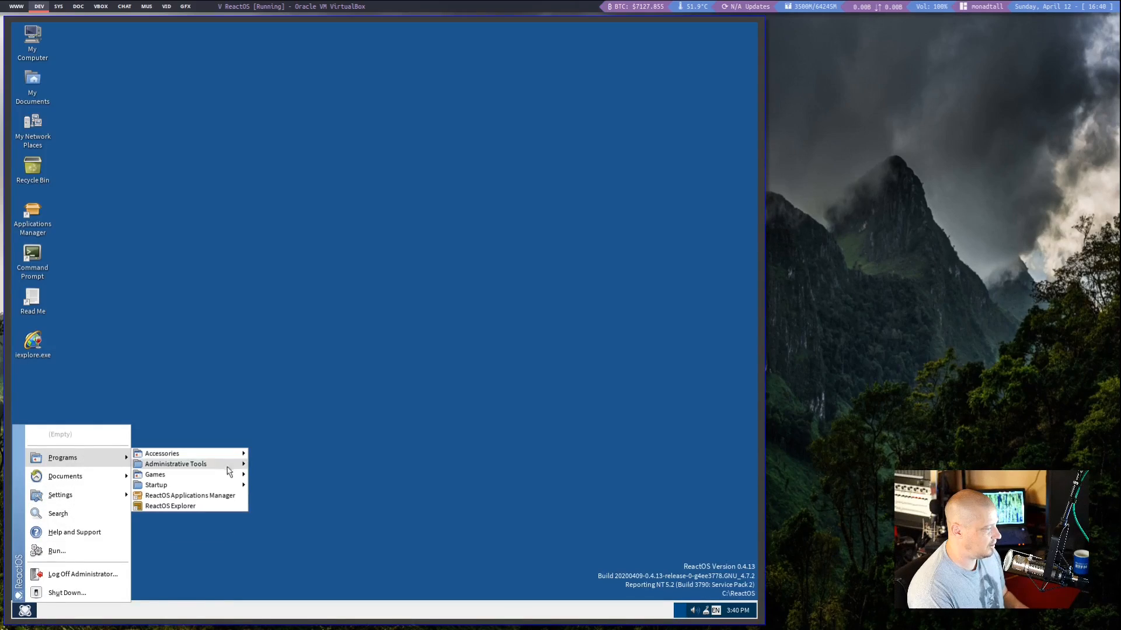
mouse_move(162, 453)
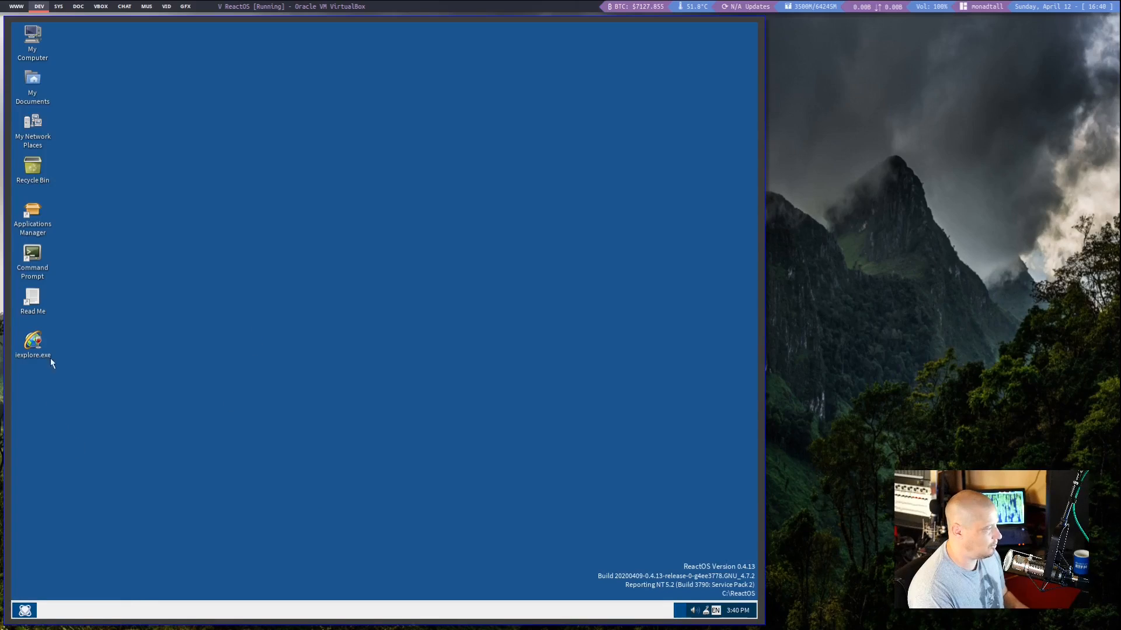
left_click(23, 610)
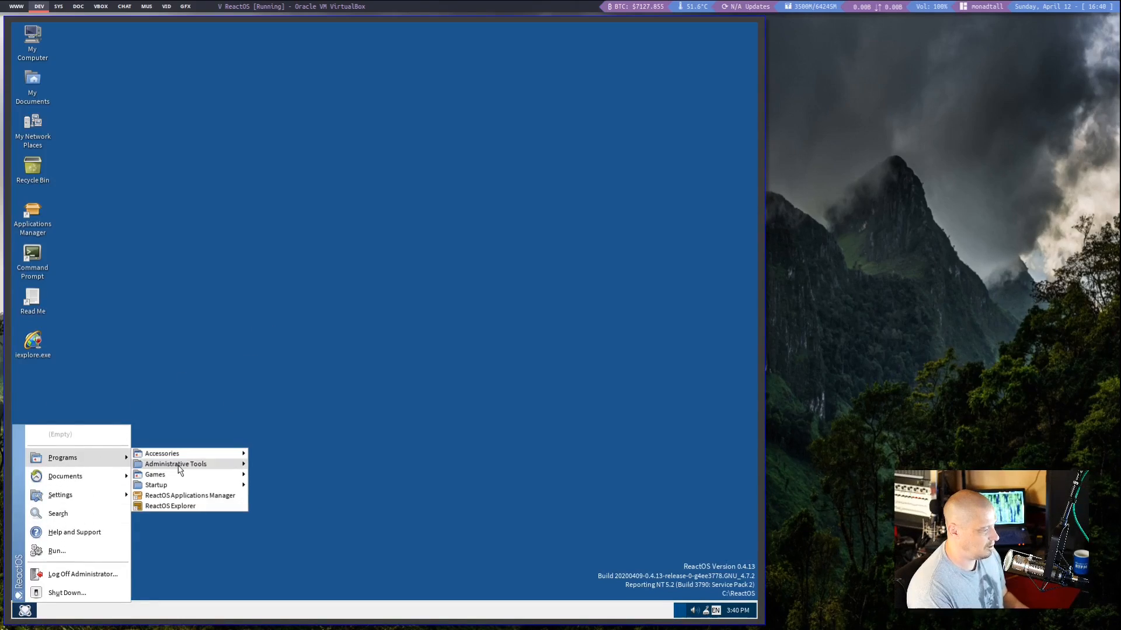
mouse_move(175, 464)
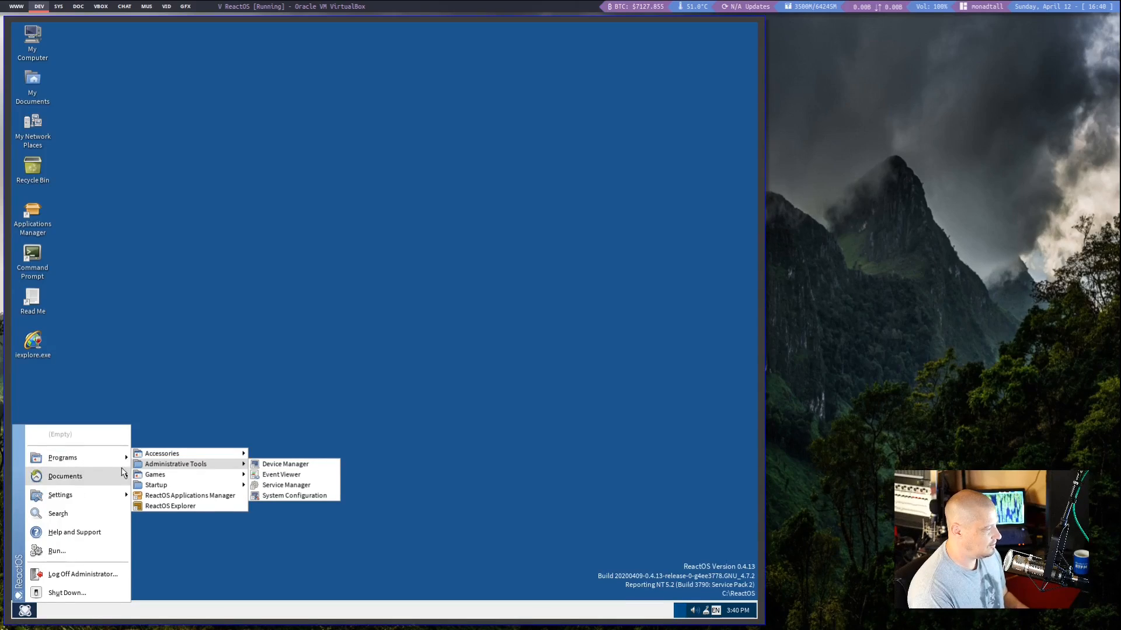
mouse_move(61, 495)
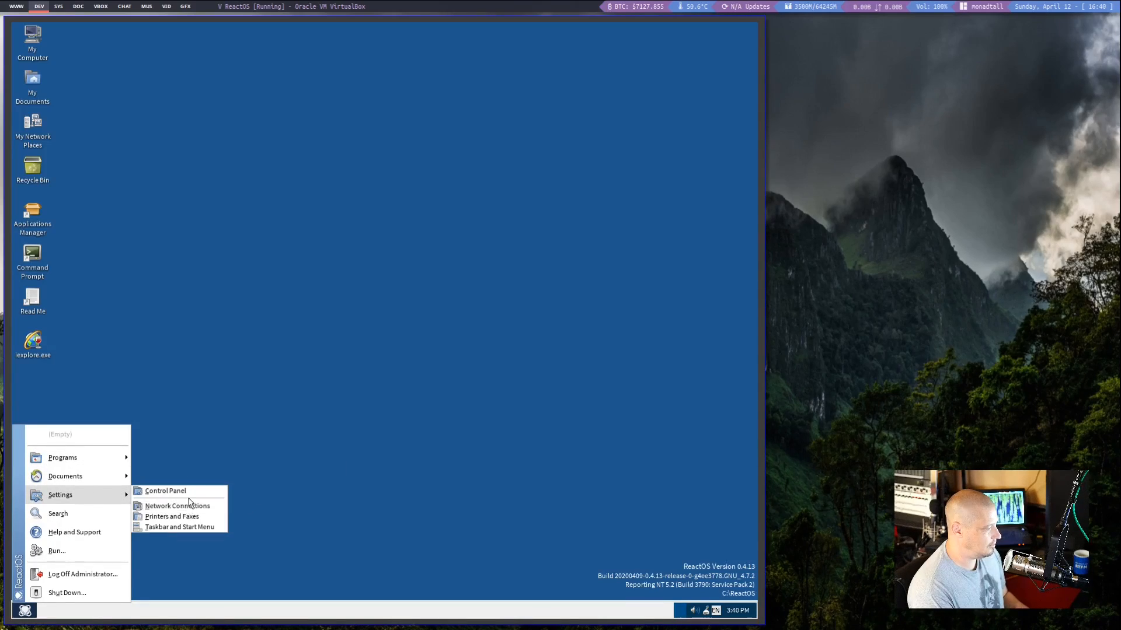
left_click(165, 491)
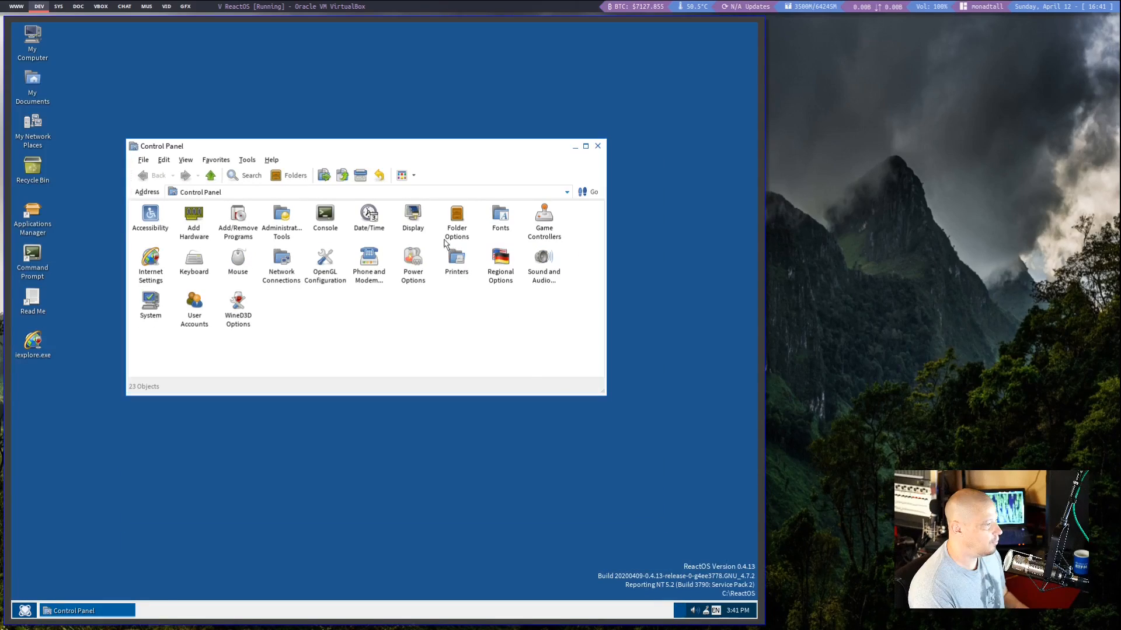
double_click(237, 221)
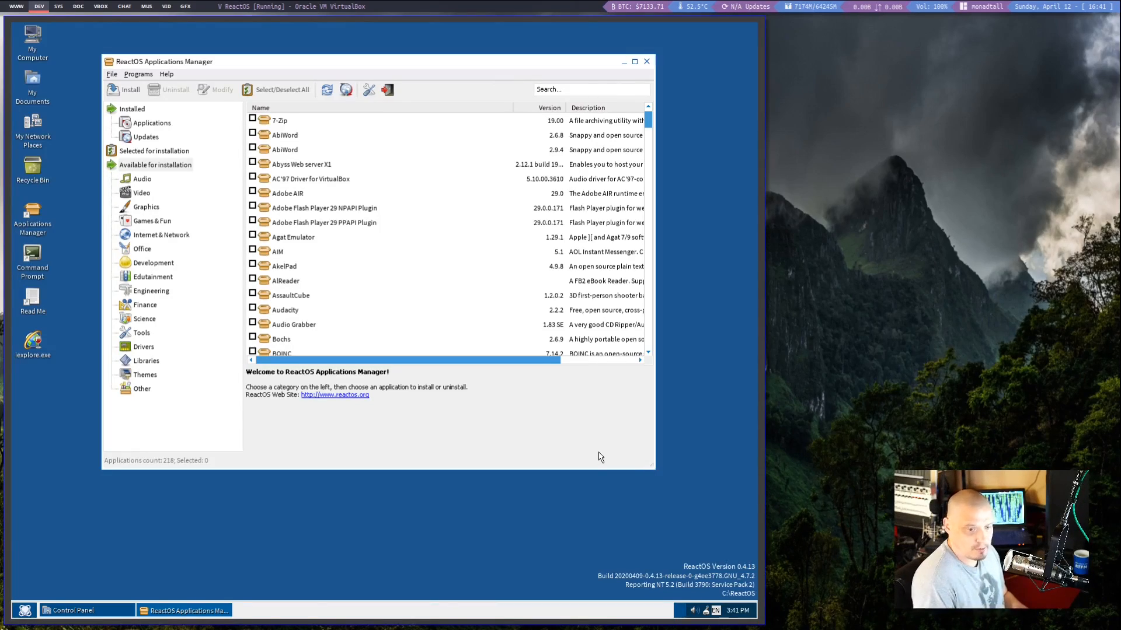
mouse_move(572, 431)
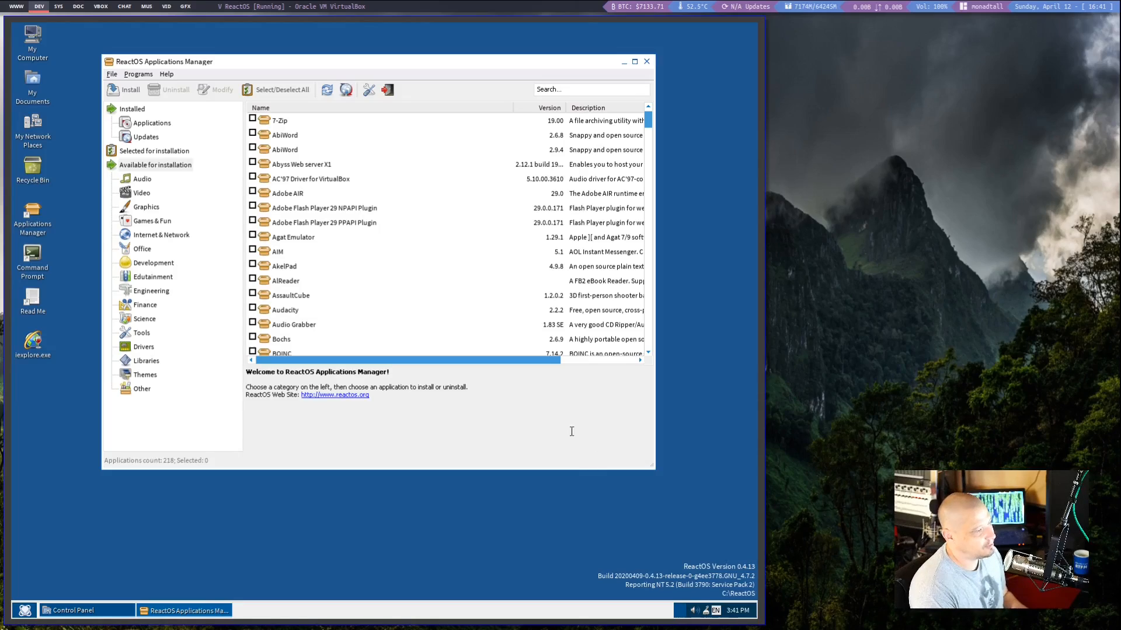
mouse_move(170, 172)
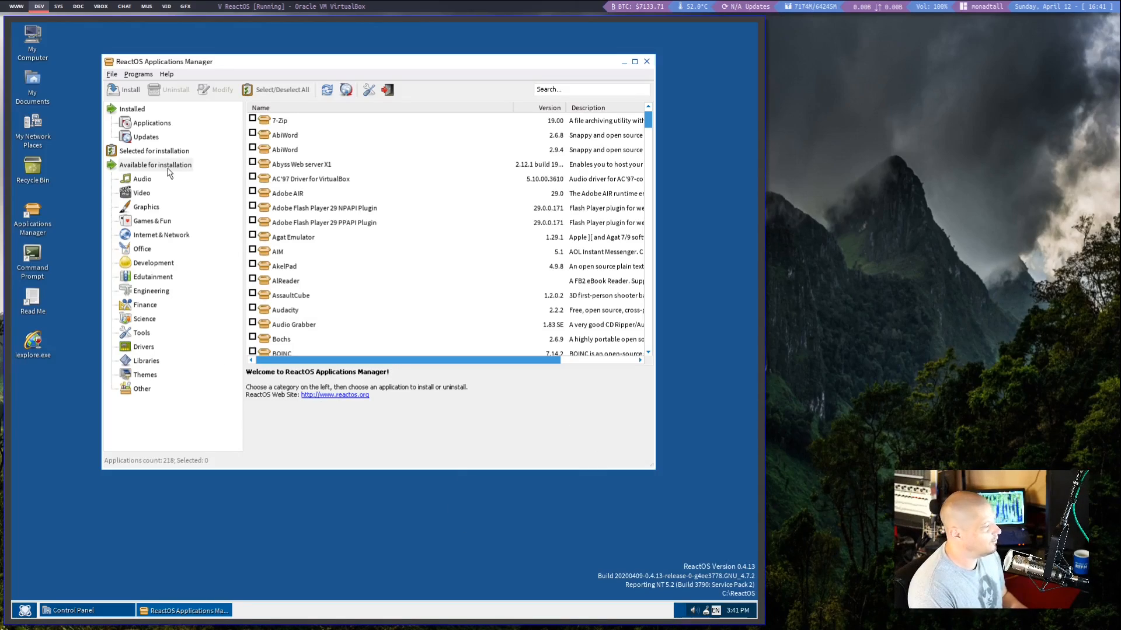
mouse_move(166, 181)
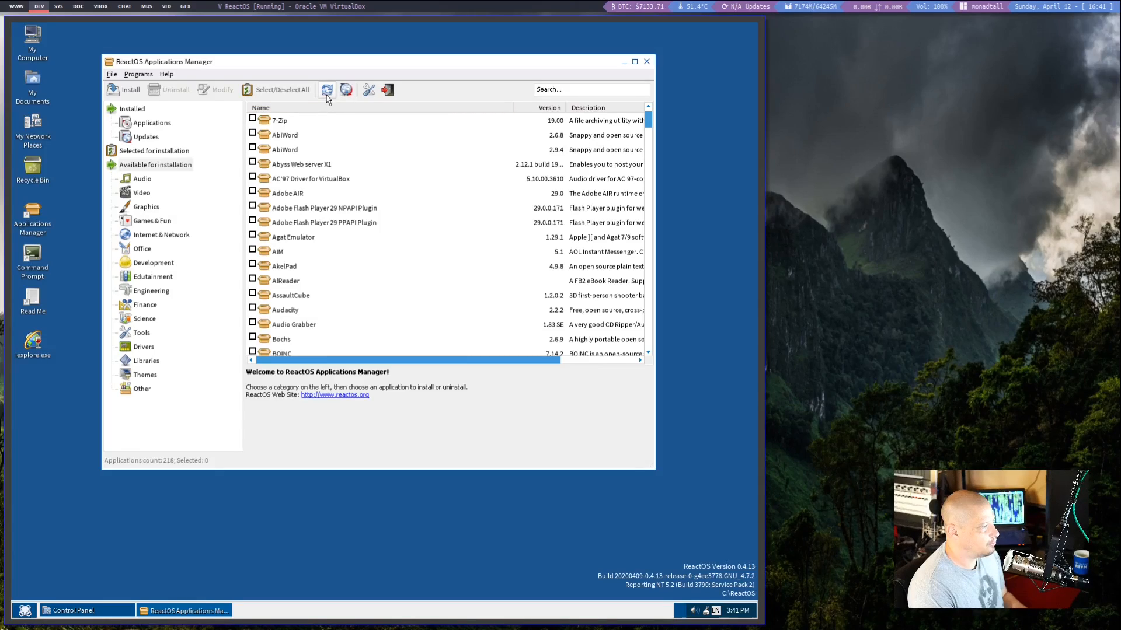
mouse_move(344, 103)
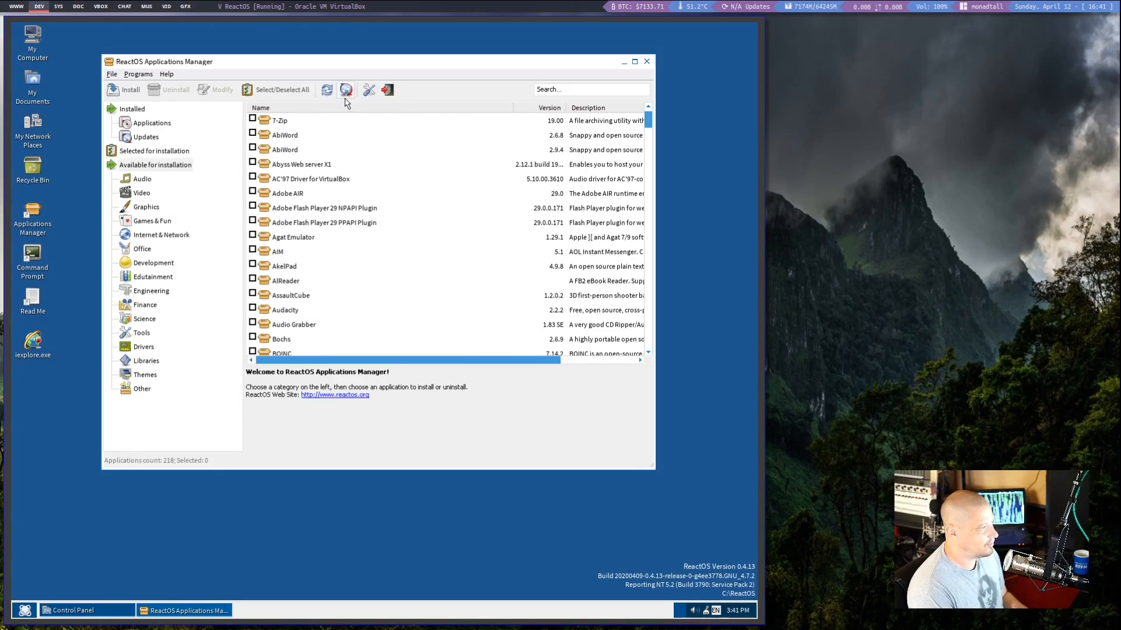
Tick Mozilla Firefox 48 under Internet & Network and start installing it.
left_click(346, 89)
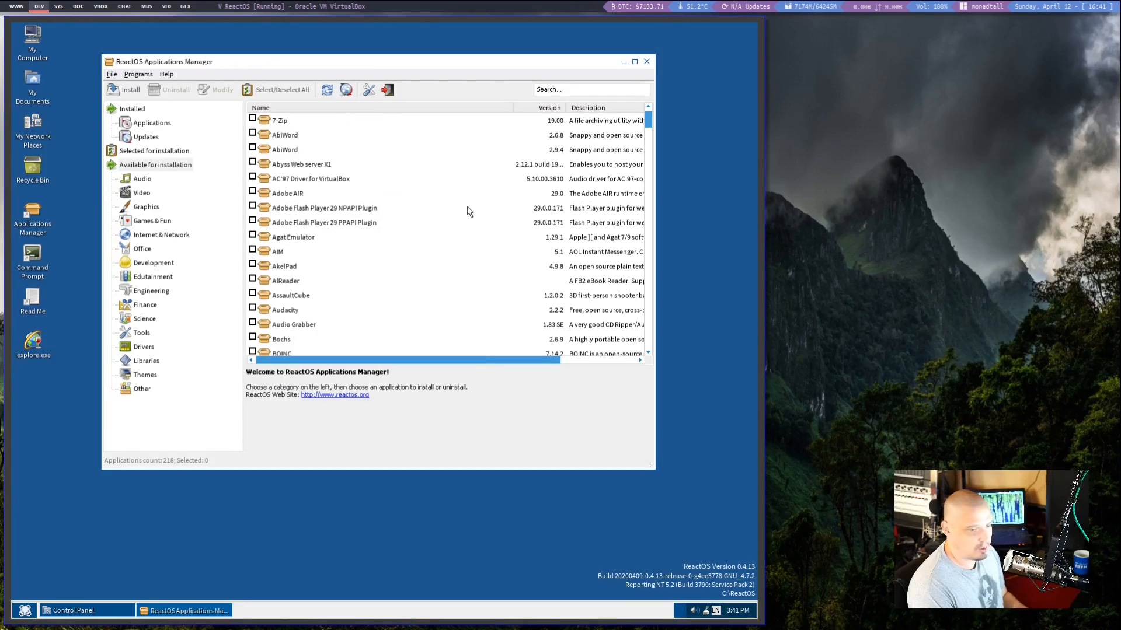
mouse_move(456, 217)
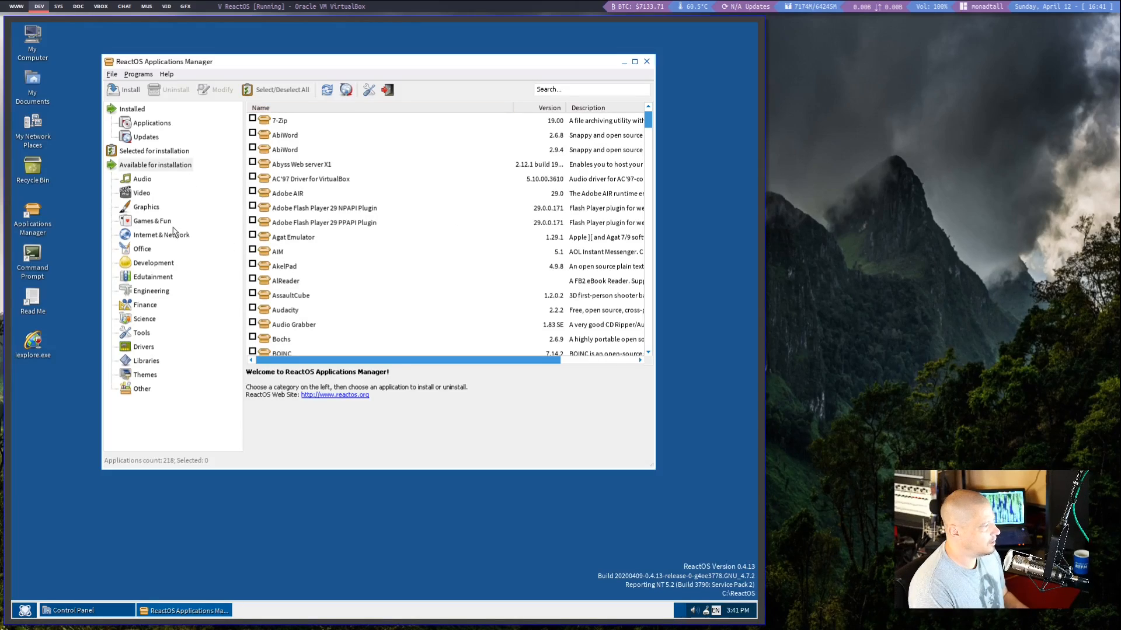
left_click(161, 235)
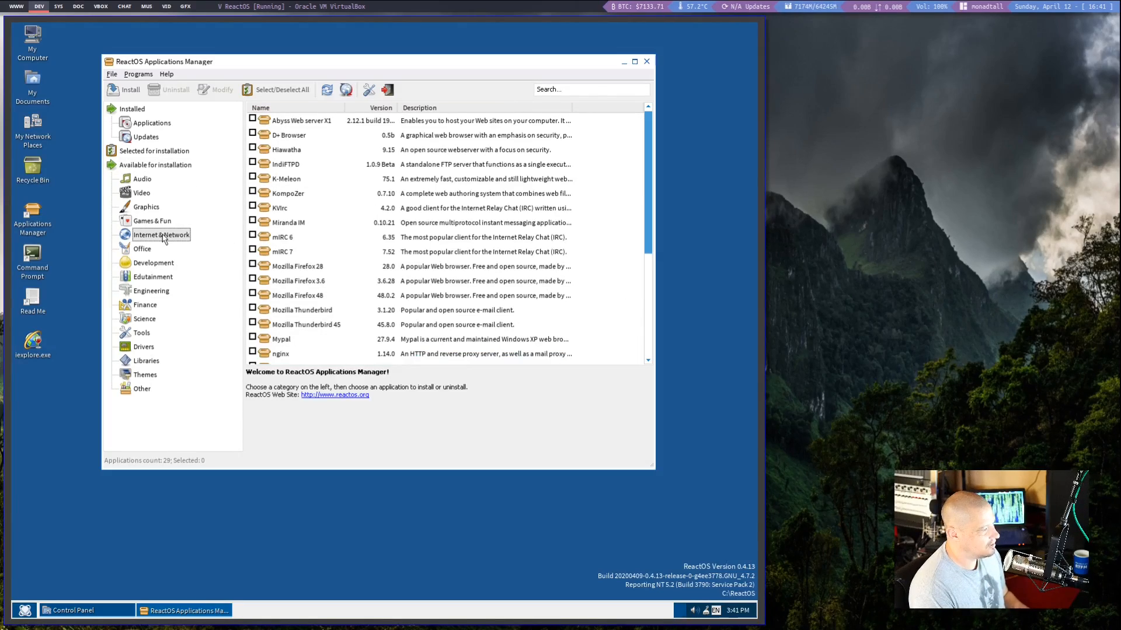
mouse_move(283, 212)
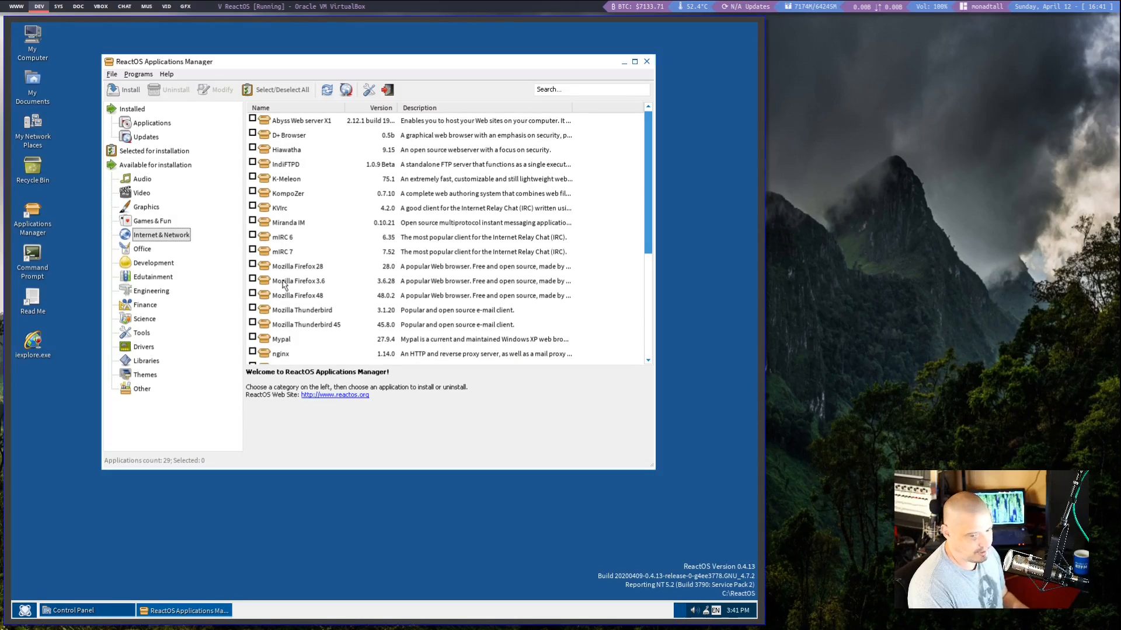
mouse_move(262, 301)
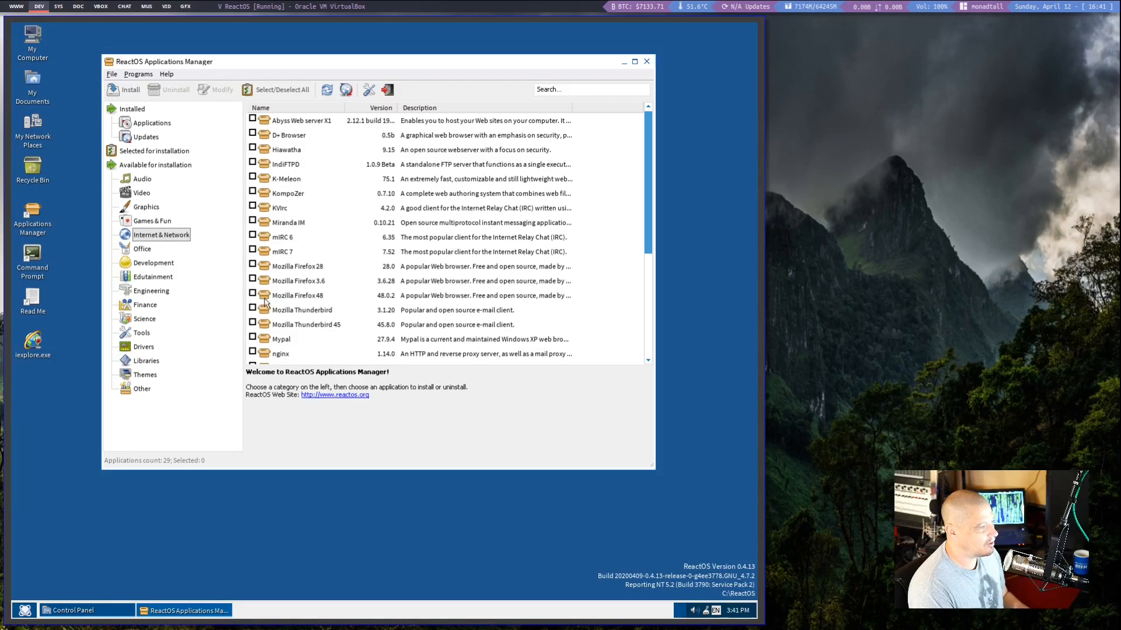
left_click(253, 294)
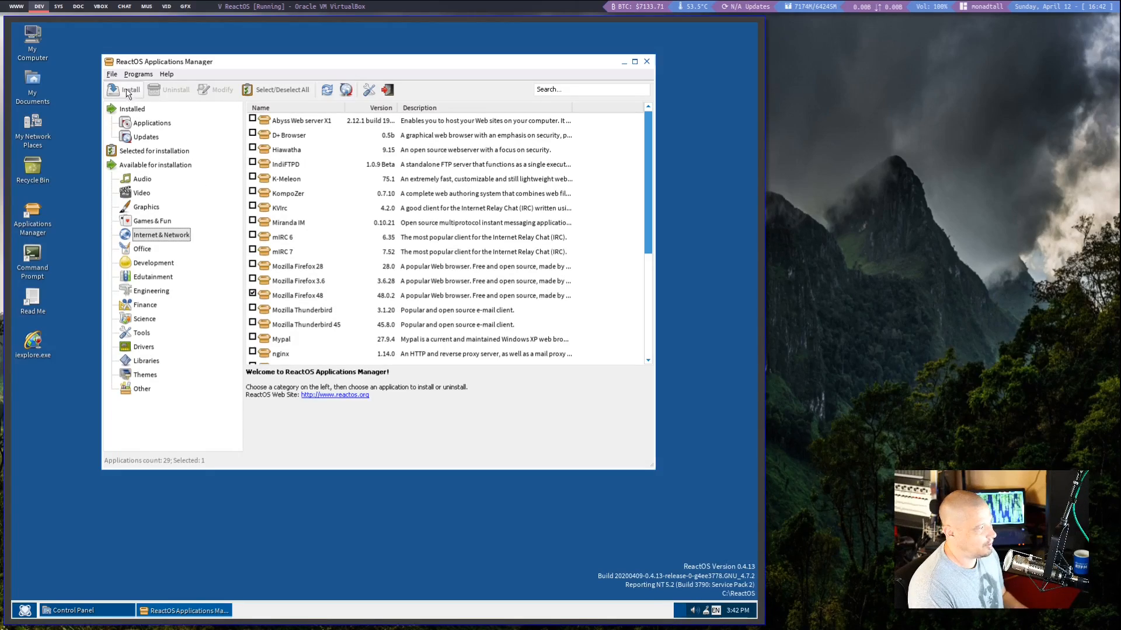
left_click(130, 89)
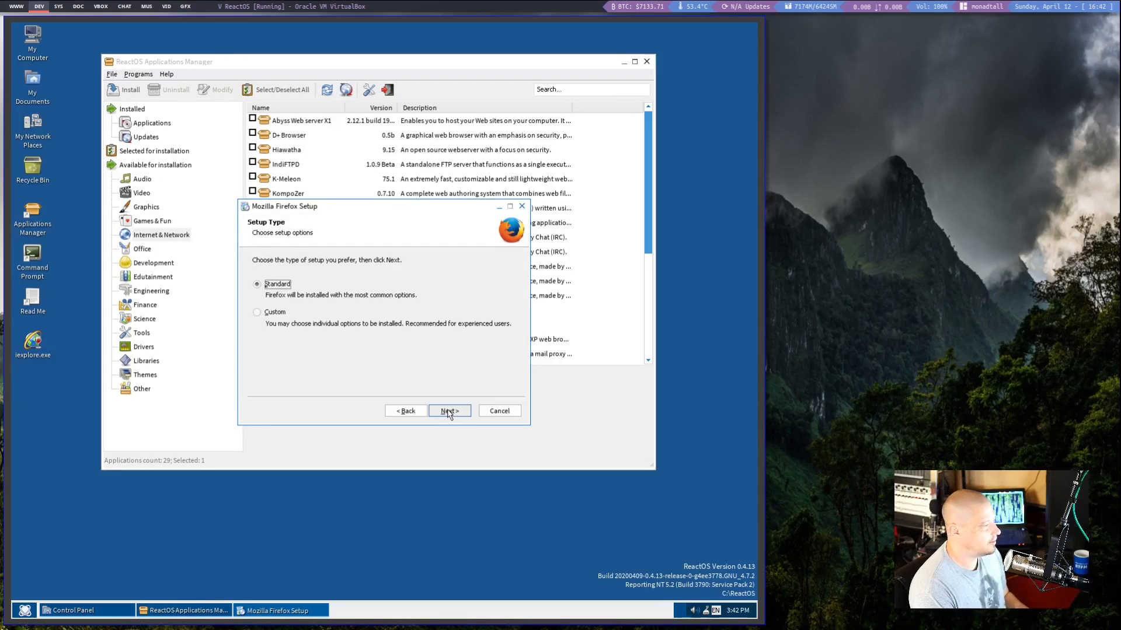
Install Firefox with Standard setup, launch it, and import Microsoft Internet Explorer settings.
left_click(449, 411)
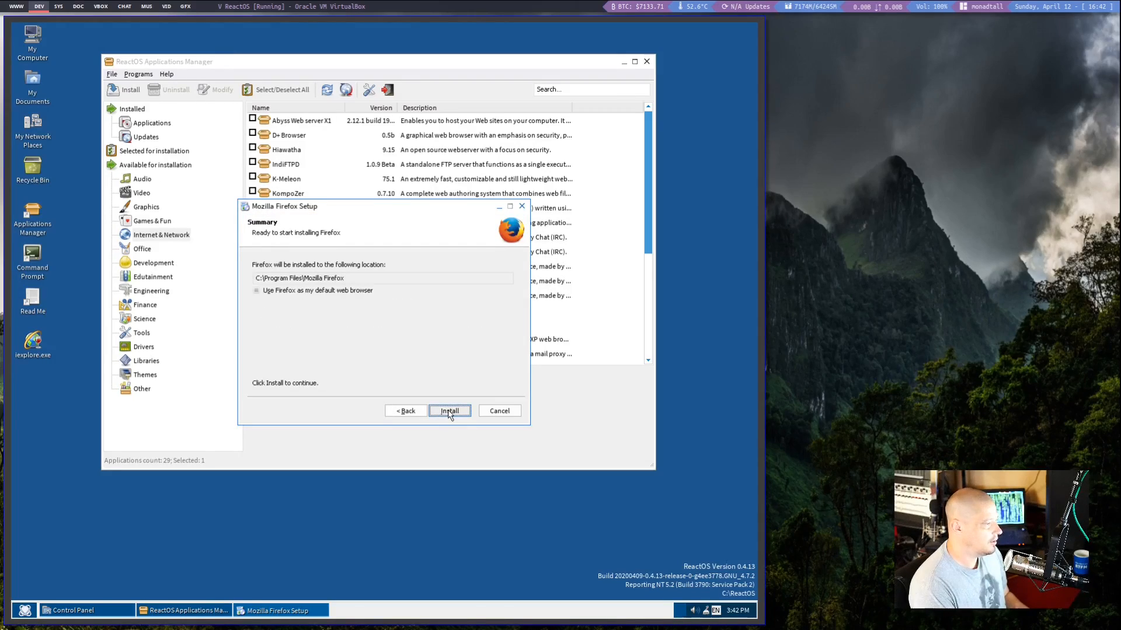
left_click(448, 411)
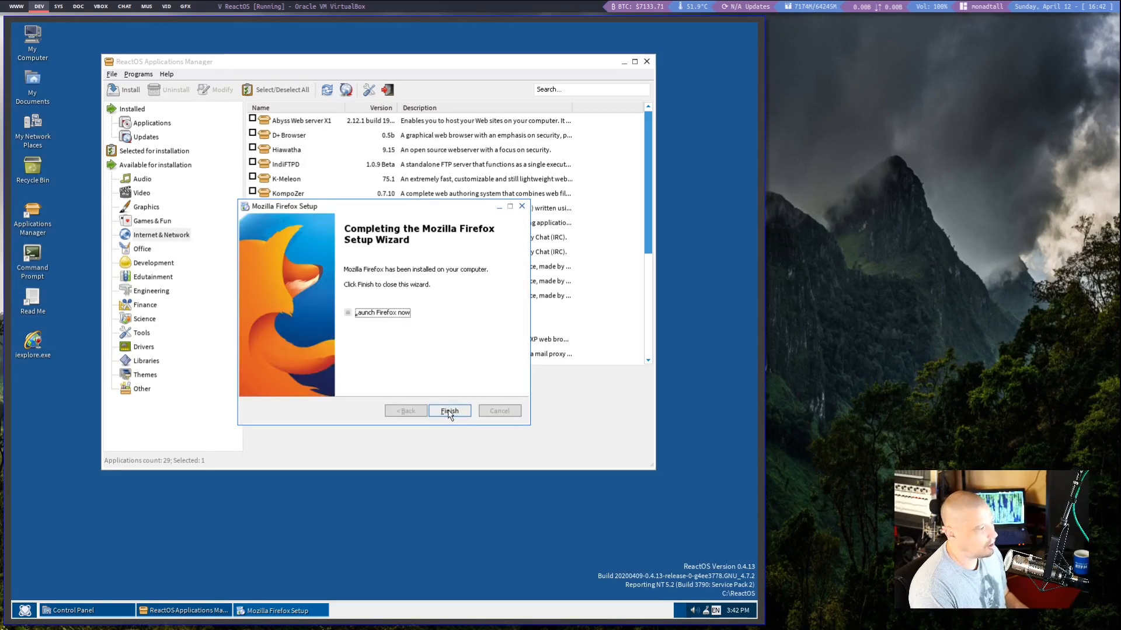
left_click(450, 411)
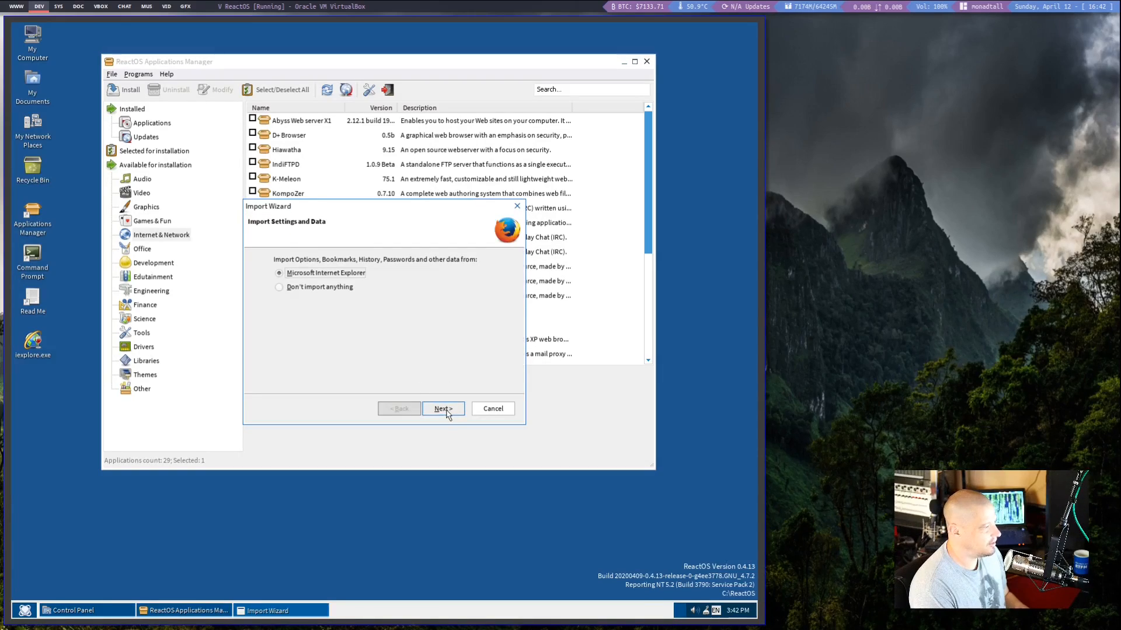
left_click(442, 408)
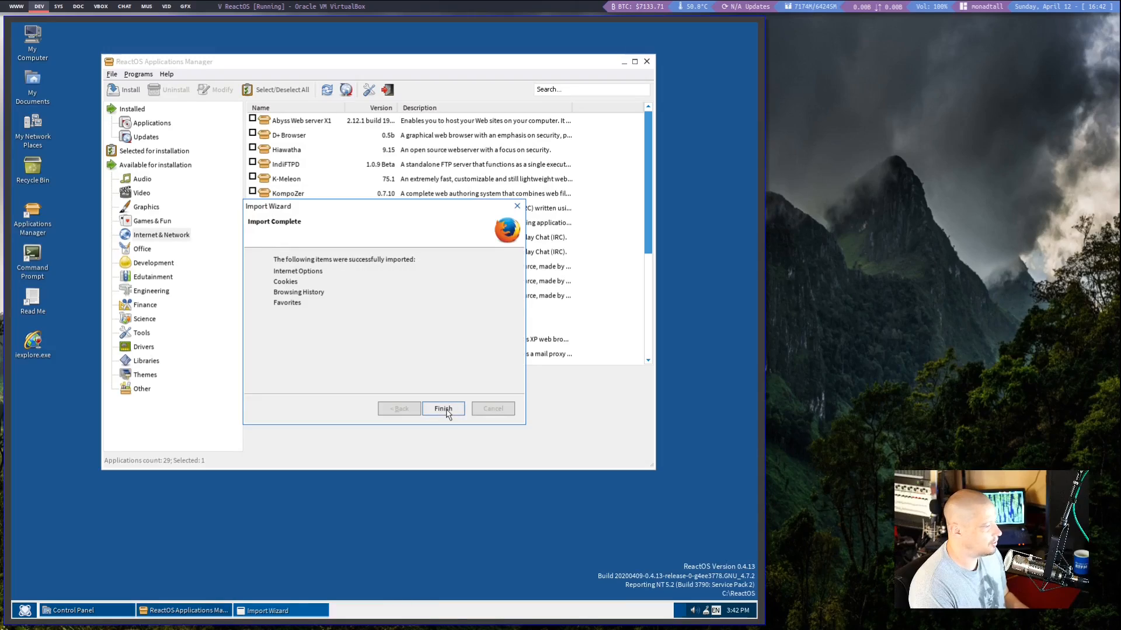
left_click(442, 408)
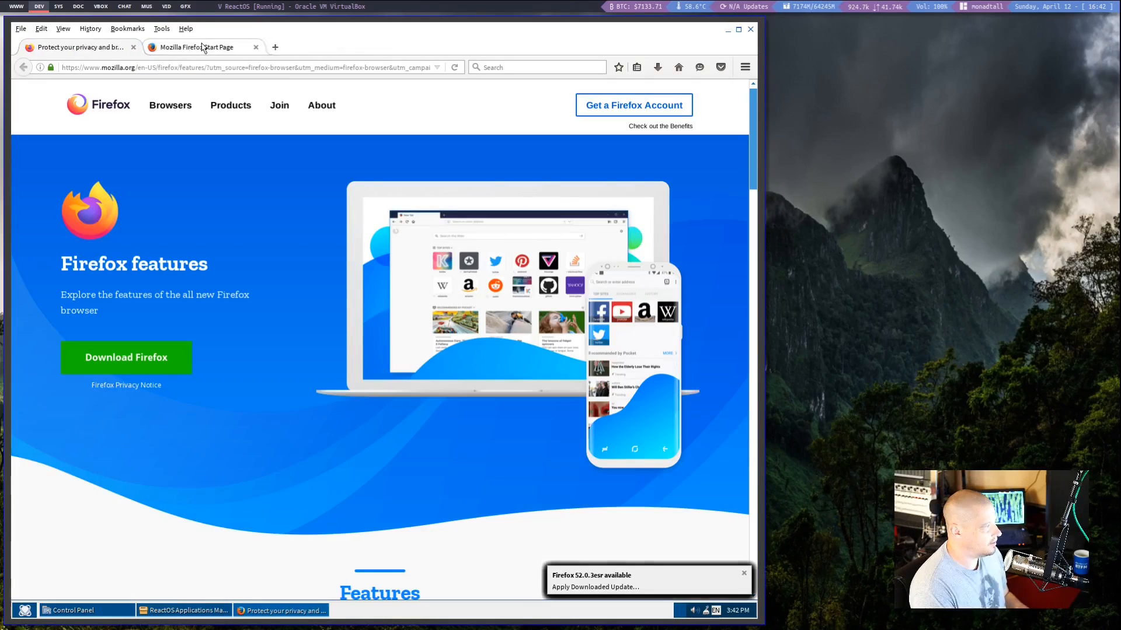
View the Mozilla Firefox Start Page tab, then close Firefox.
left_click(133, 47)
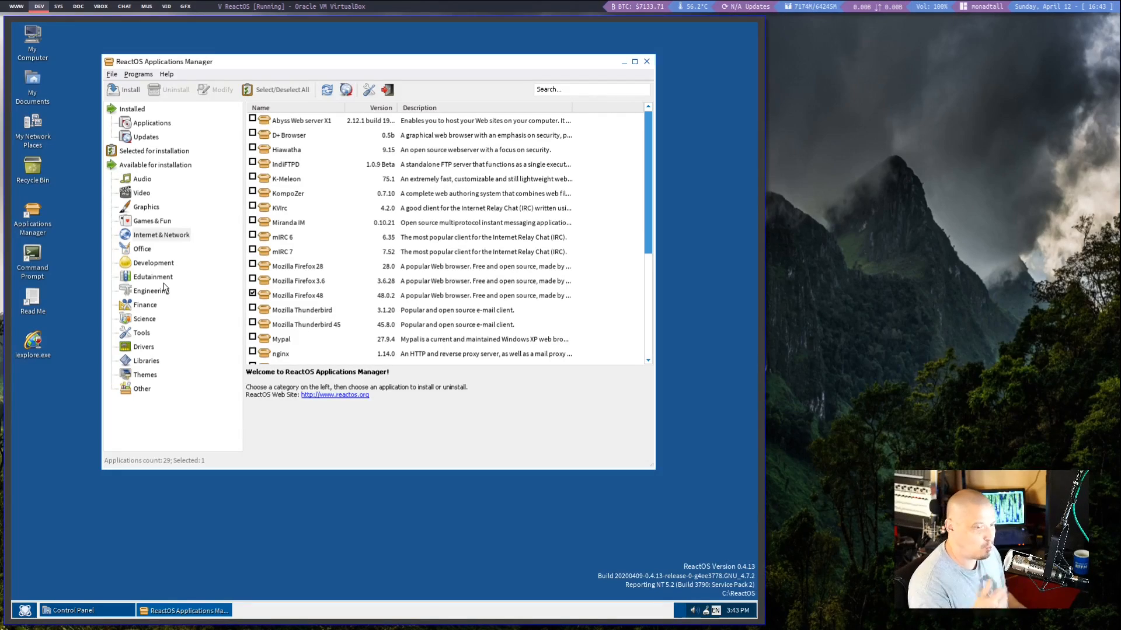
mouse_move(165, 248)
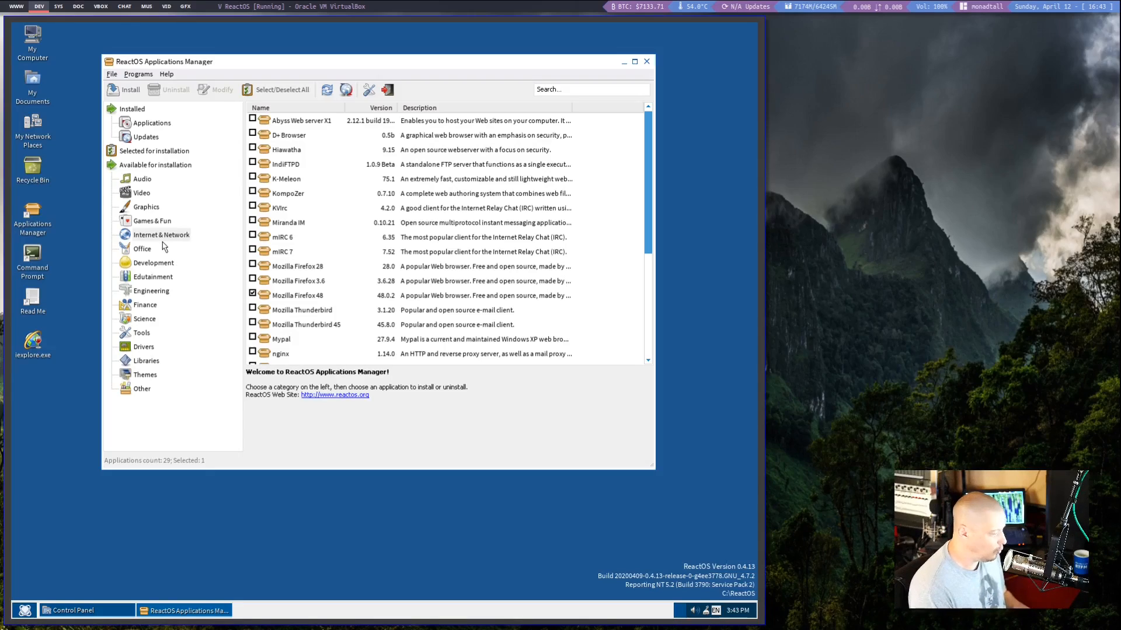
mouse_move(162, 361)
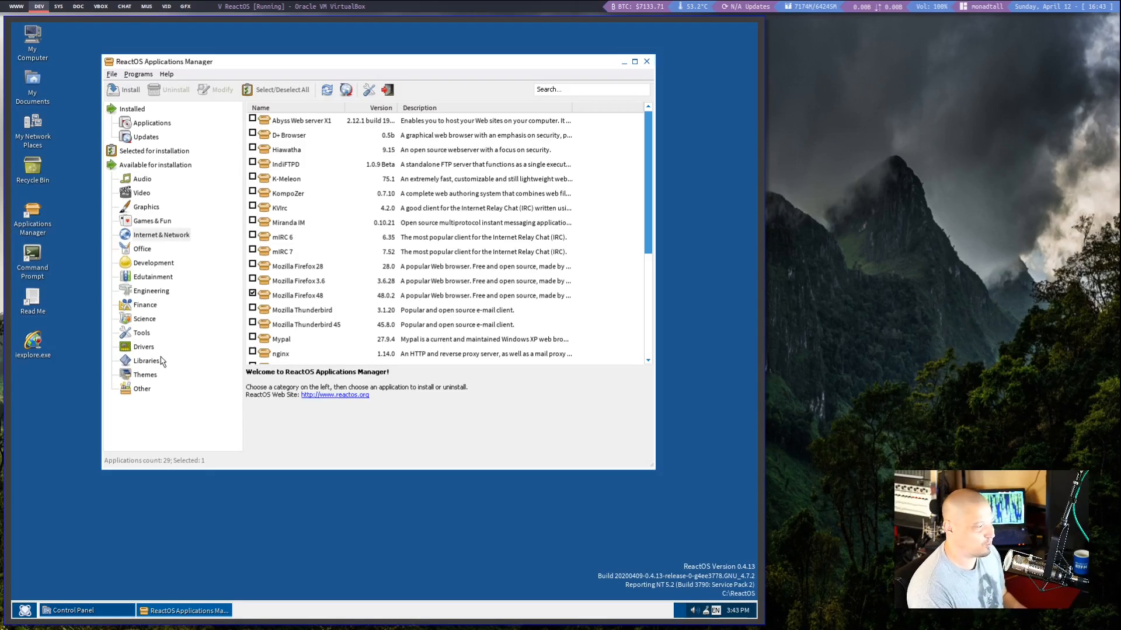
mouse_move(152, 227)
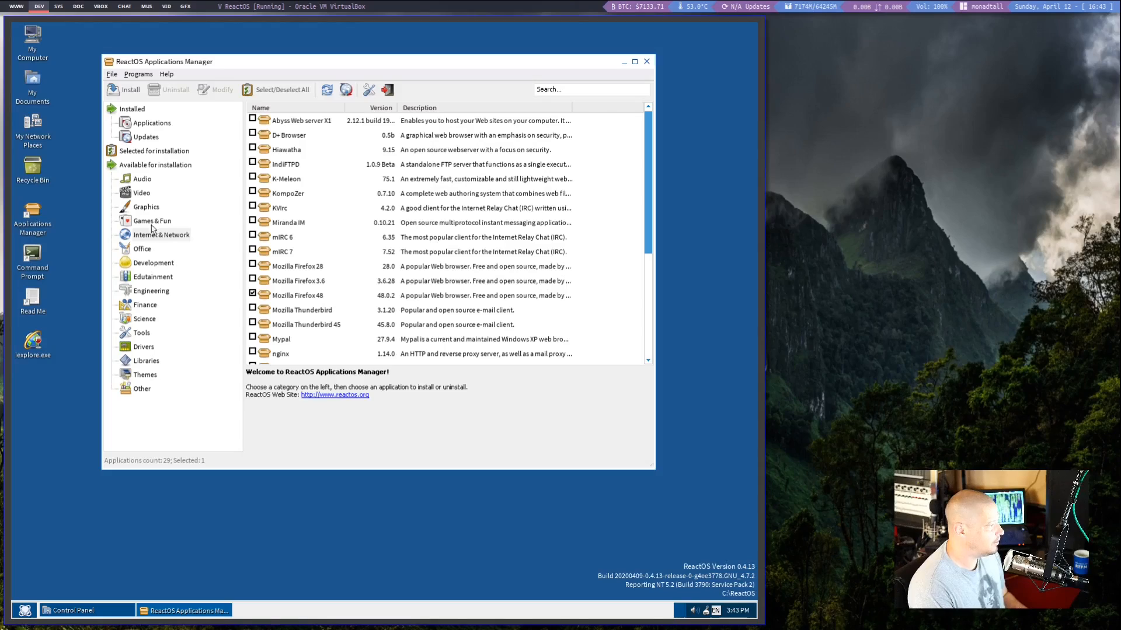
Tick Winamp in the Audio category and start its installation.
left_click(142, 179)
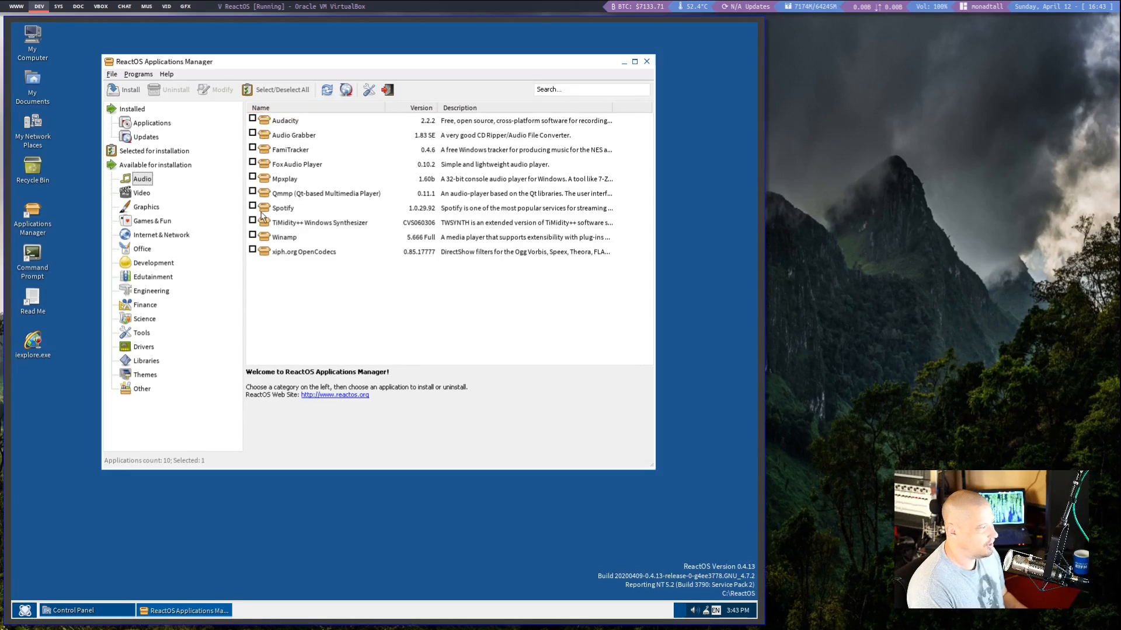
left_click(251, 236)
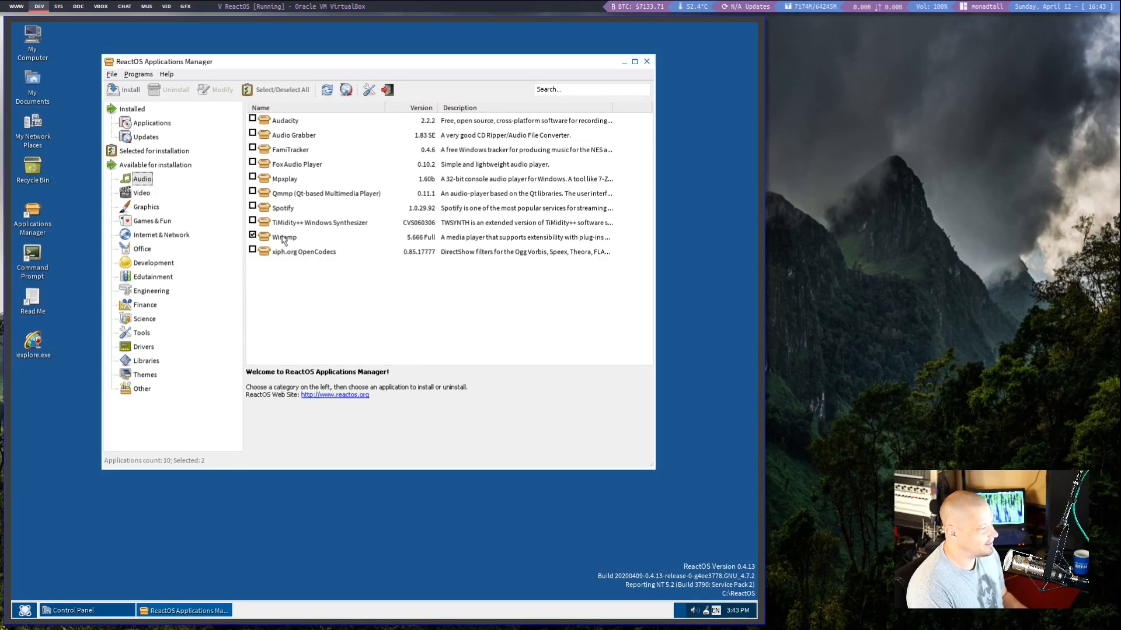
left_click(128, 90)
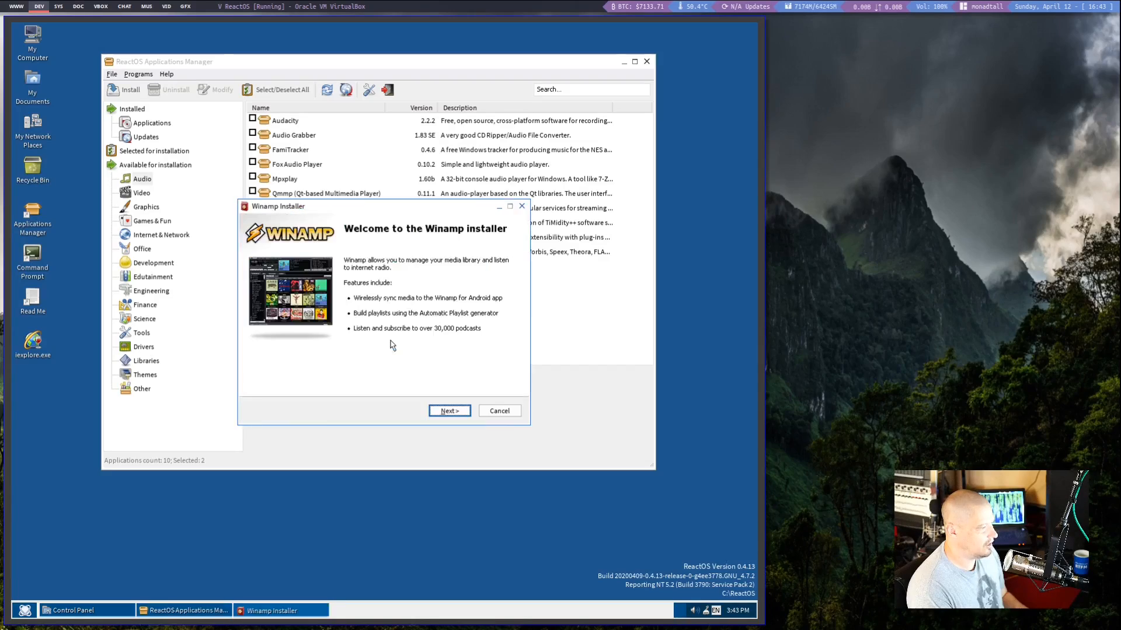
Install Winamp accepting the license with default folder and components.
left_click(449, 411)
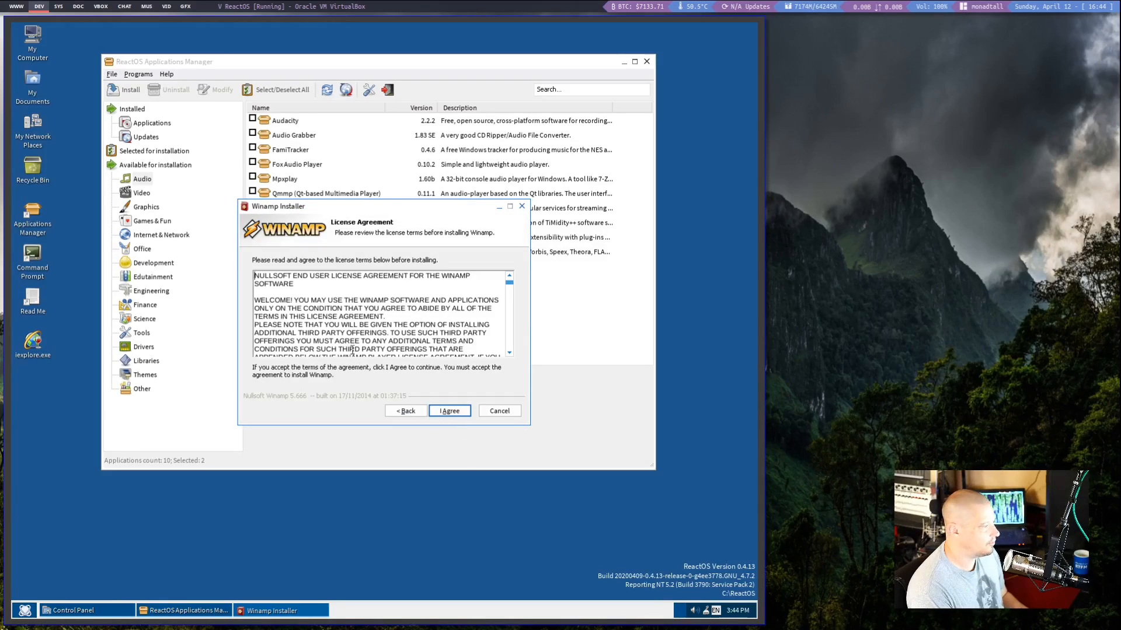
left_click(449, 411)
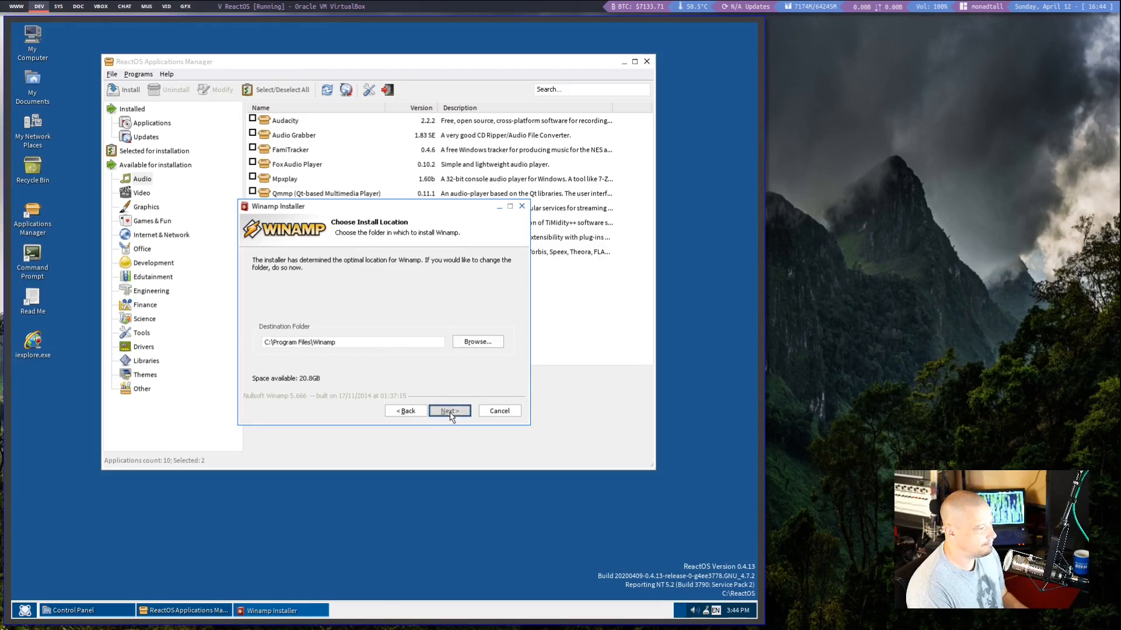
left_click(449, 410)
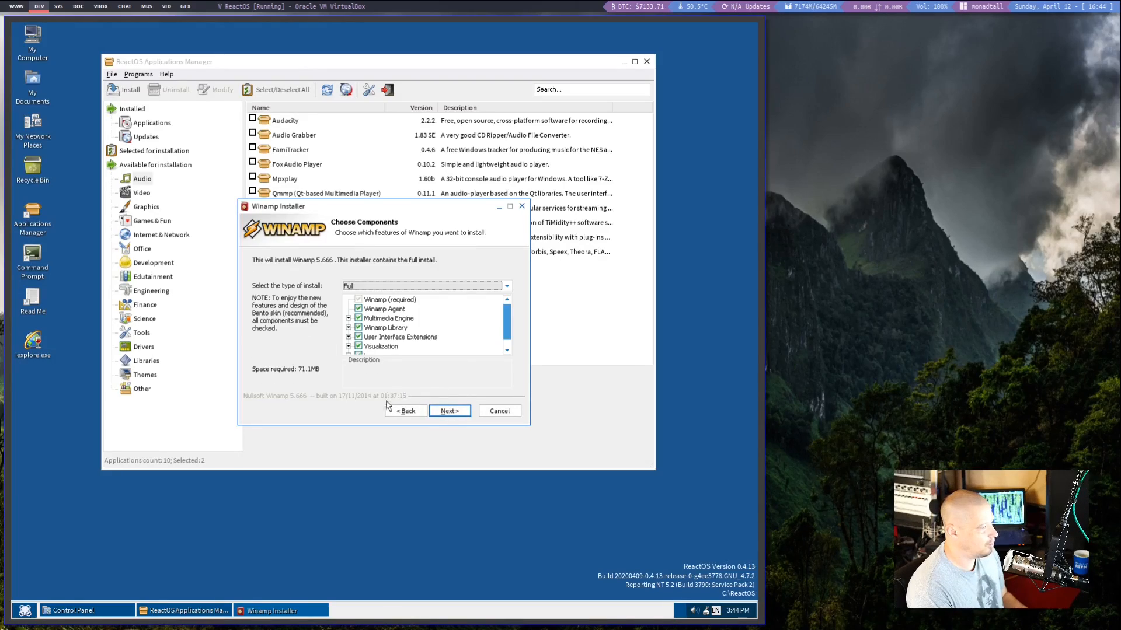
left_click(449, 410)
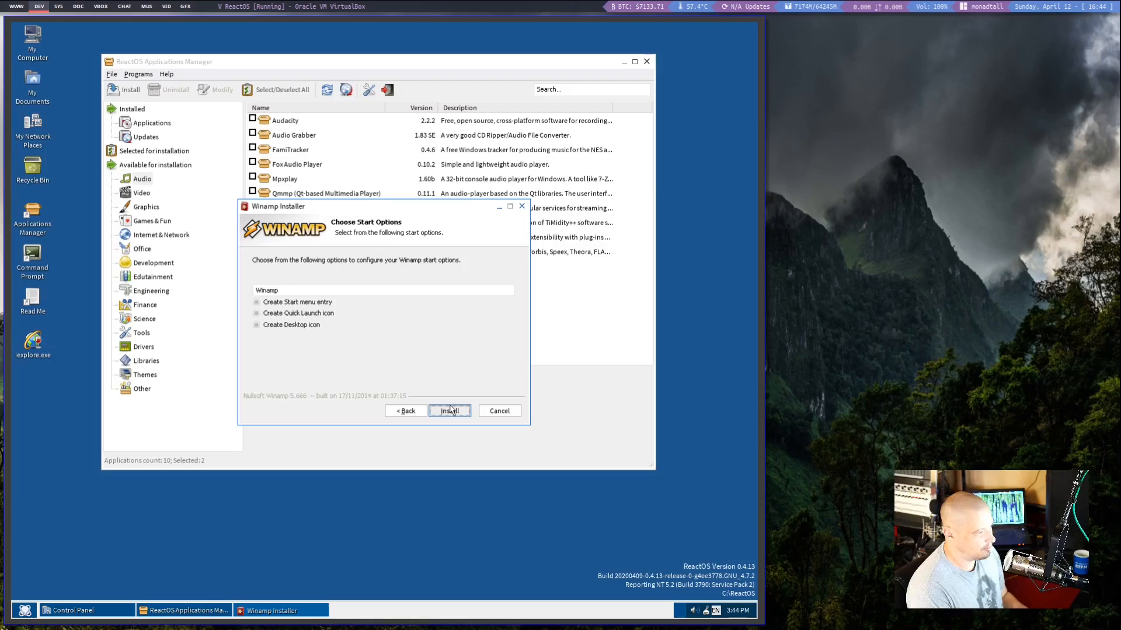
left_click(449, 411)
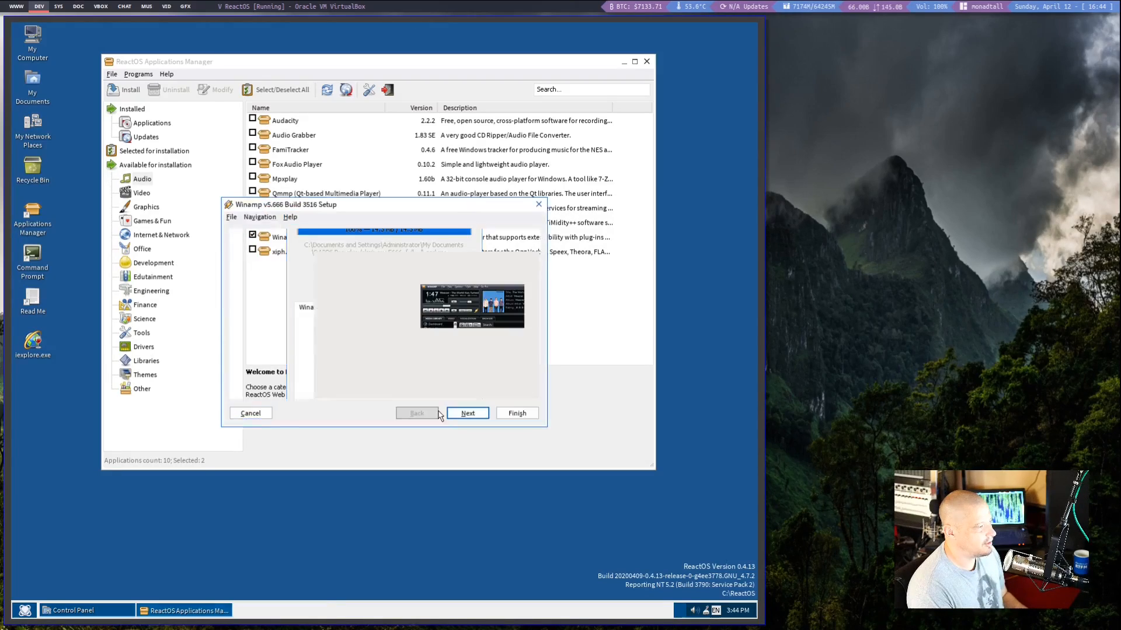
Choose the Winamp Classic skin in the setup wizard.
left_click(467, 412)
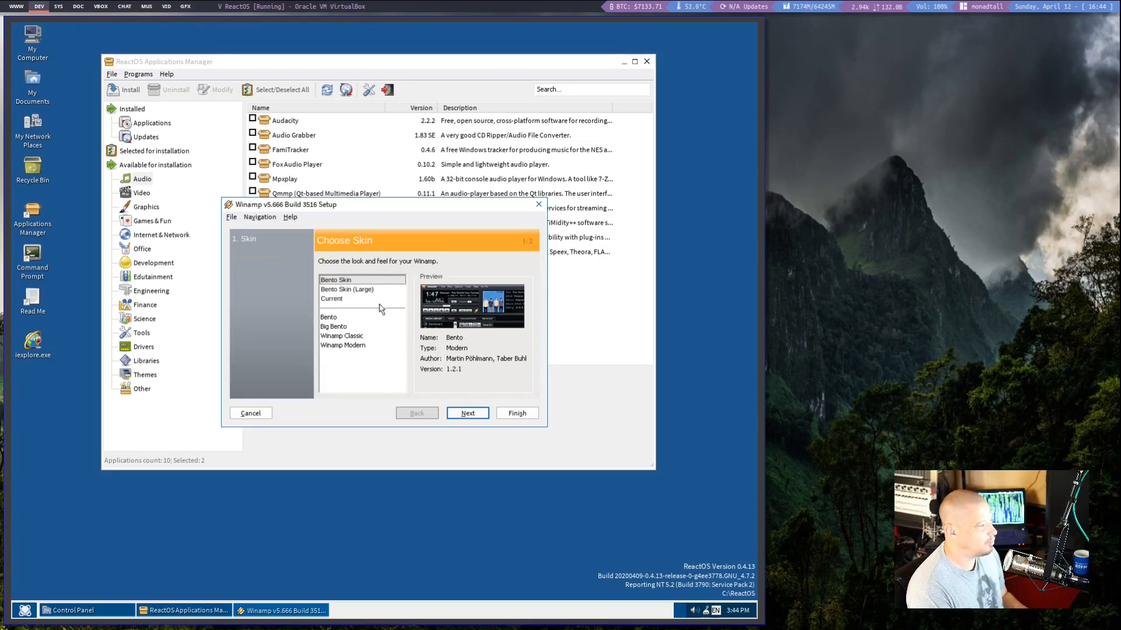
mouse_move(336, 345)
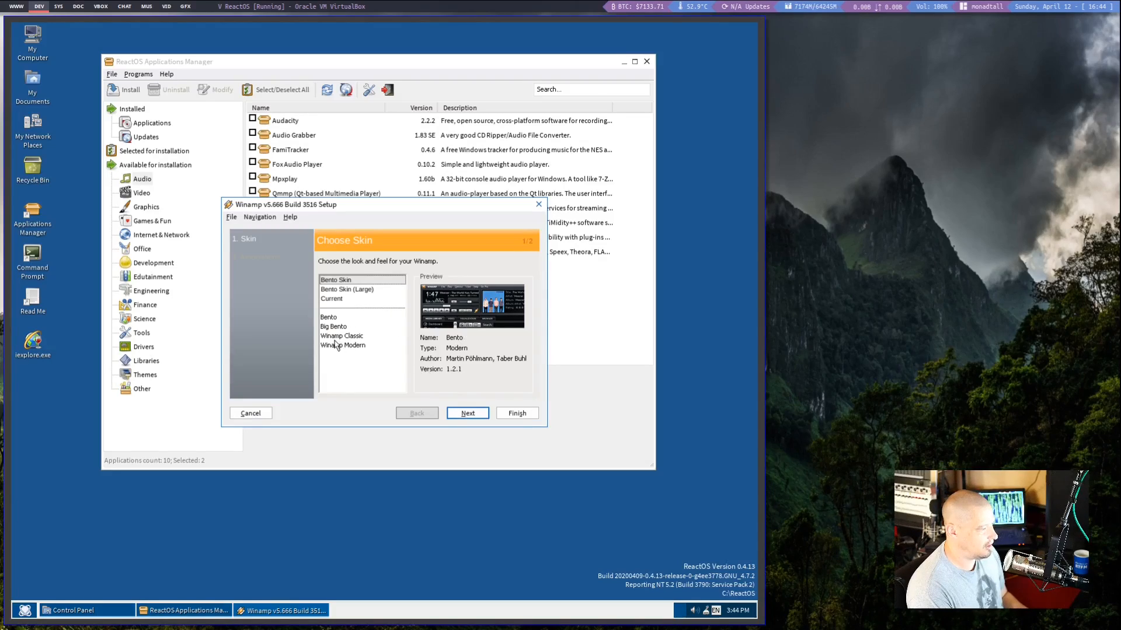
left_click(341, 337)
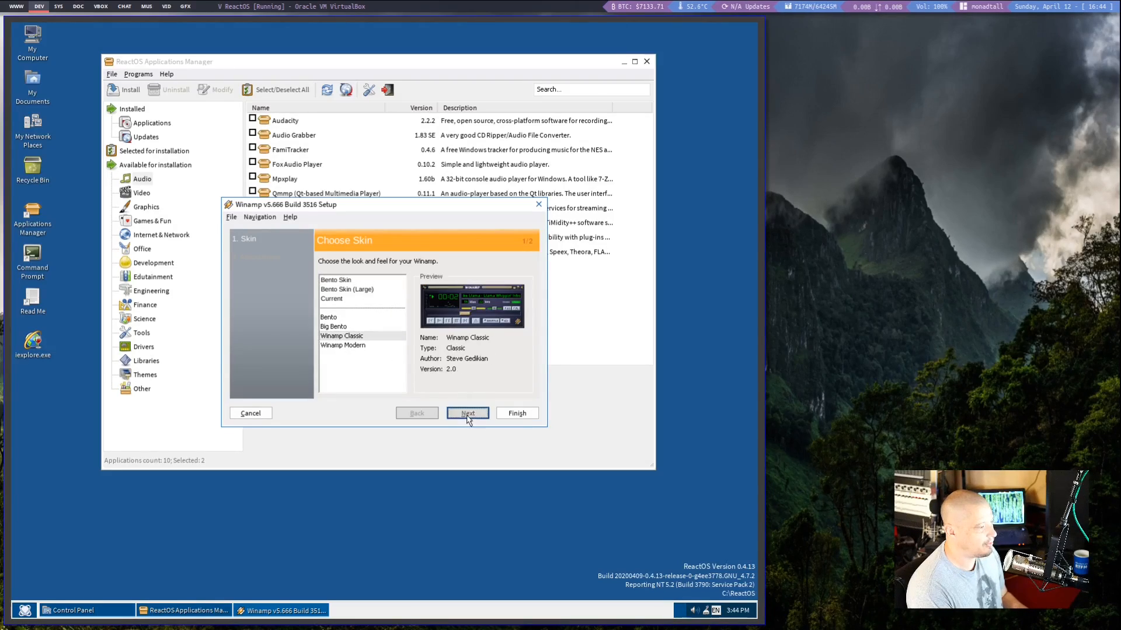
left_click(466, 413)
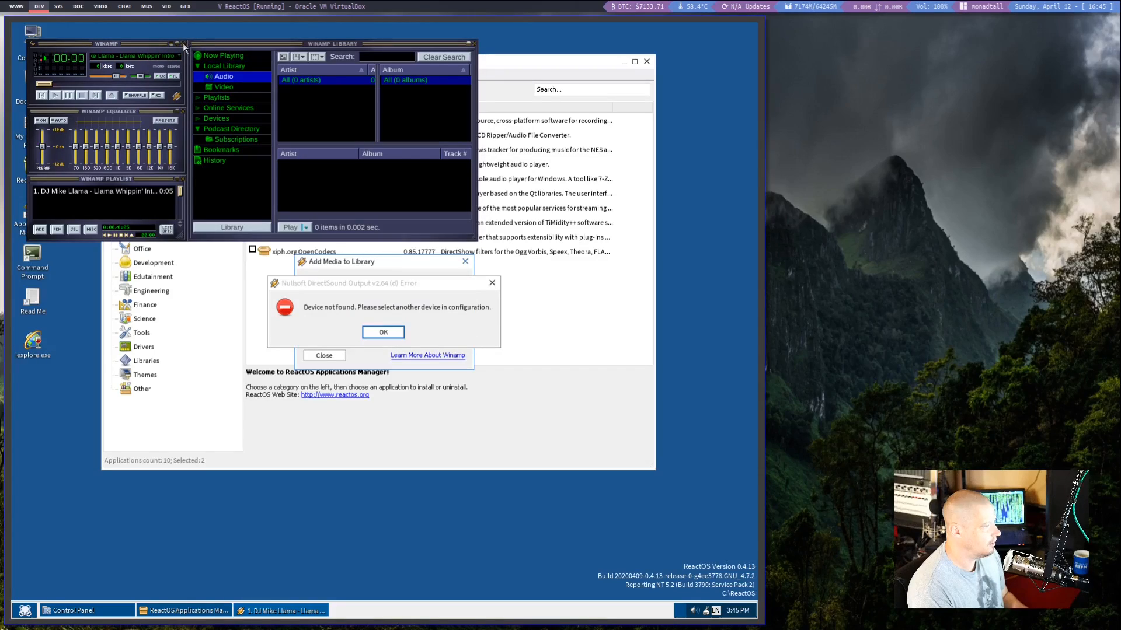
Dismiss the DirectSound error and close the Winamp player window.
left_click(383, 331)
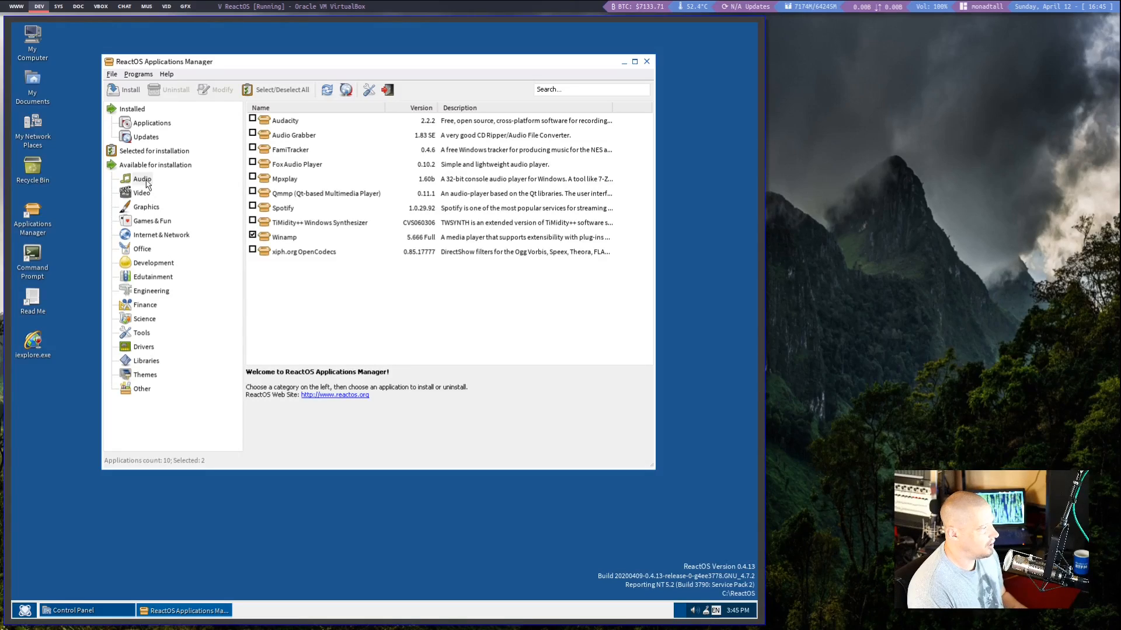
mouse_move(308, 133)
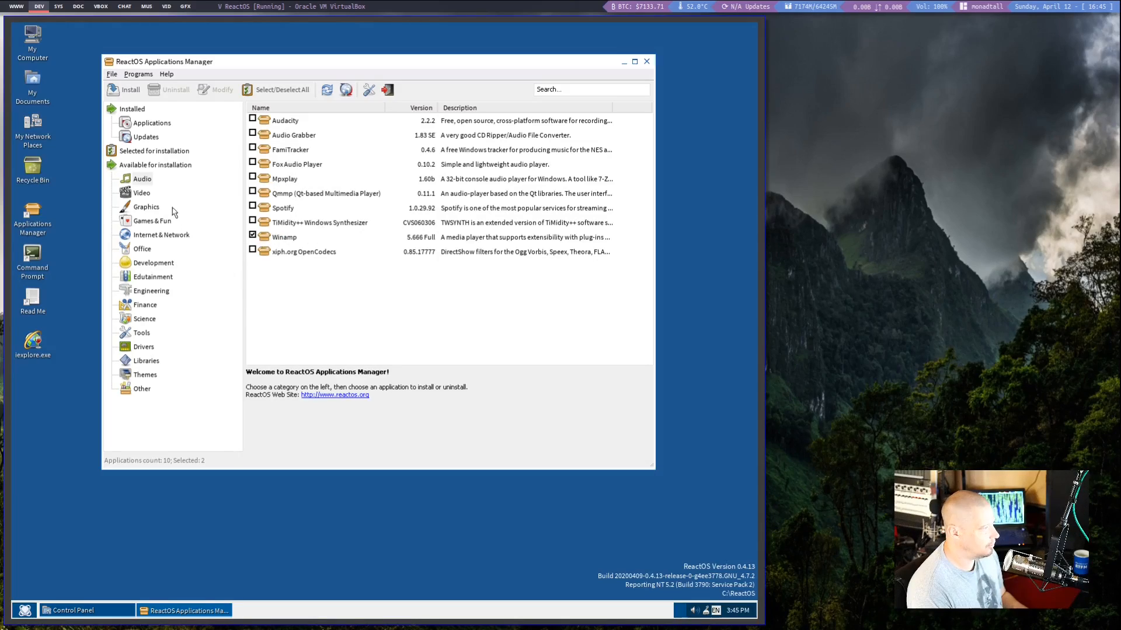
Browse the Video, Graphics, Games & Fun and Internet & Network lists, then Office.
left_click(141, 192)
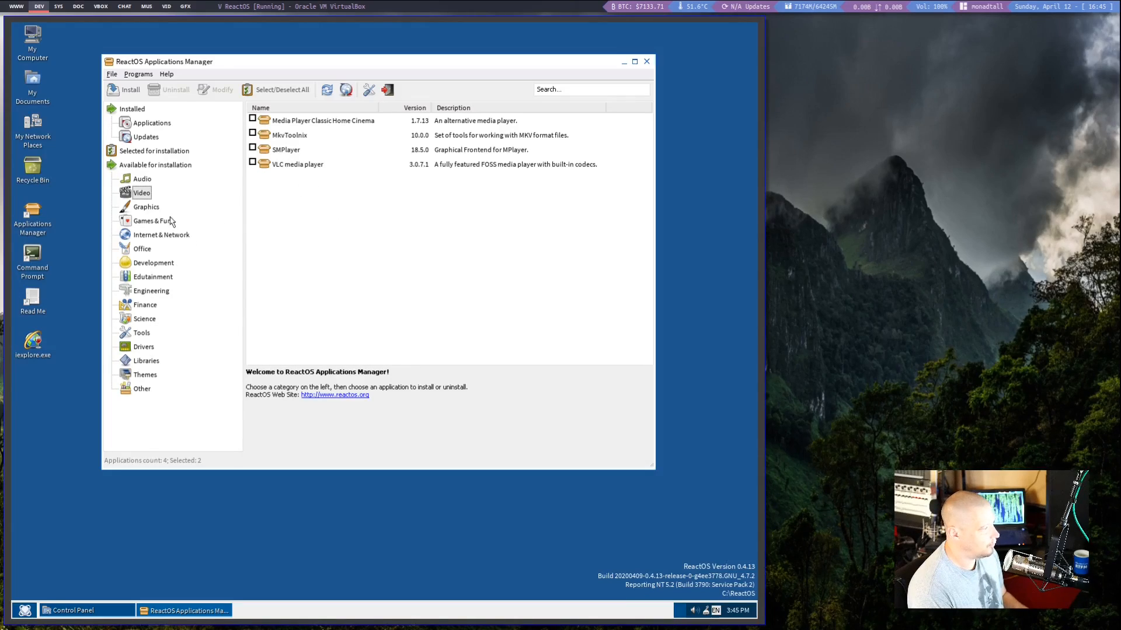
left_click(146, 207)
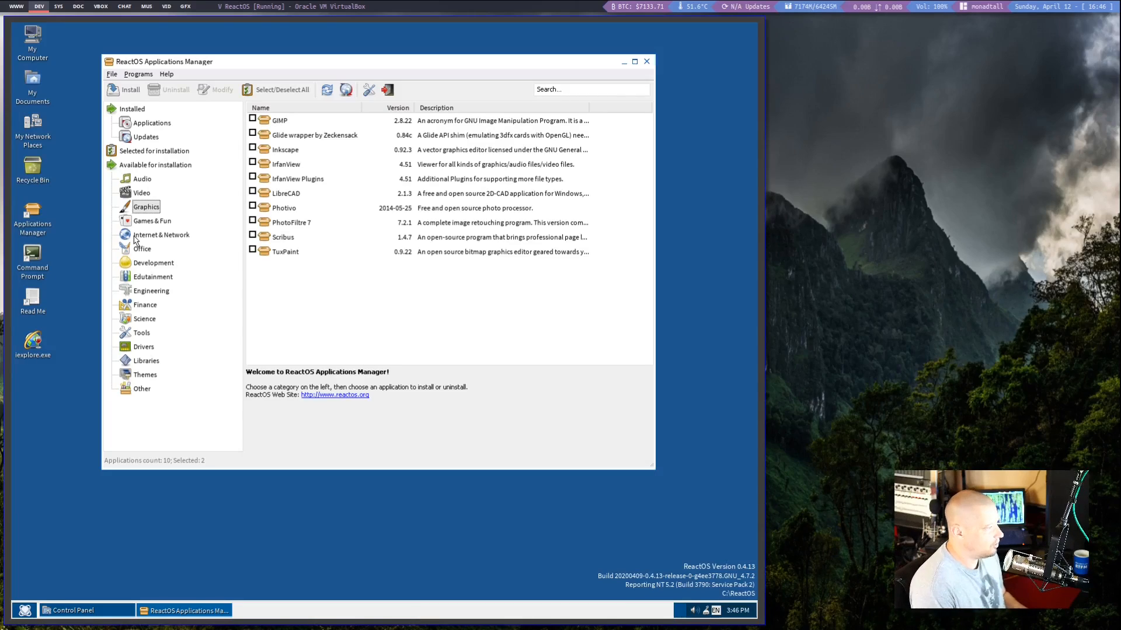
mouse_move(389, 229)
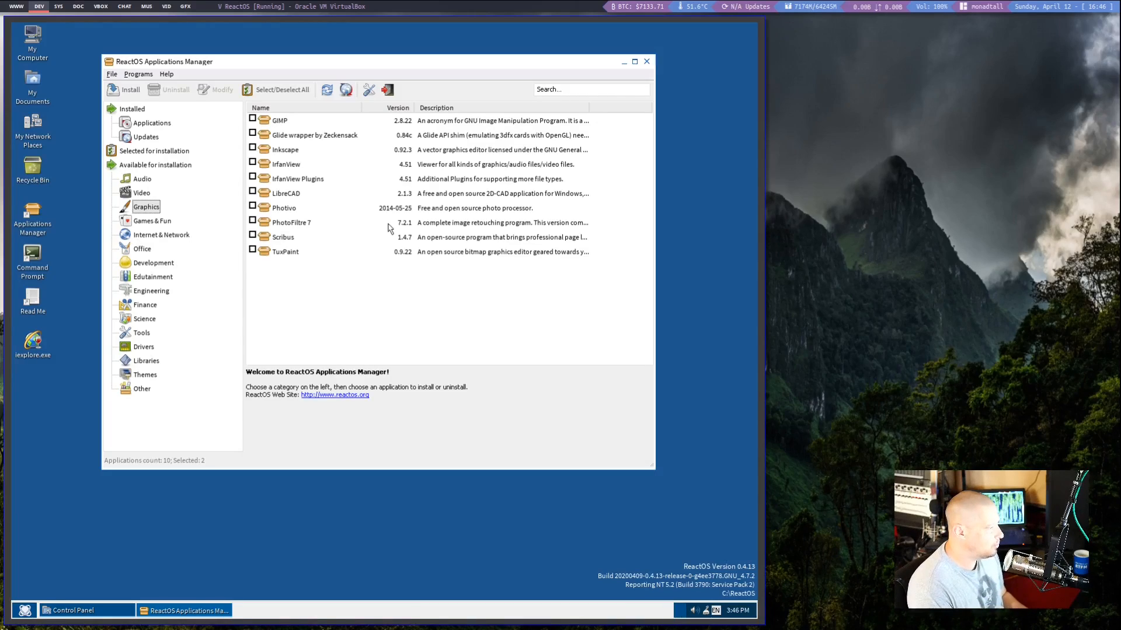
left_click(152, 221)
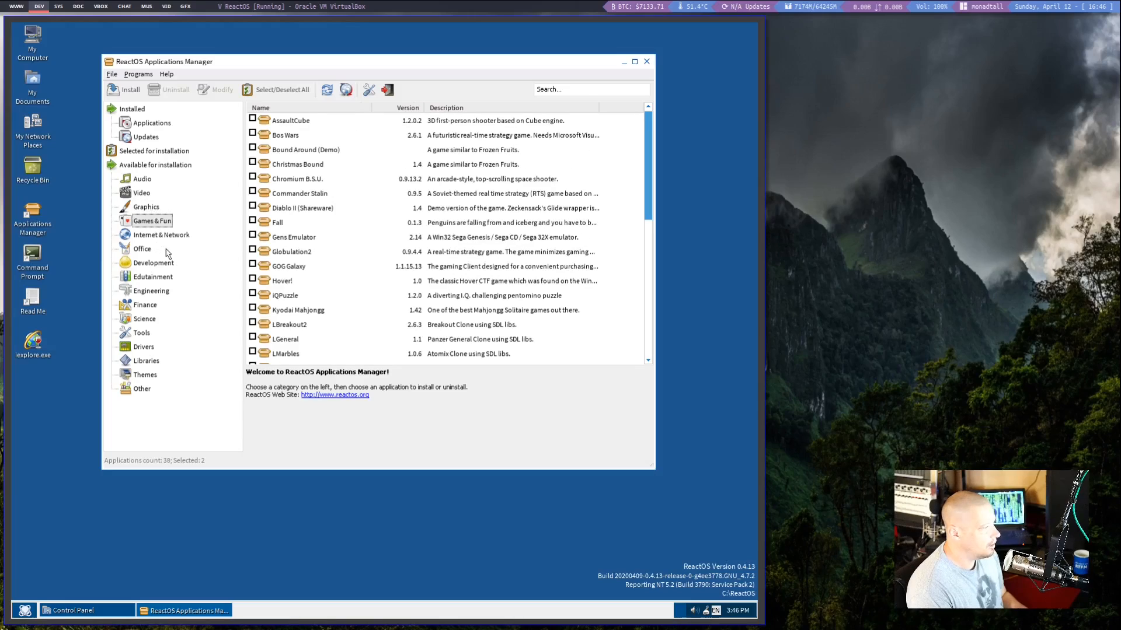
left_click(161, 235)
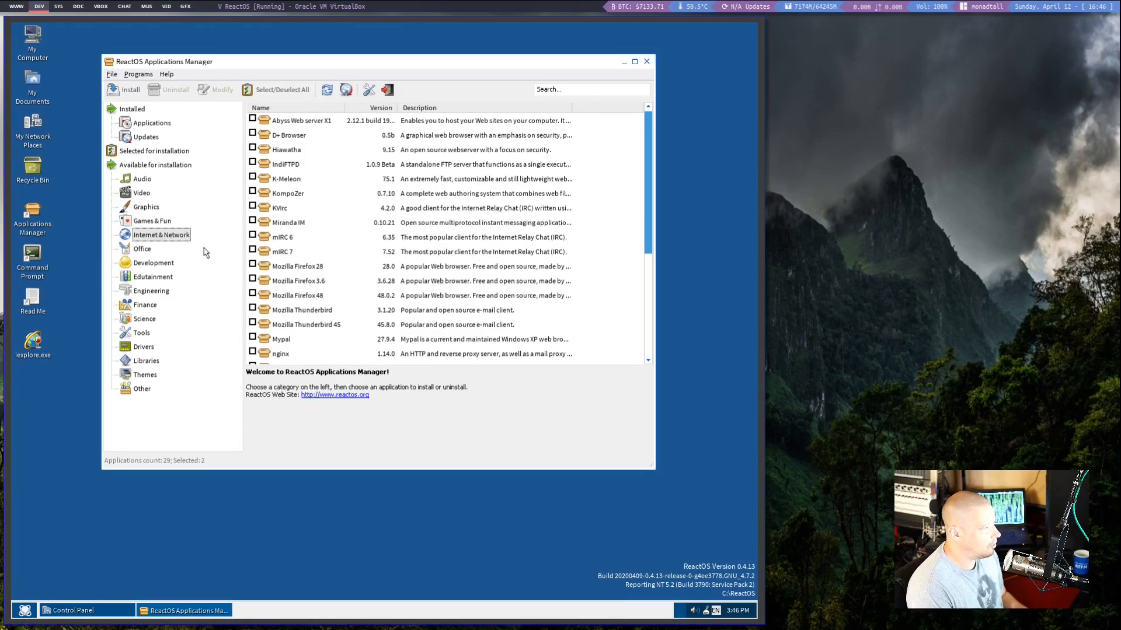
scroll("down", 3)
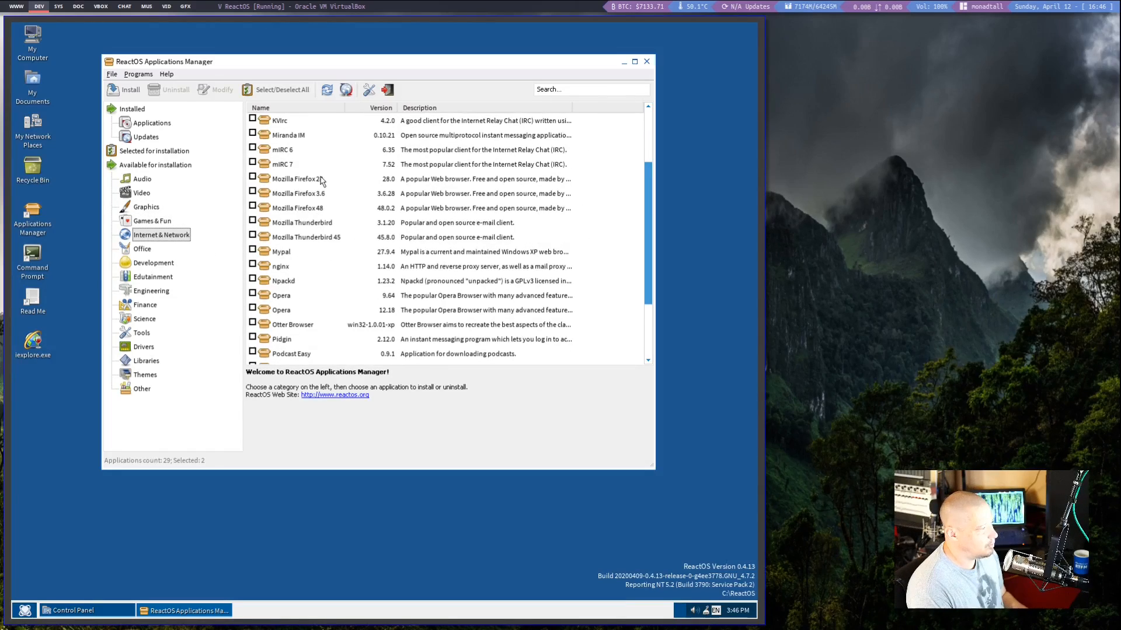
mouse_move(337, 246)
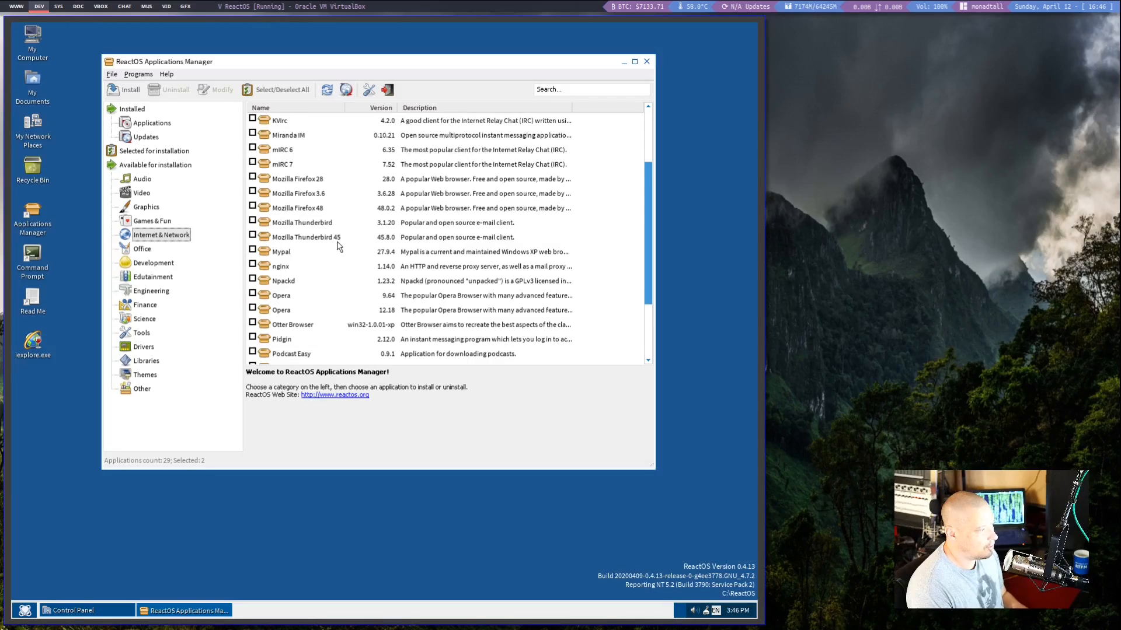
scroll("down", 3)
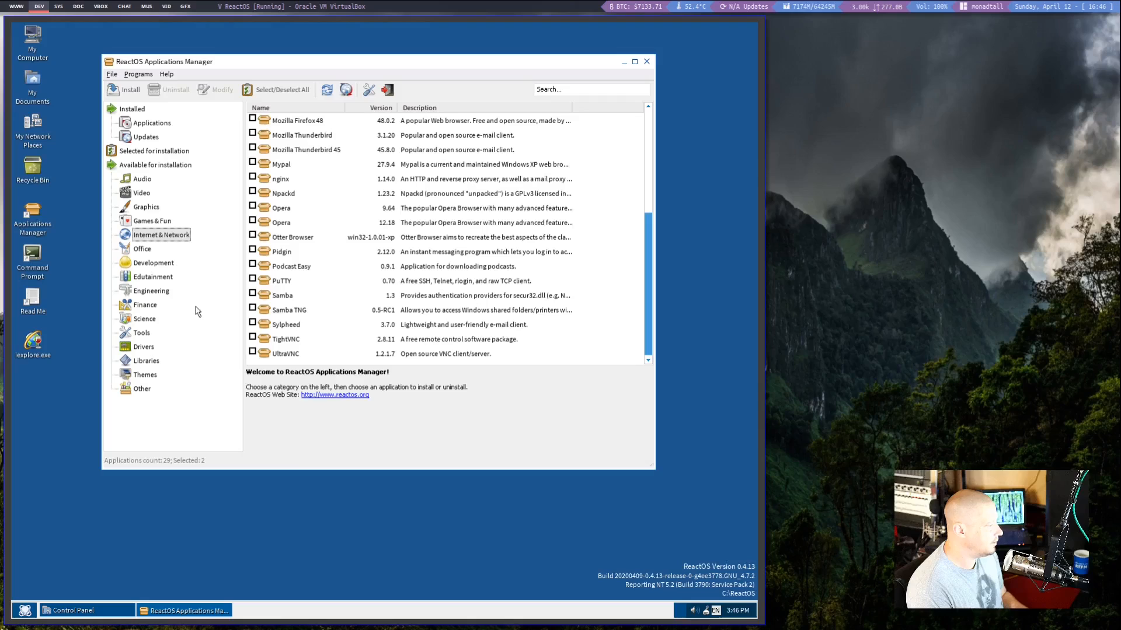
left_click(142, 249)
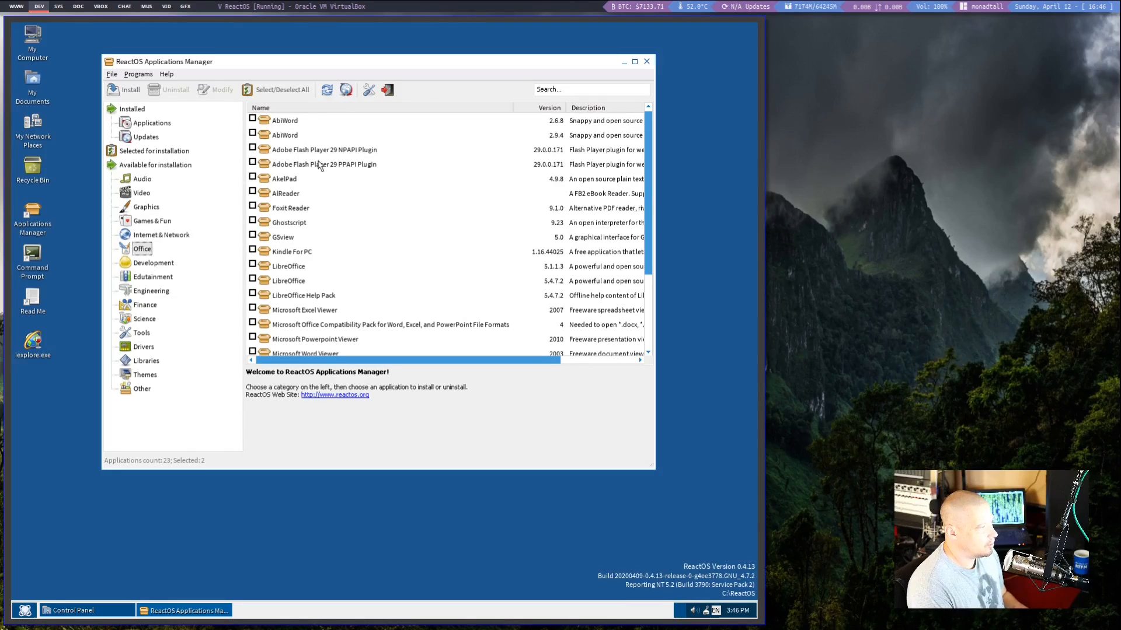
mouse_move(506, 268)
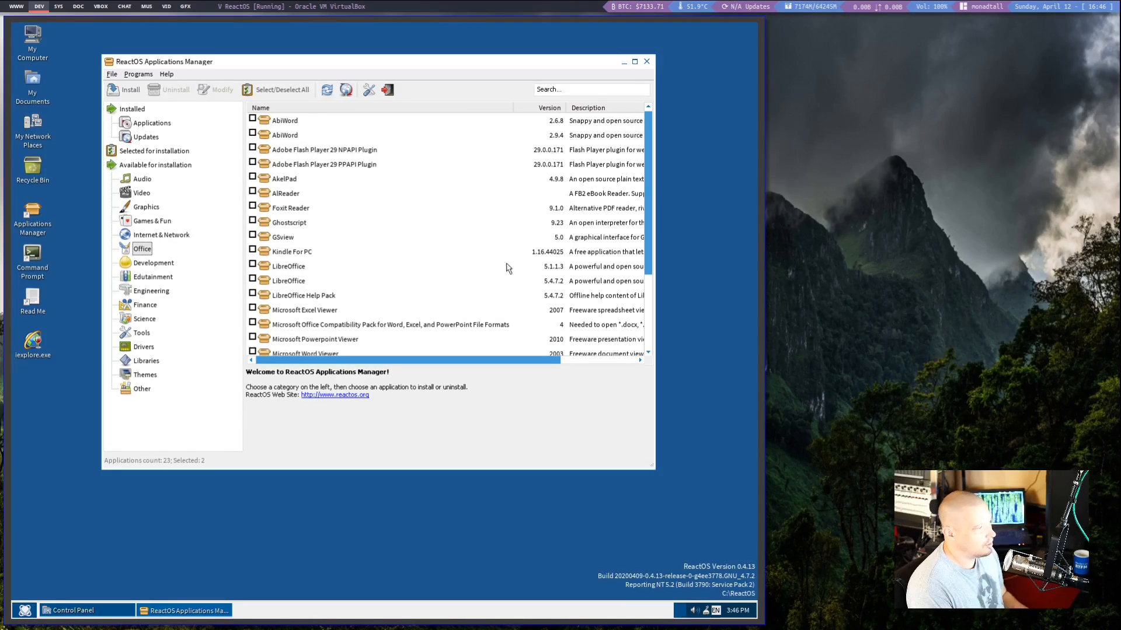
View Notepad++ details in the Office list, then switch to the Tools category.
scroll("down", 3)
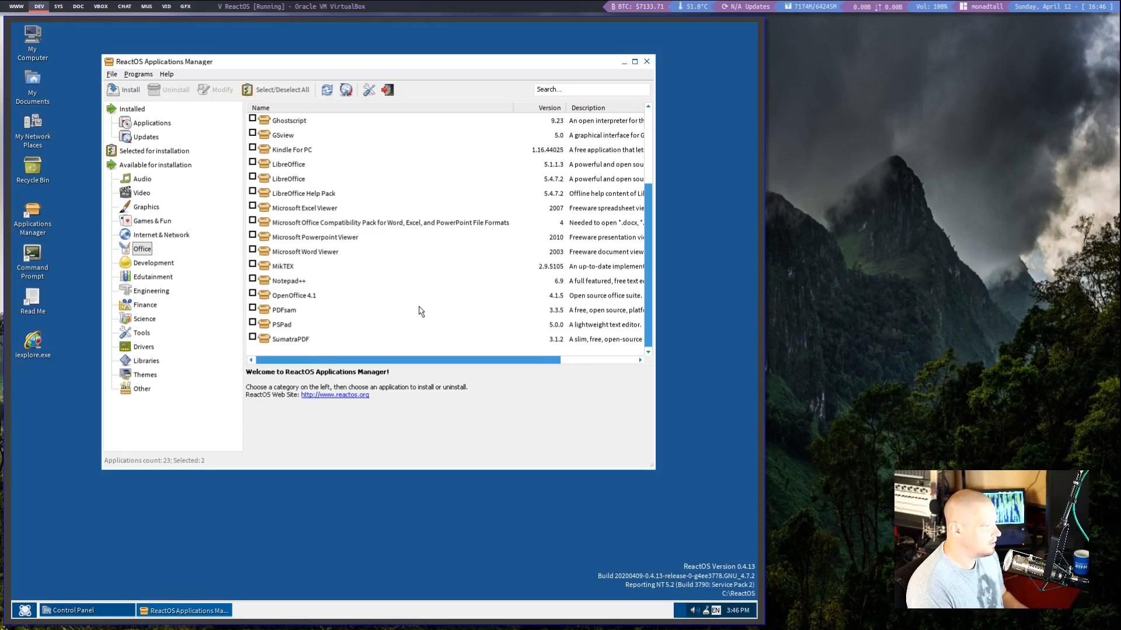
left_click(289, 280)
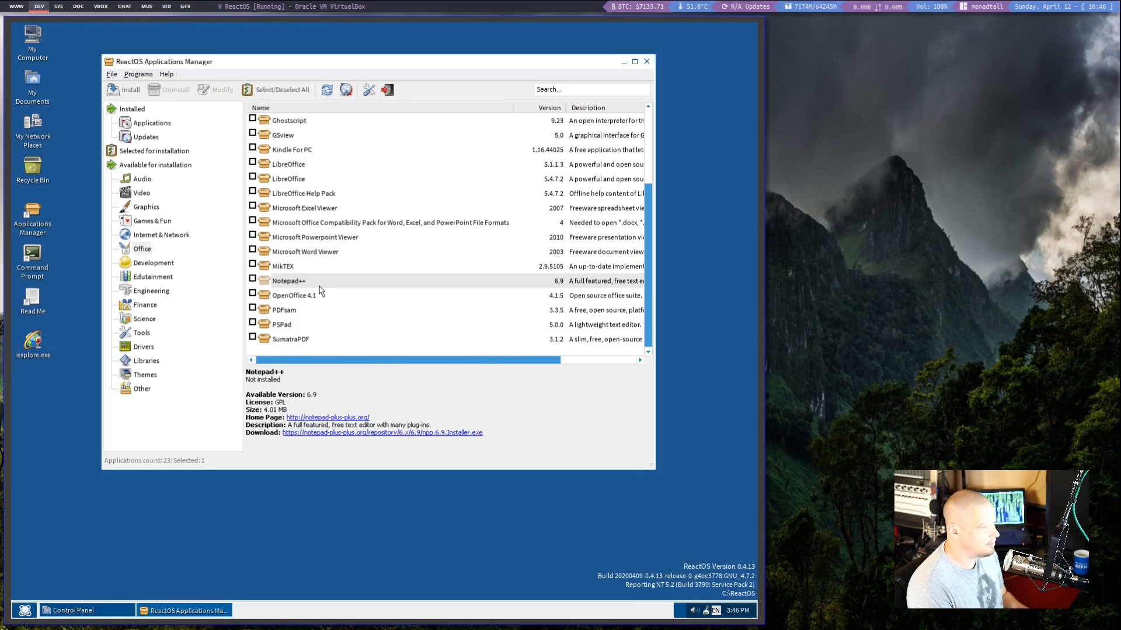
mouse_move(174, 292)
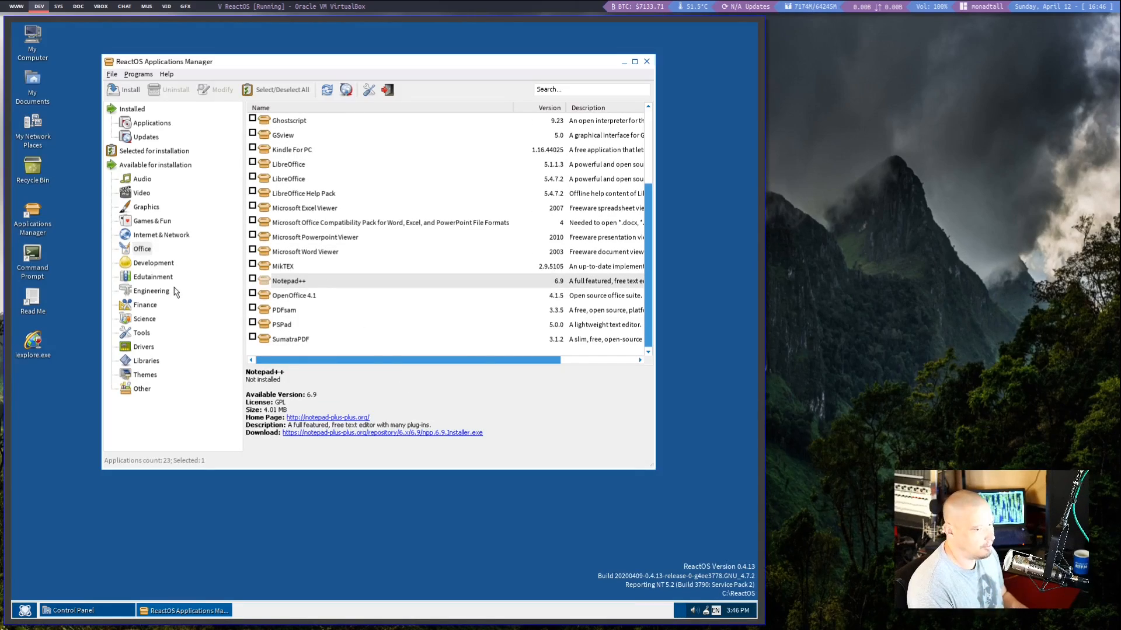
mouse_move(150, 274)
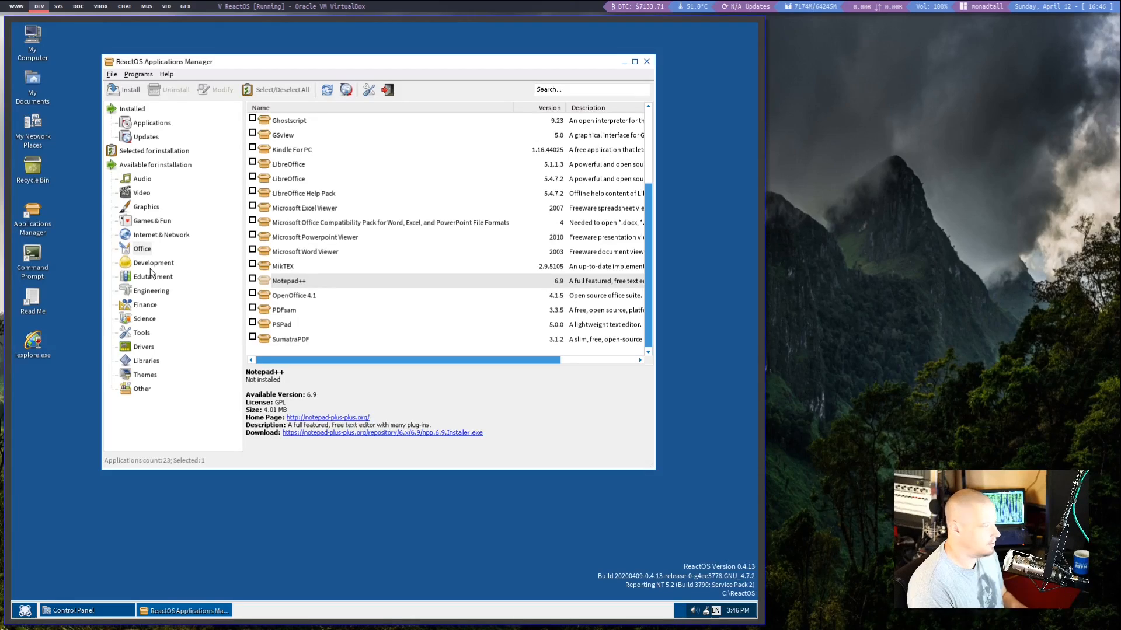
left_click(144, 305)
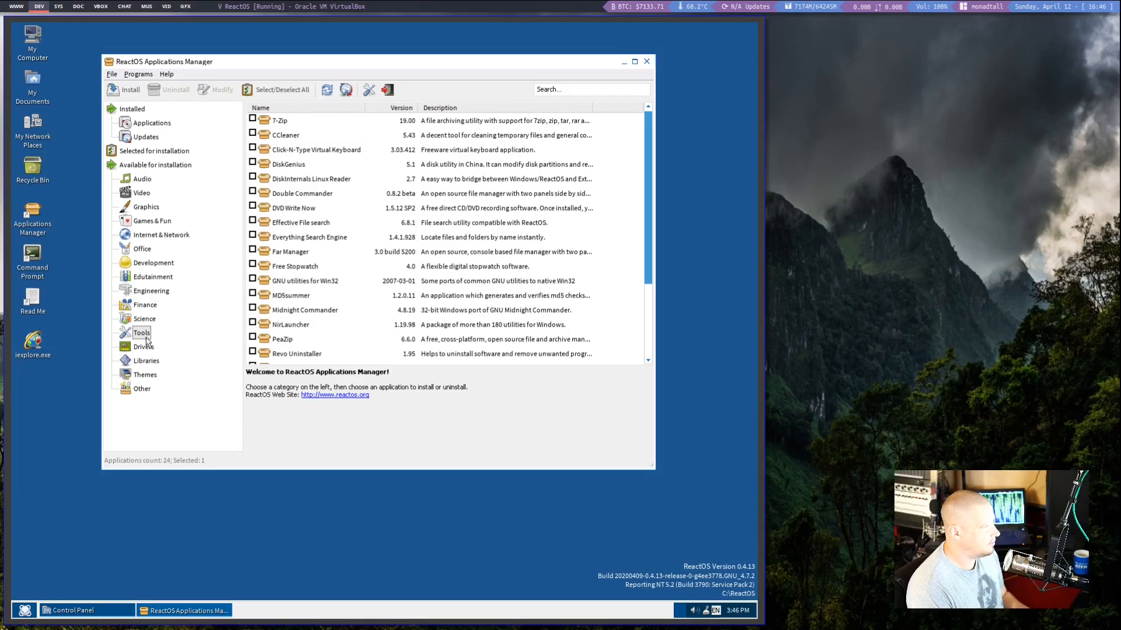
left_click(261, 108)
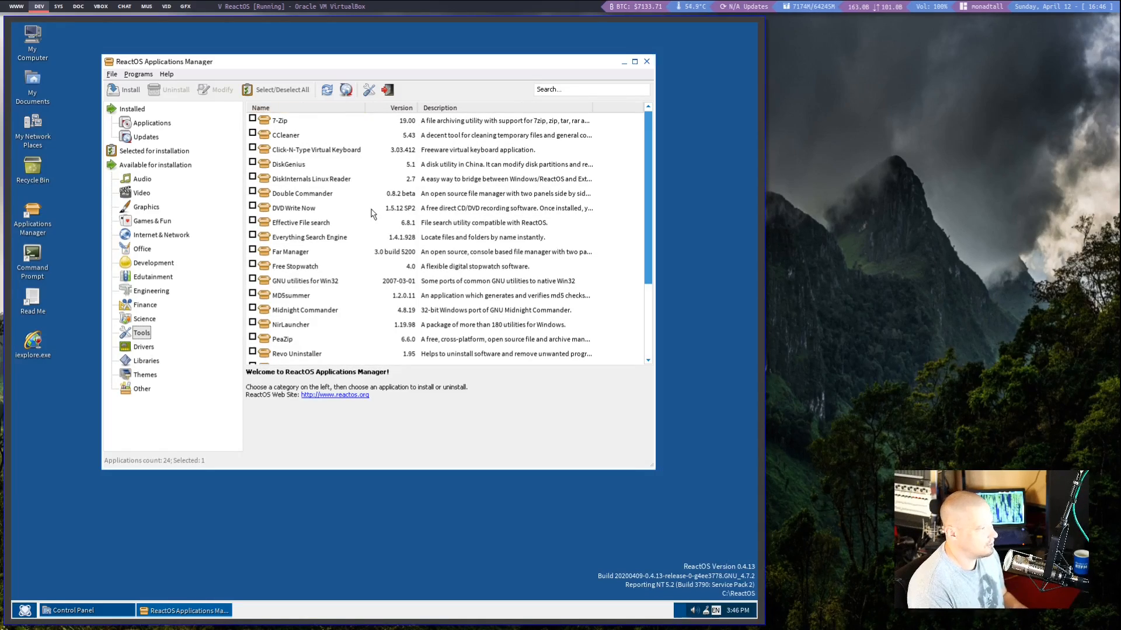
Check Midnight Commander details, then view the Libraries and Other categories.
scroll("down", 3)
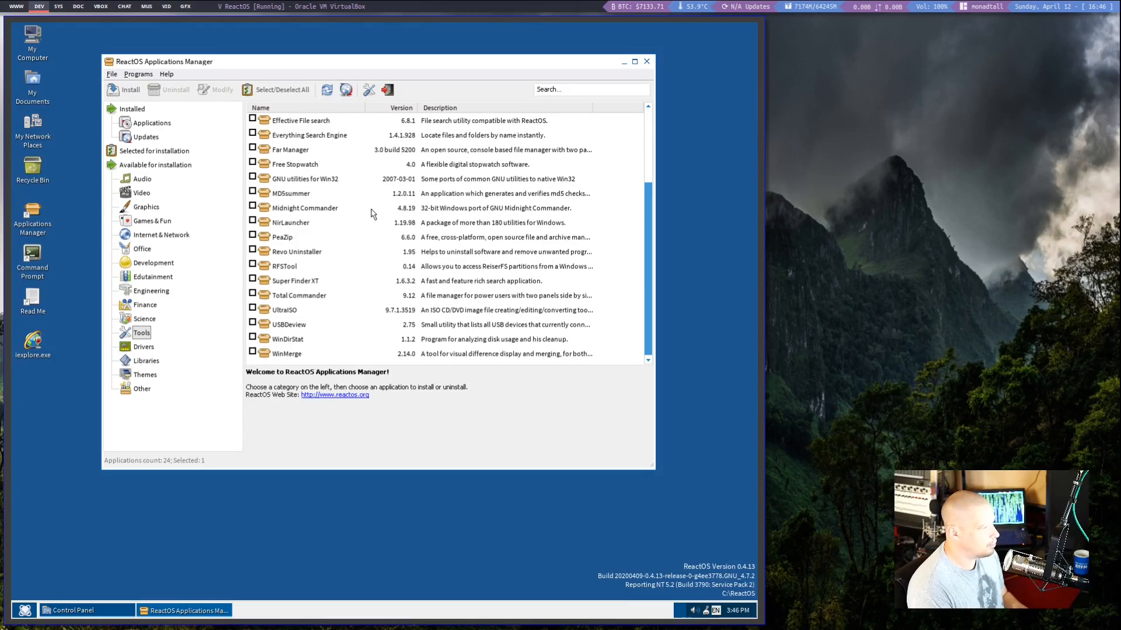
left_click(303, 208)
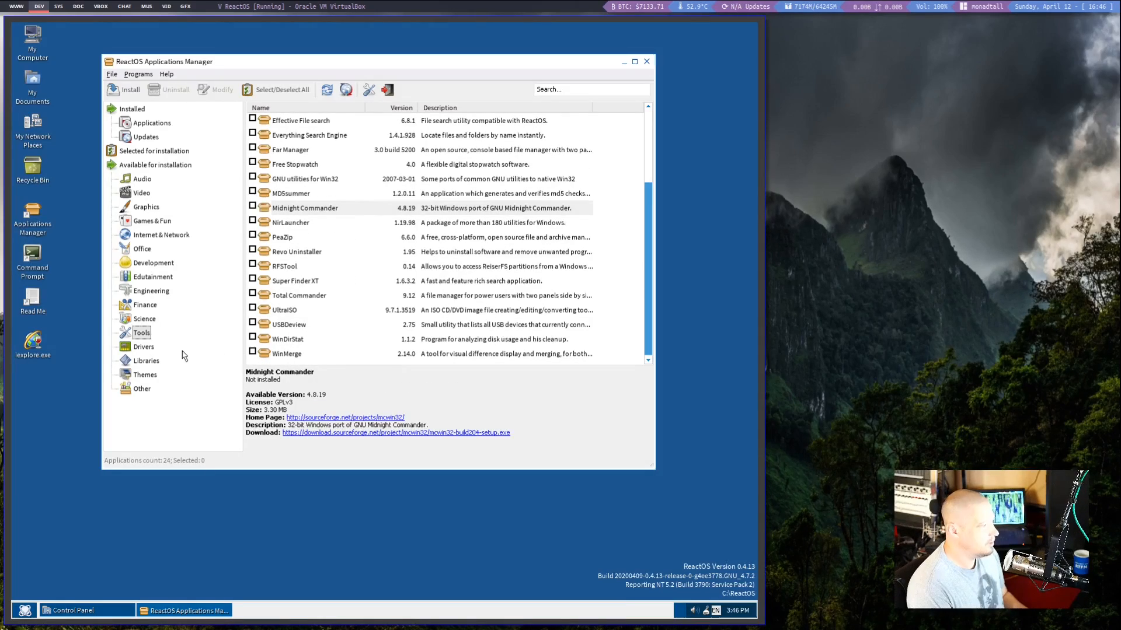
left_click(143, 347)
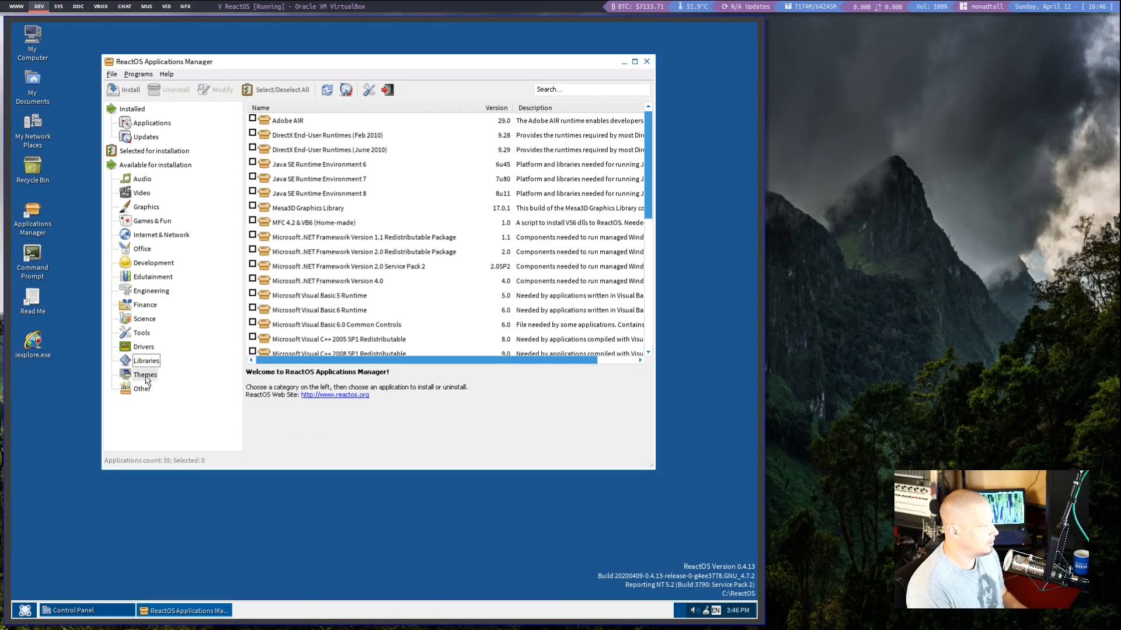
left_click(141, 389)
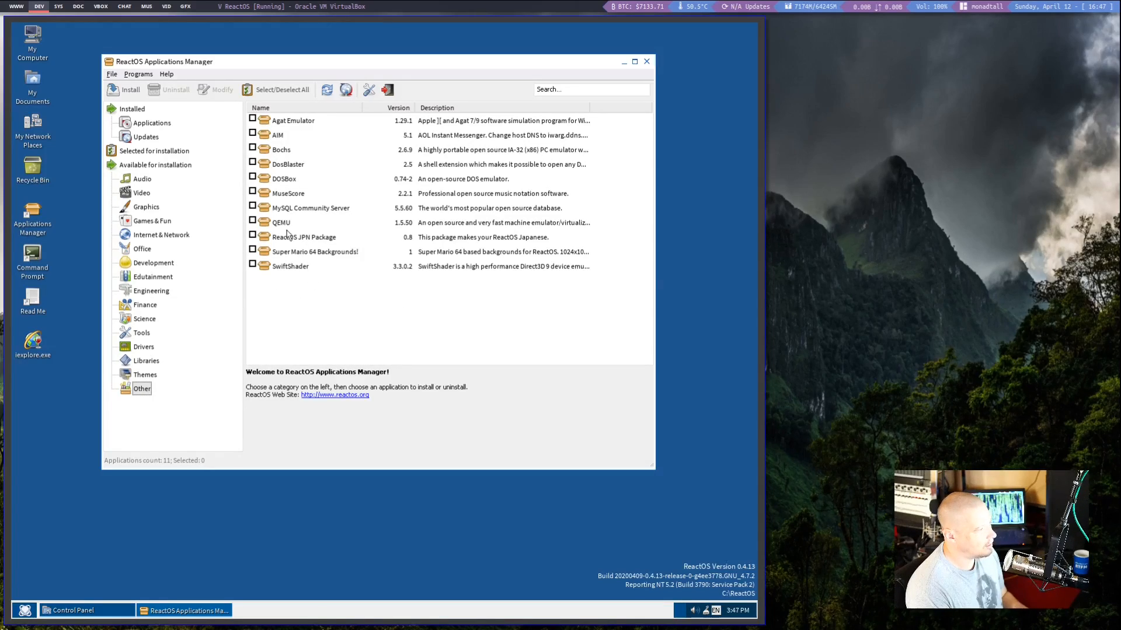
mouse_move(659, 105)
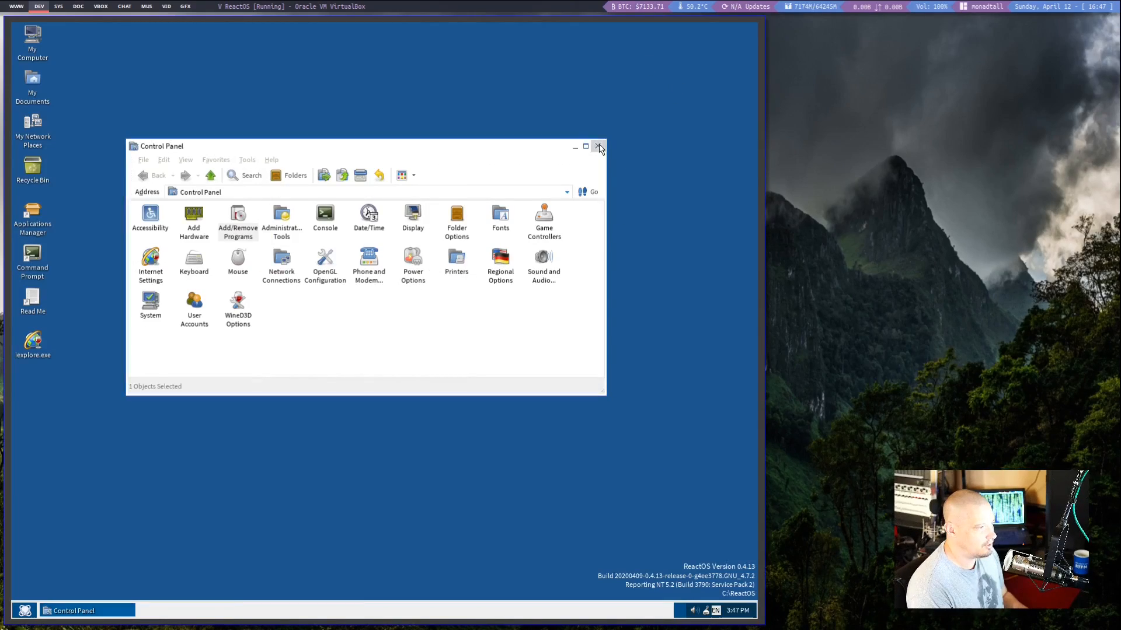
Close Control Panel and apply the Polarlicht aurora wallpaper via desktop Display Properties.
left_click(598, 147)
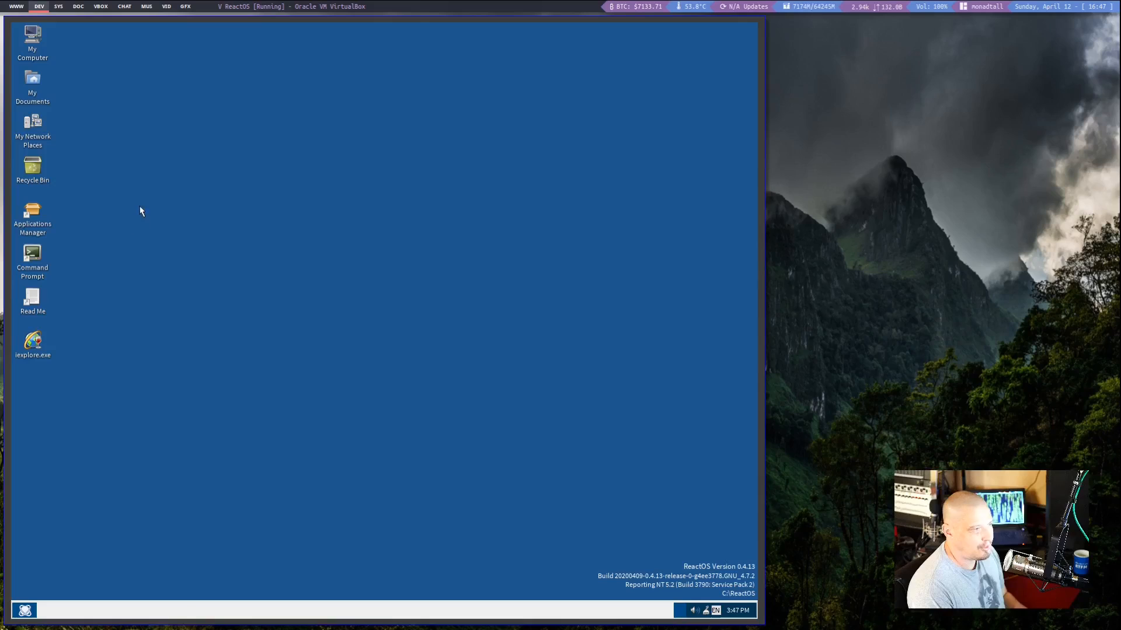
right_click(141, 210)
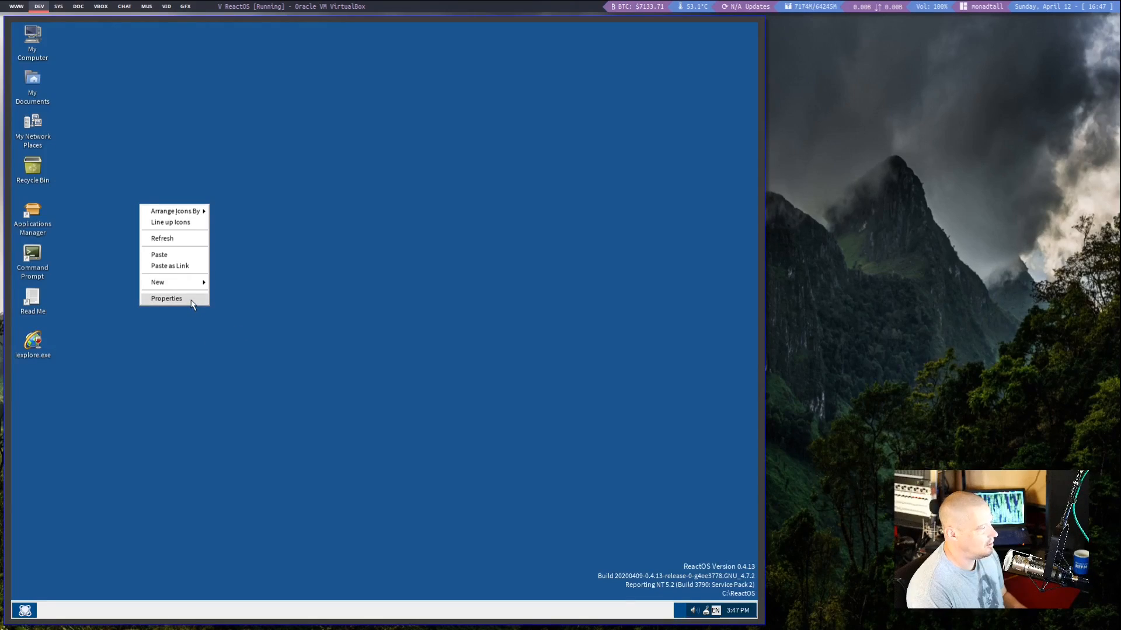
left_click(166, 298)
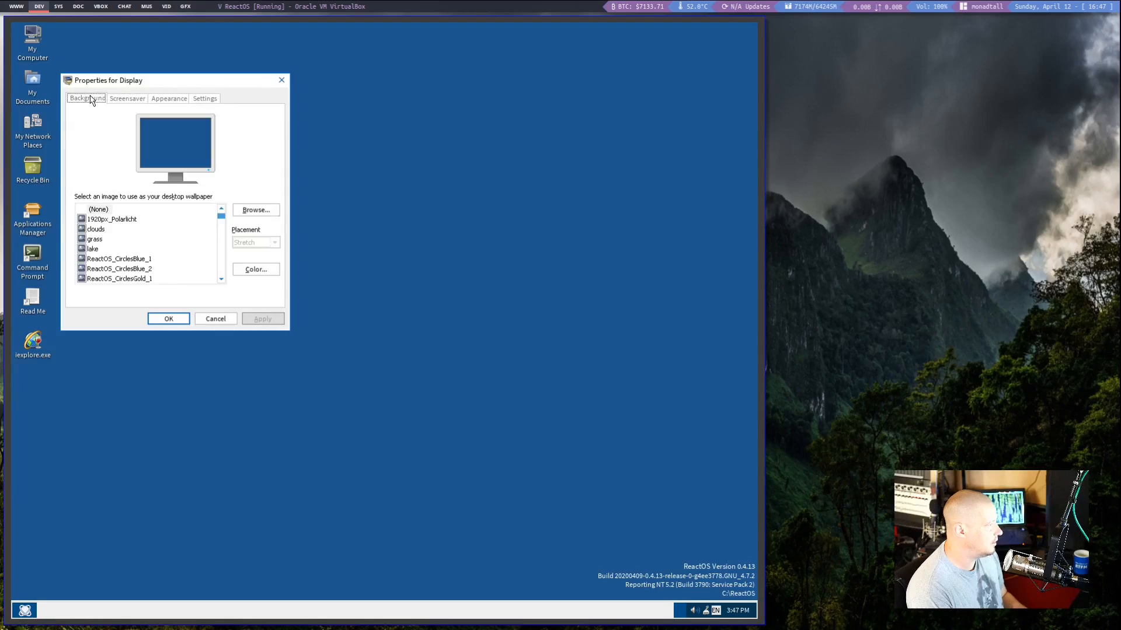
left_click(111, 219)
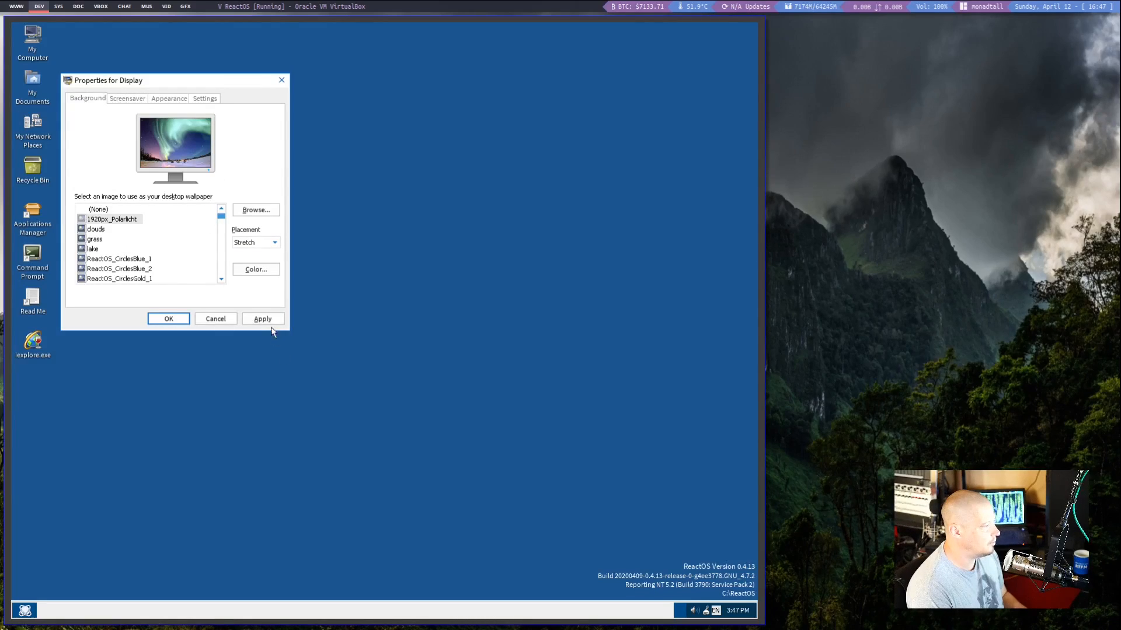
left_click(262, 318)
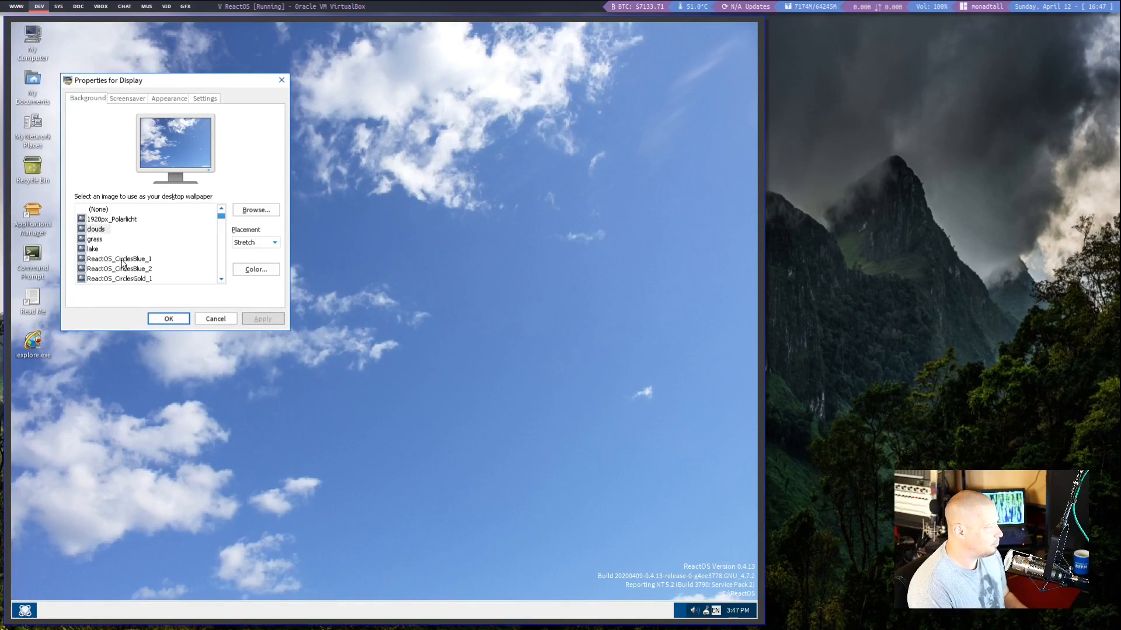
Try and apply the CristalROS Bliss wallpaper, then scroll further down the list.
left_click(131, 248)
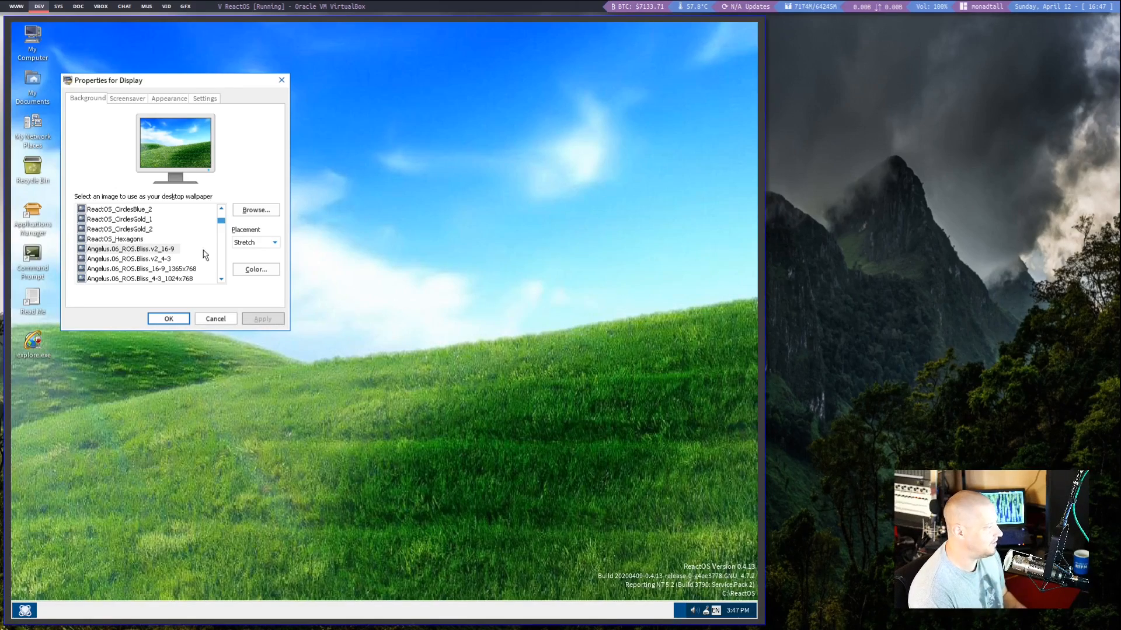
scroll("down", 3)
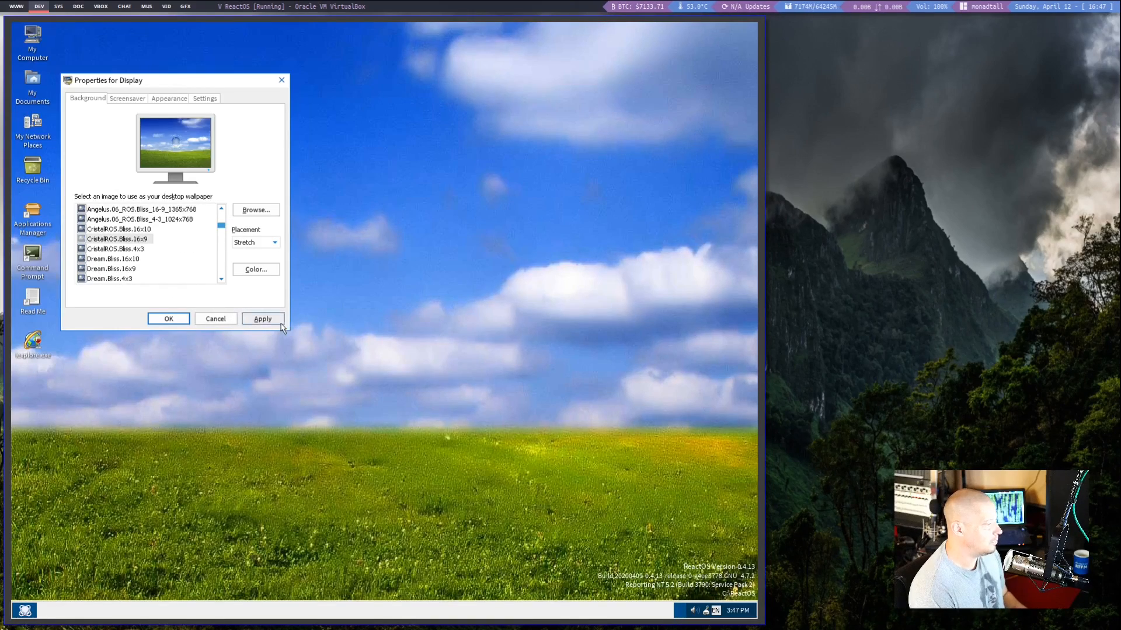
left_click(262, 318)
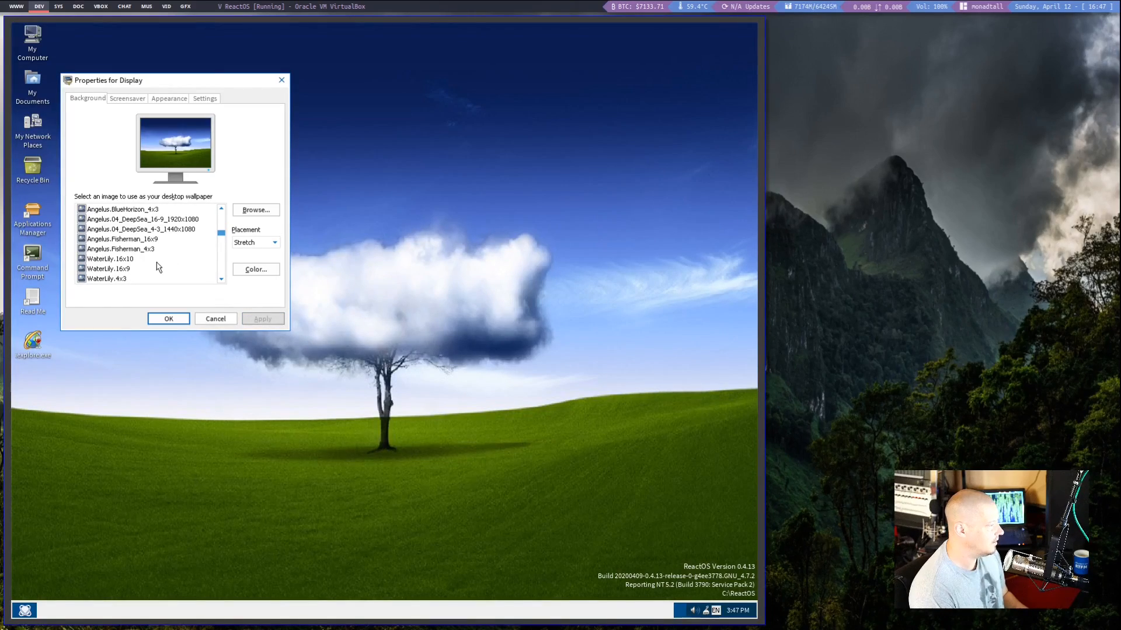
scroll("down", 3)
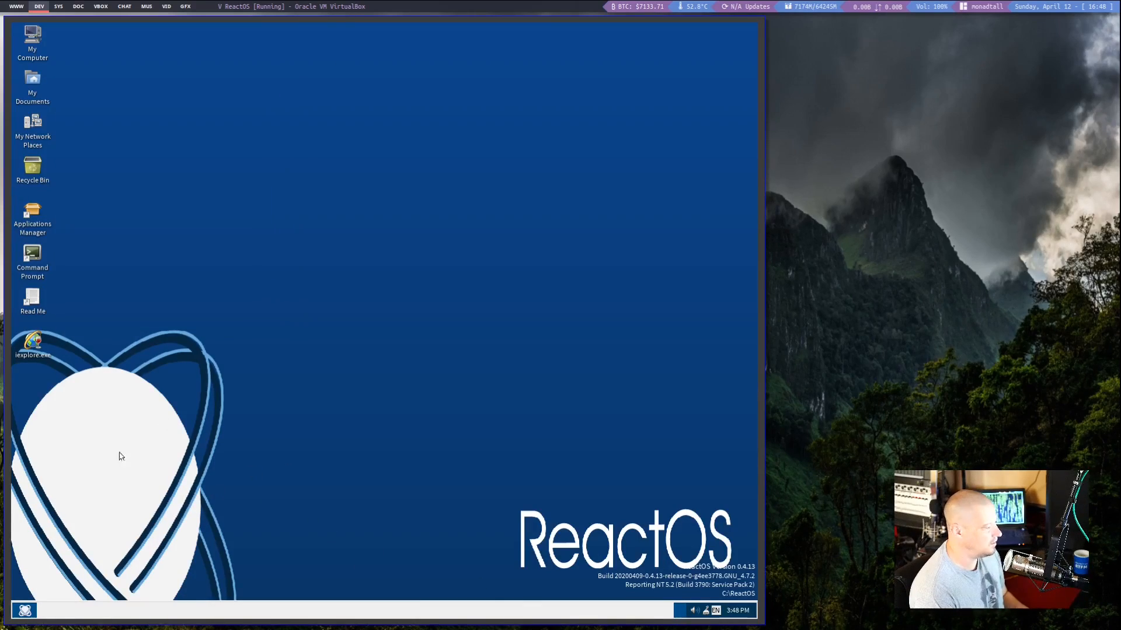
left_click(24, 611)
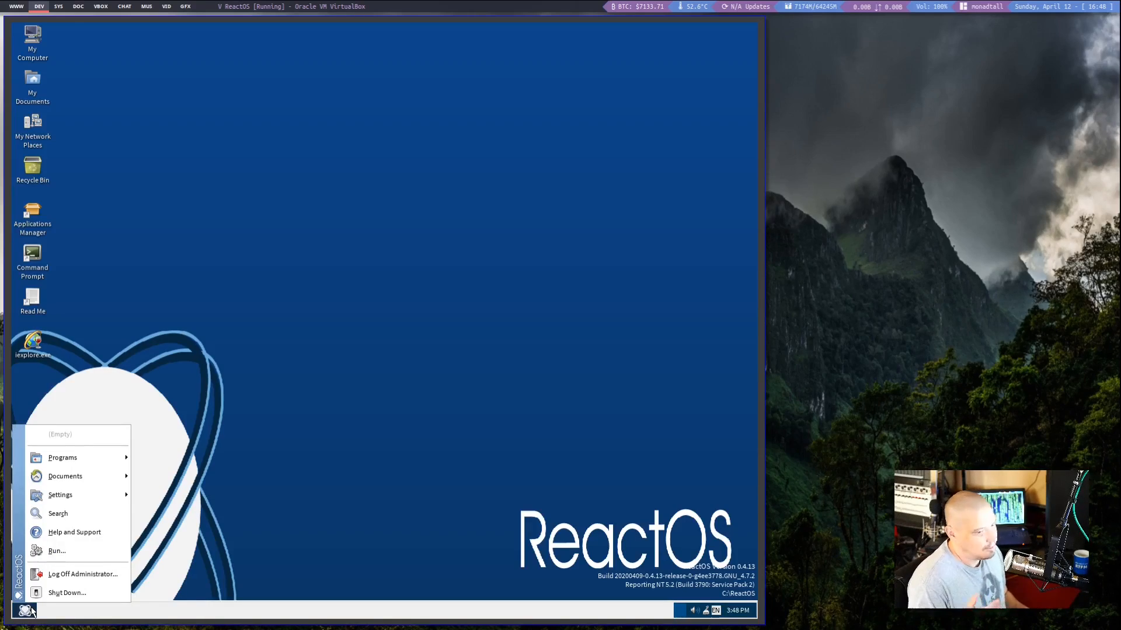
mouse_move(25, 416)
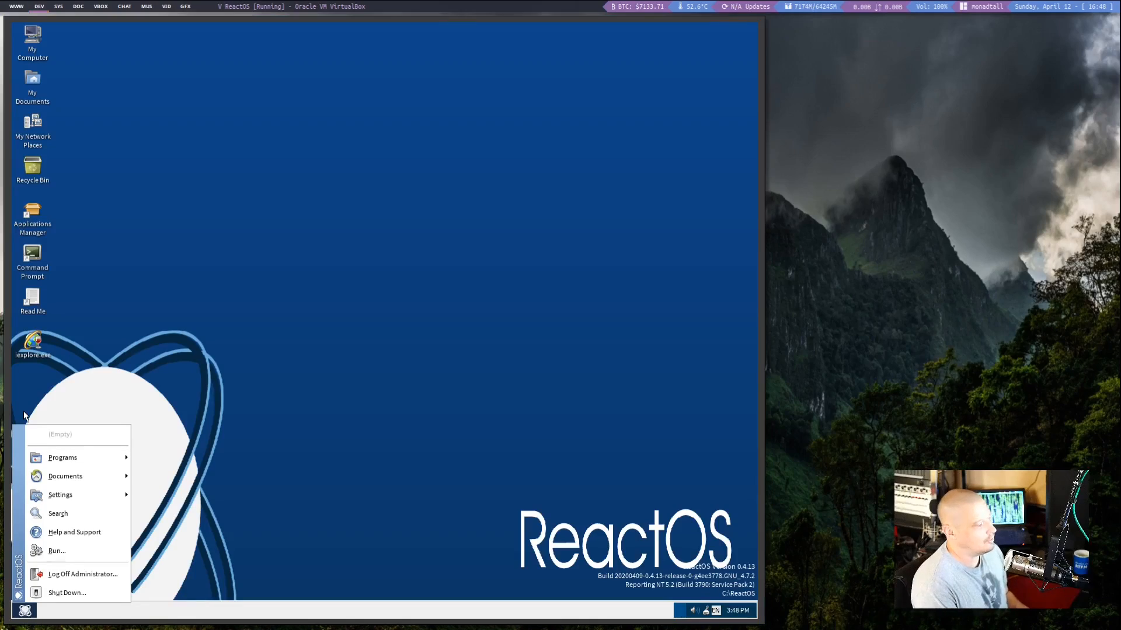
left_click(62, 458)
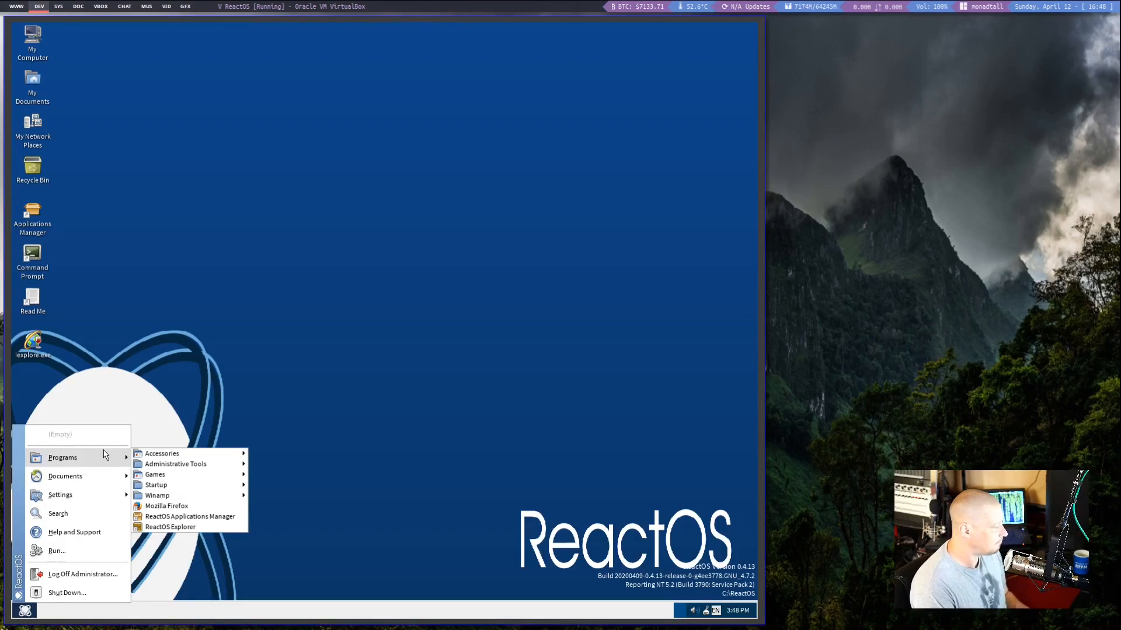
right_click(147, 354)
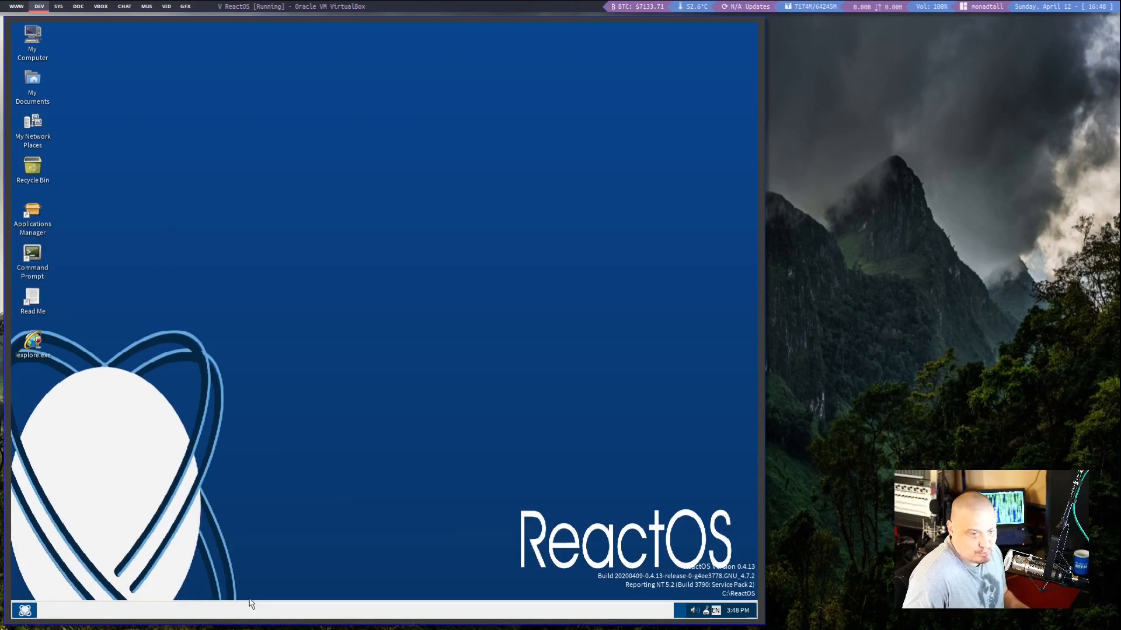
mouse_move(666, 372)
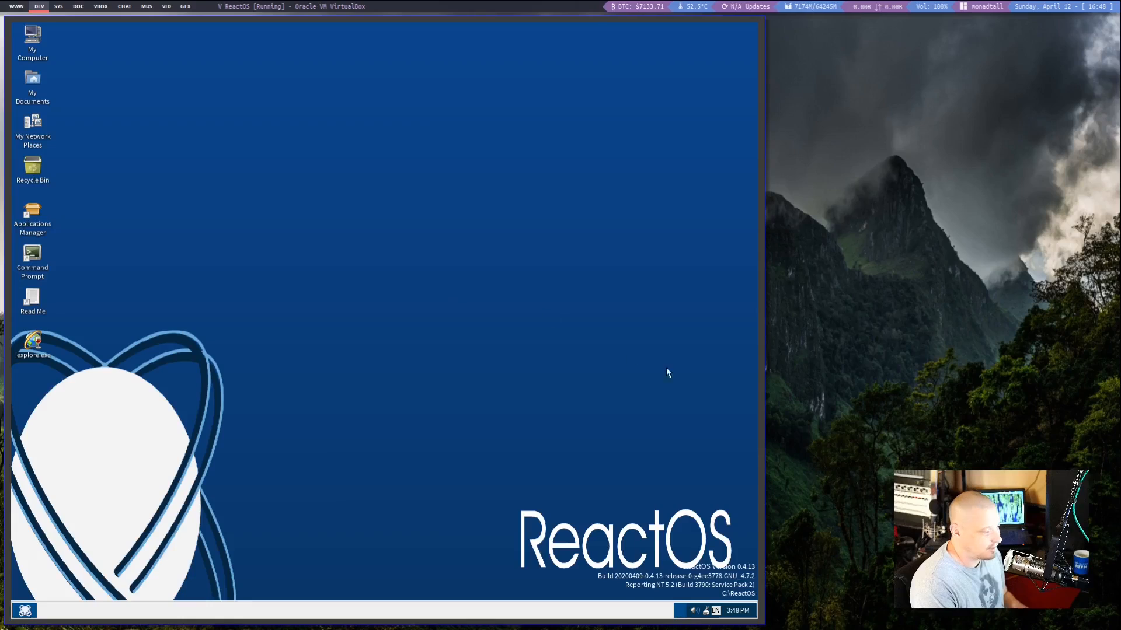
left_click(24, 611)
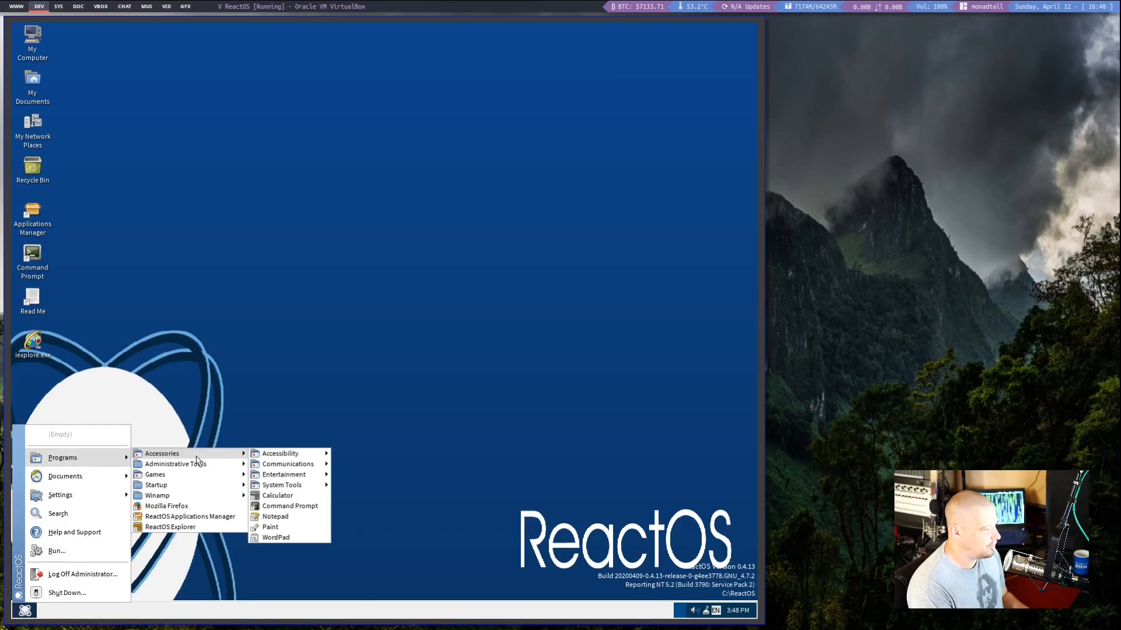
mouse_move(175, 464)
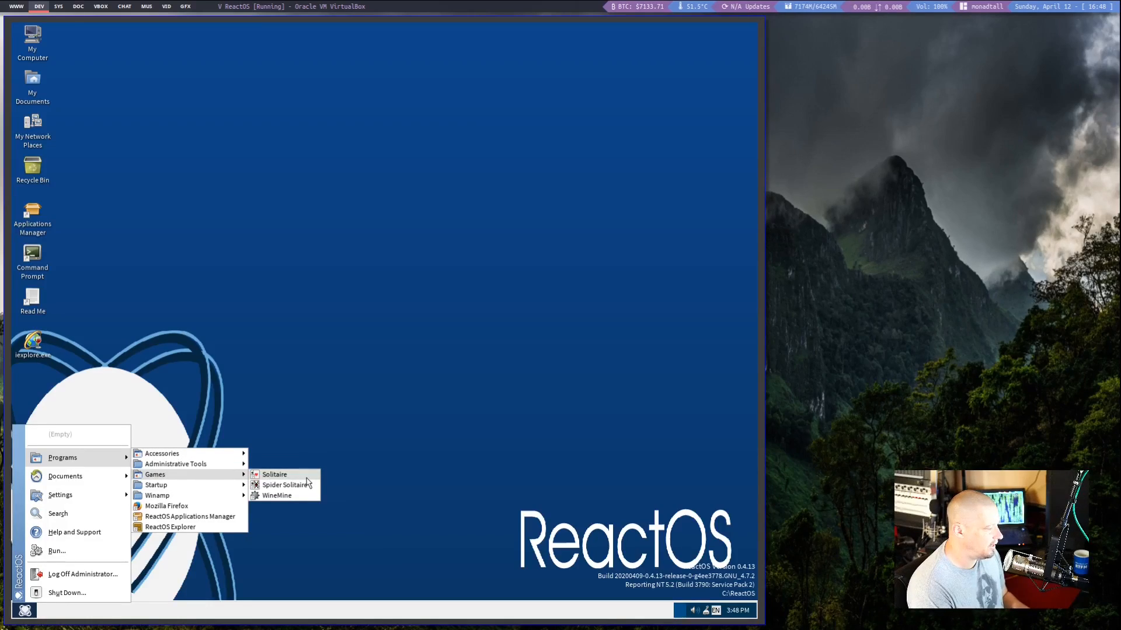
left_click(274, 474)
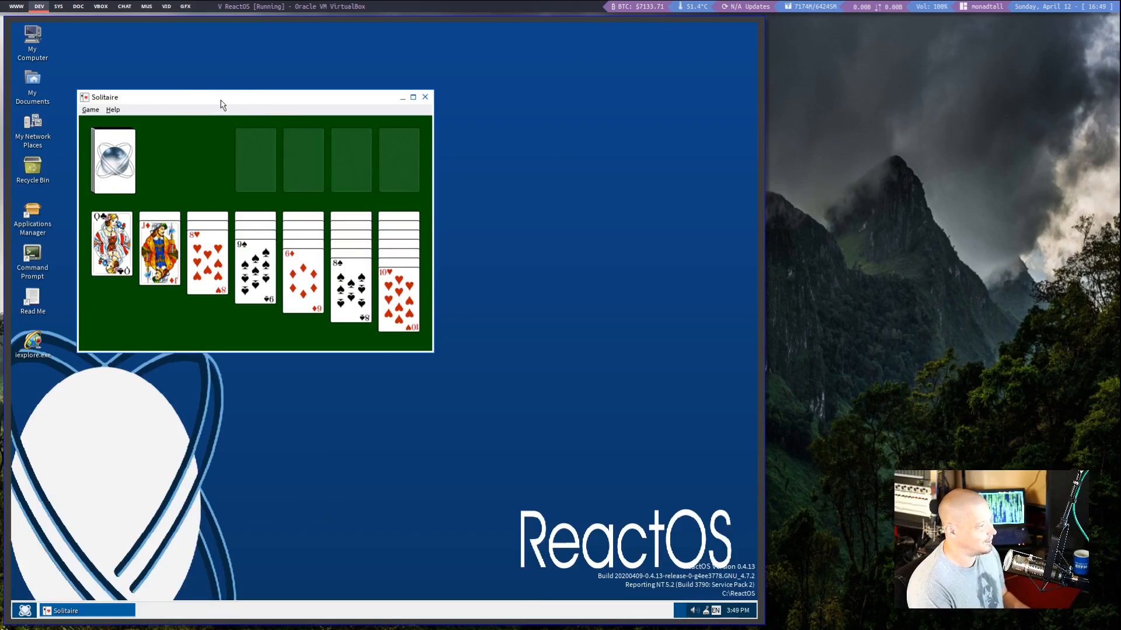
left_click_drag(222, 104, 375, 159)
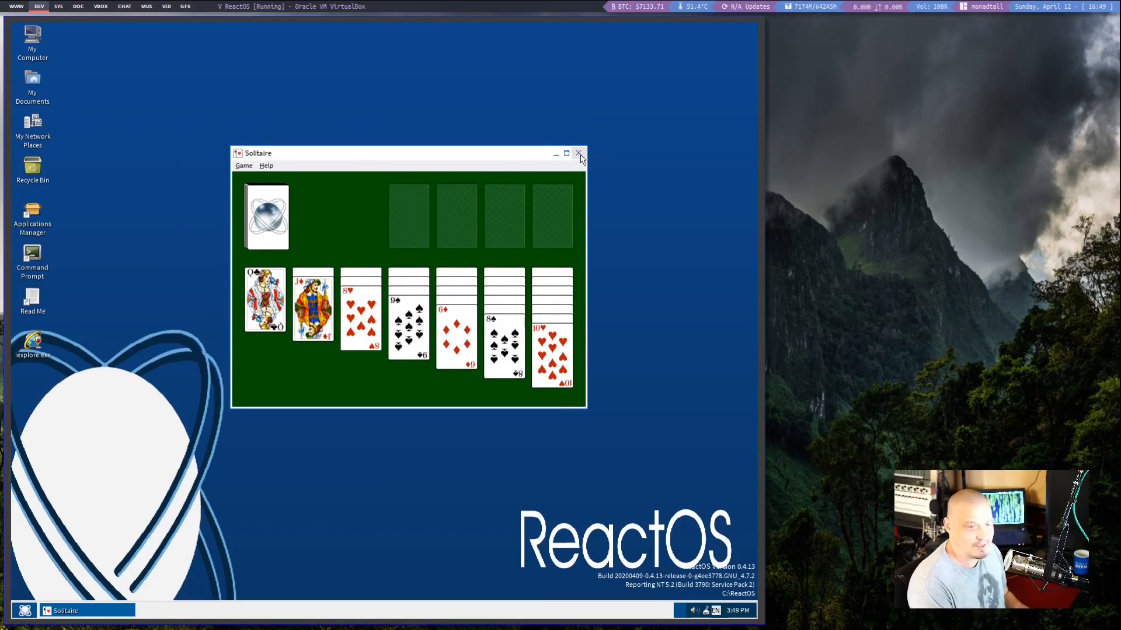
left_click(577, 153)
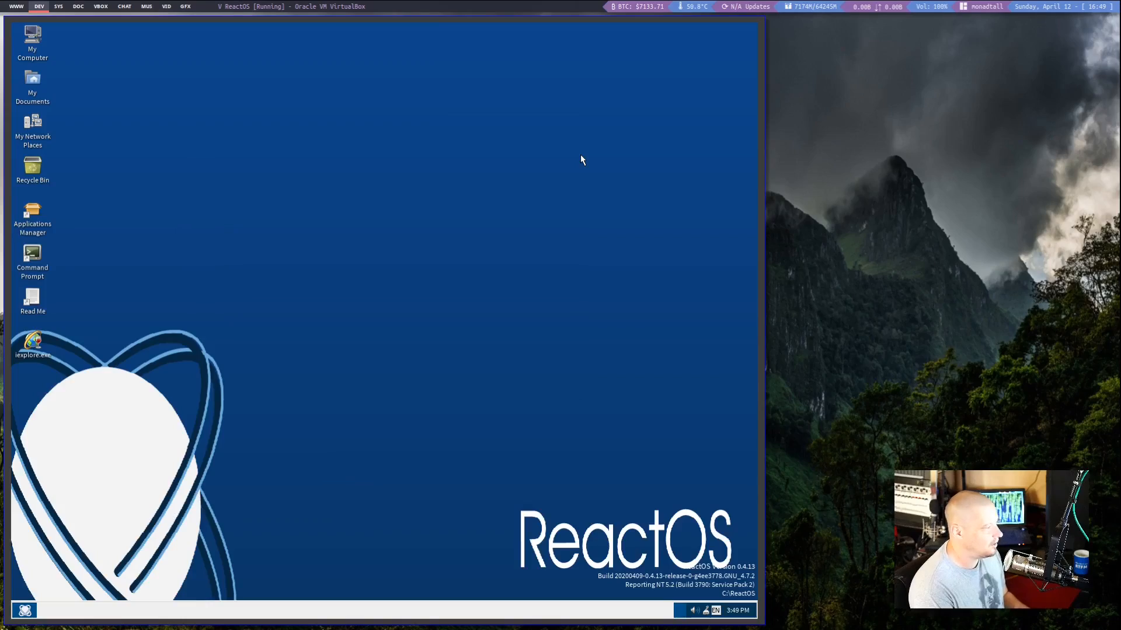